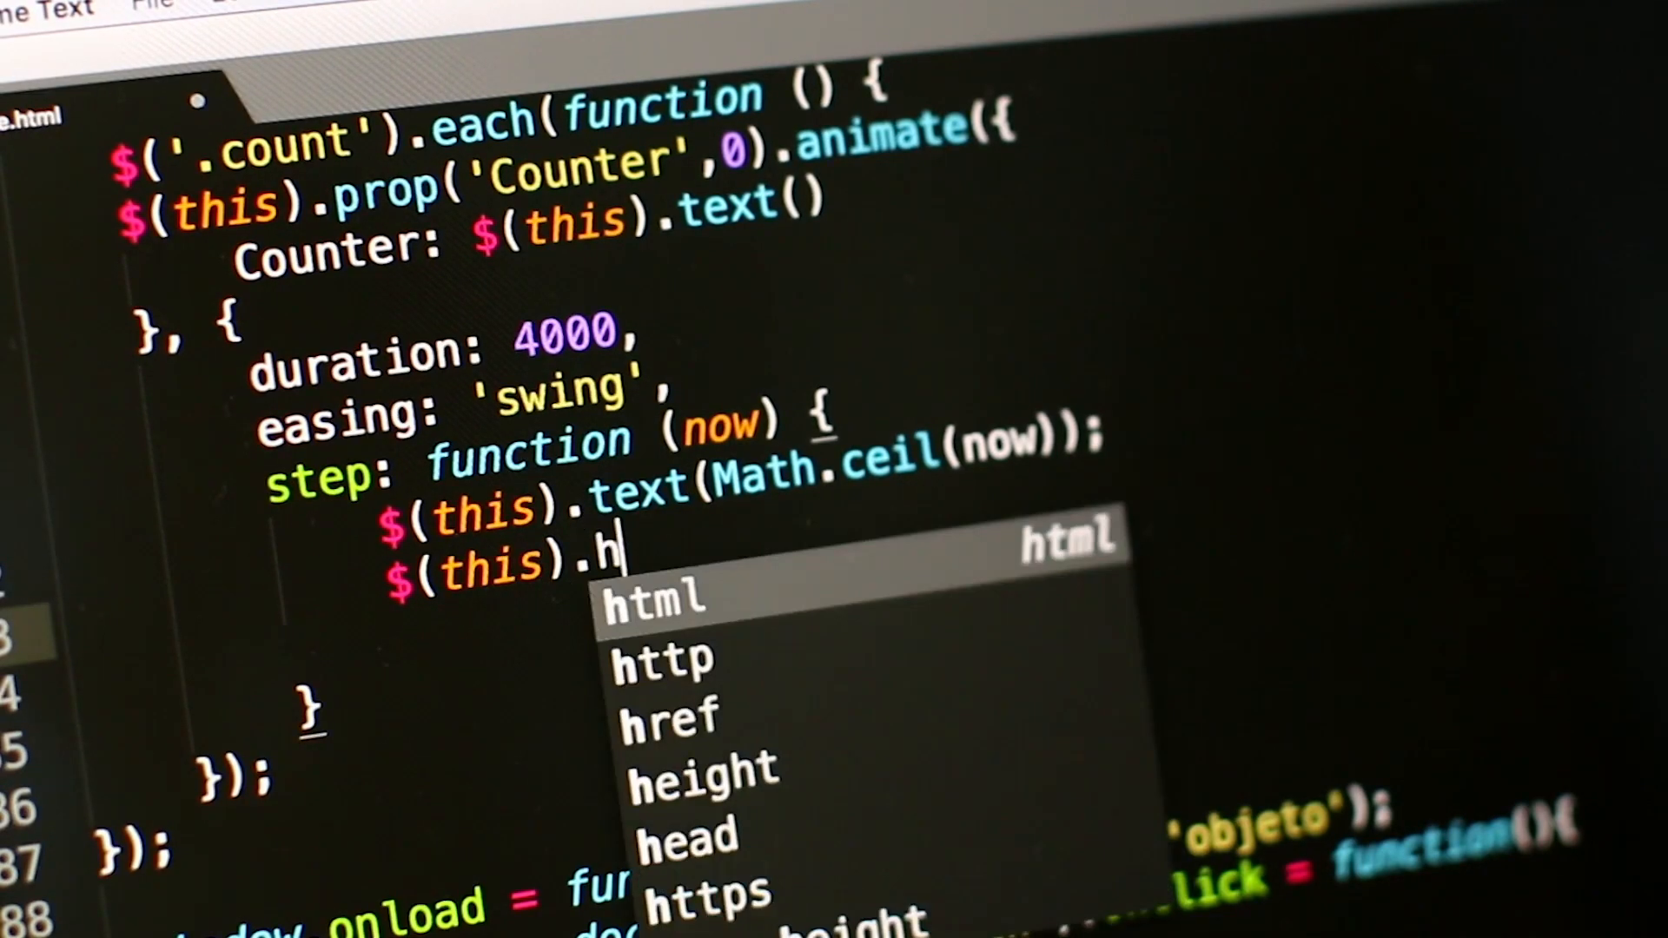
Switch to the Safari tab showing the gladly-team/next-firebase-auth GitHub repository
key(Tab)
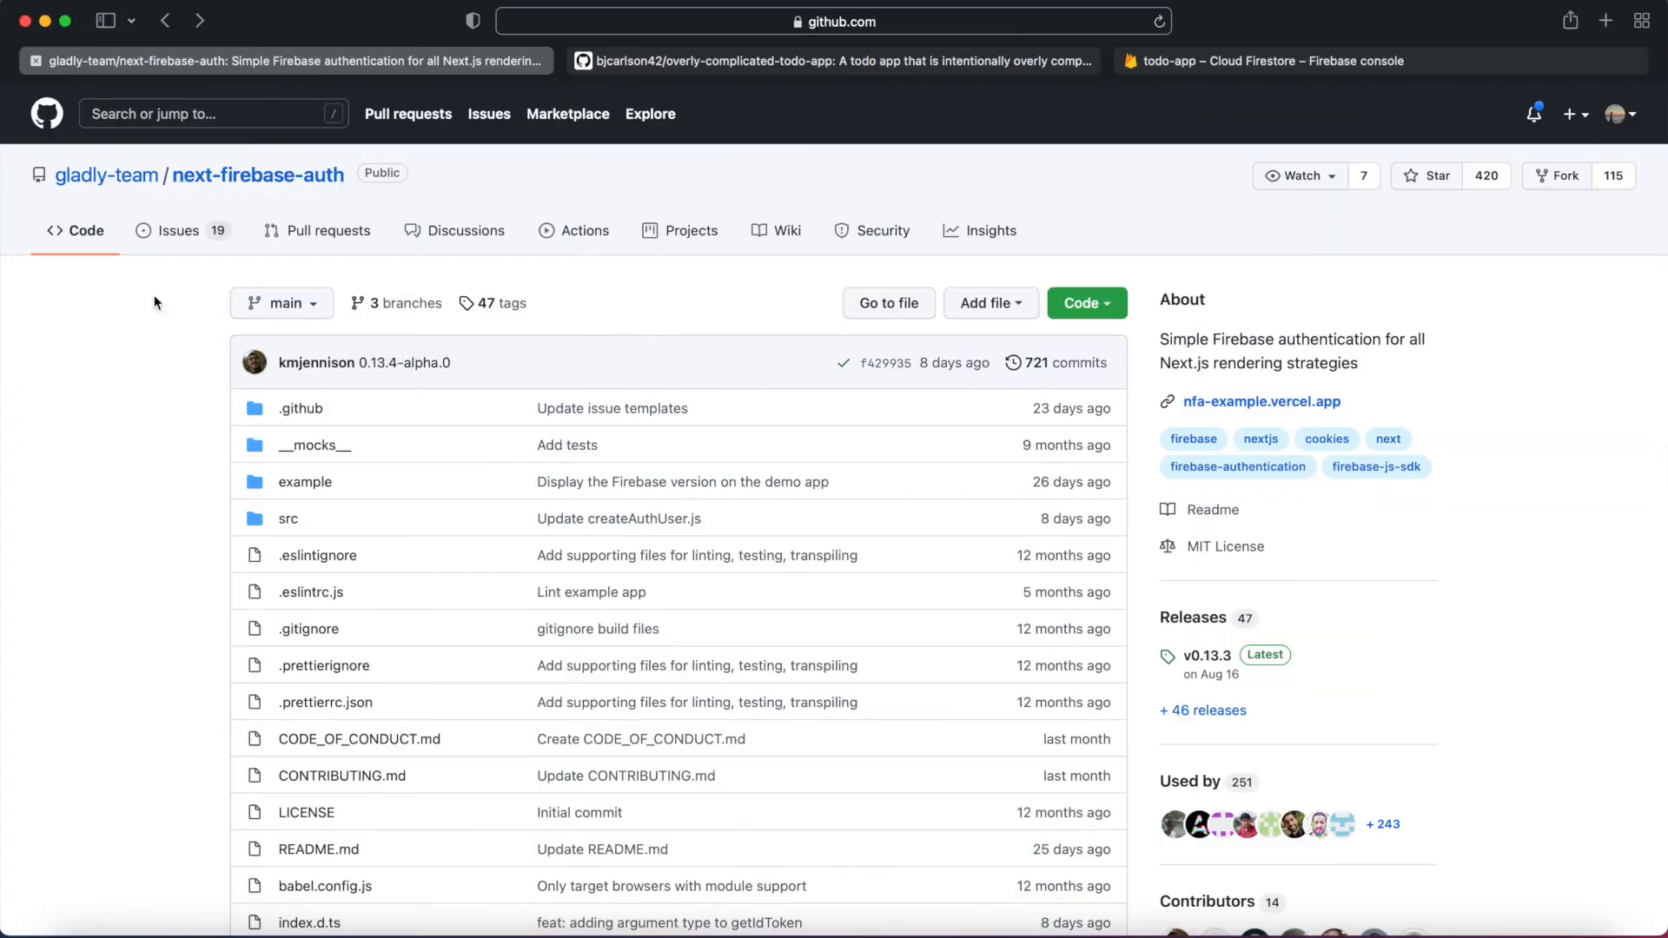
Sign in to the localhost demo with the saved account and add the todo 'Testing the app!'
click(1037, 59)
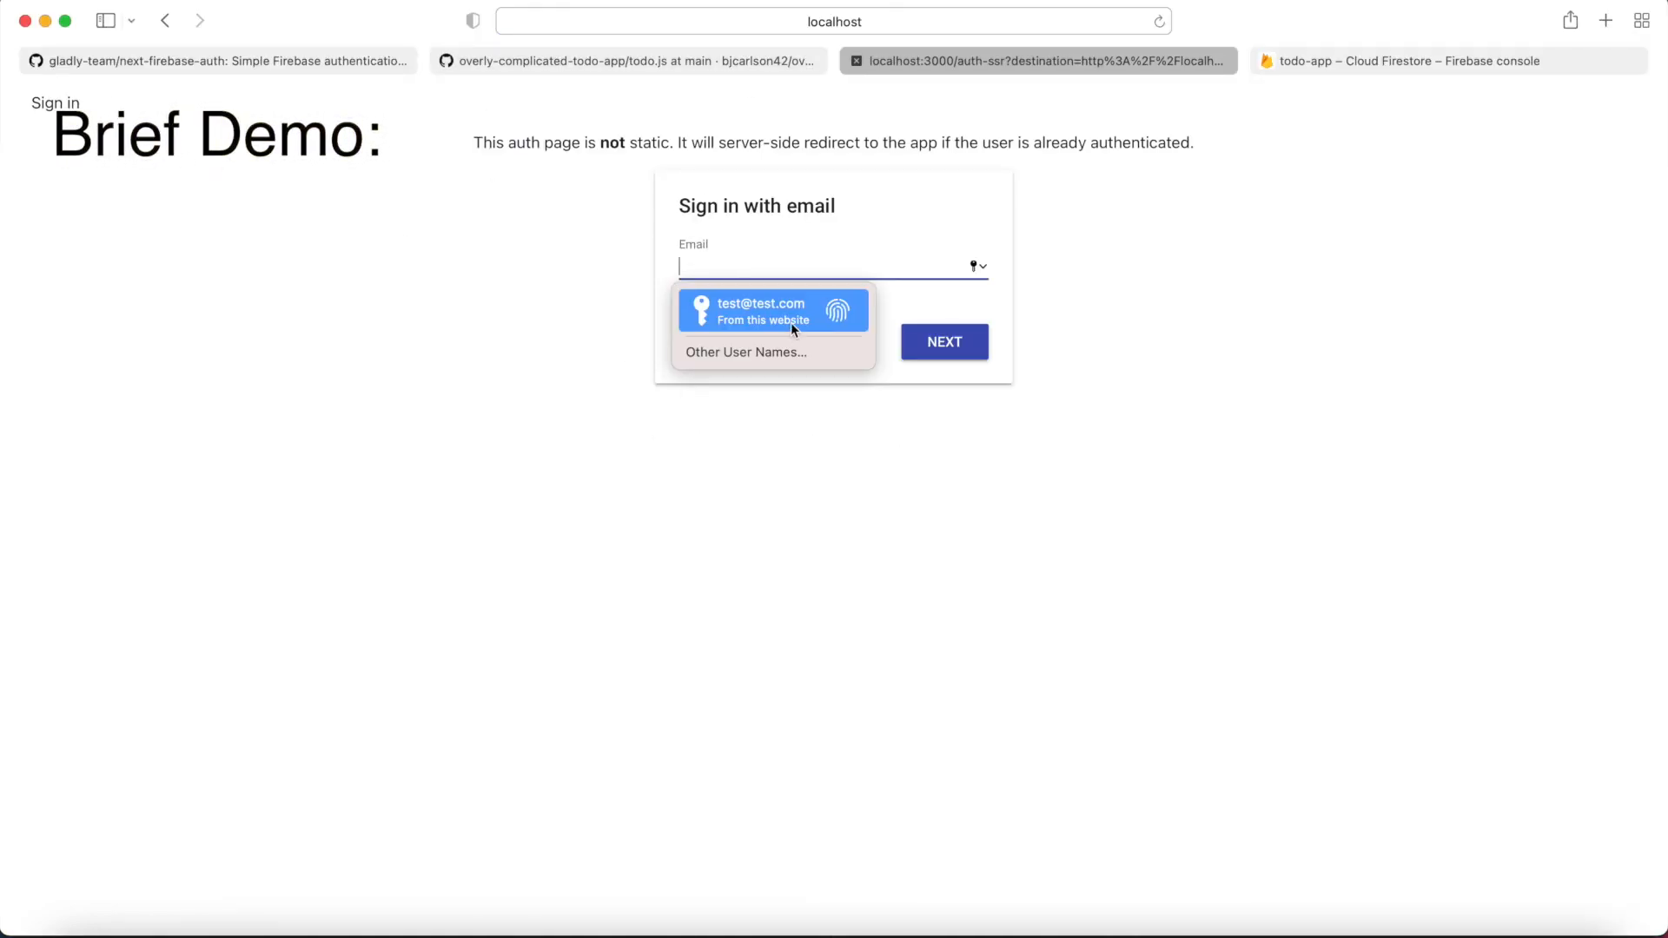
click(760, 310)
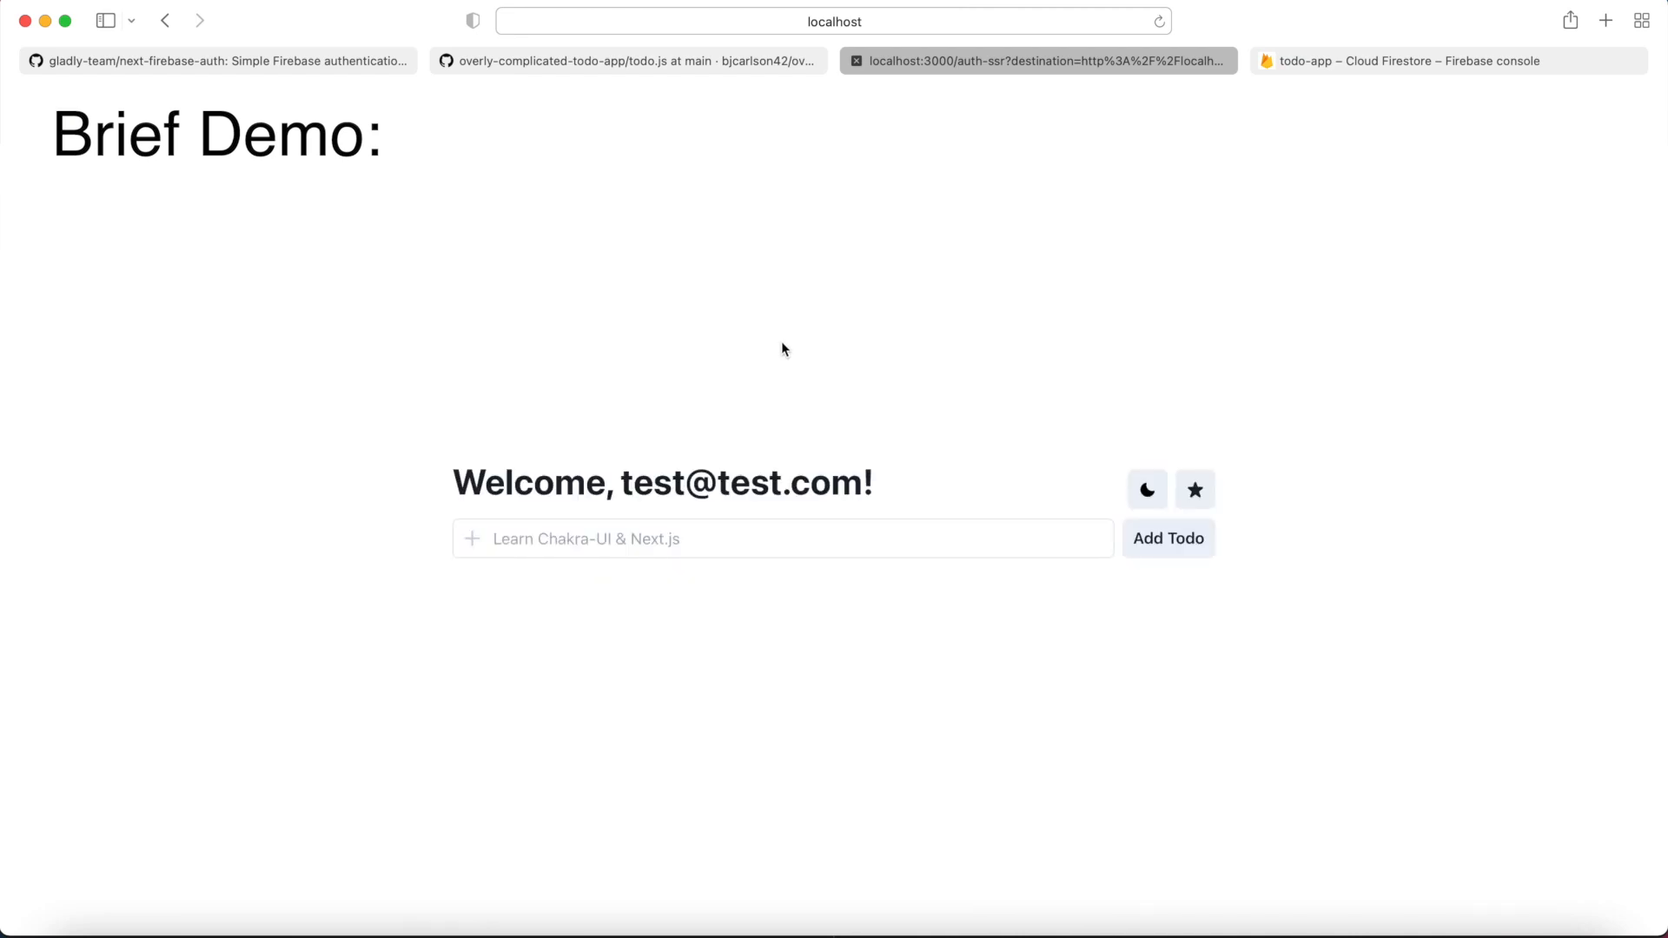
text(Testing the app!)
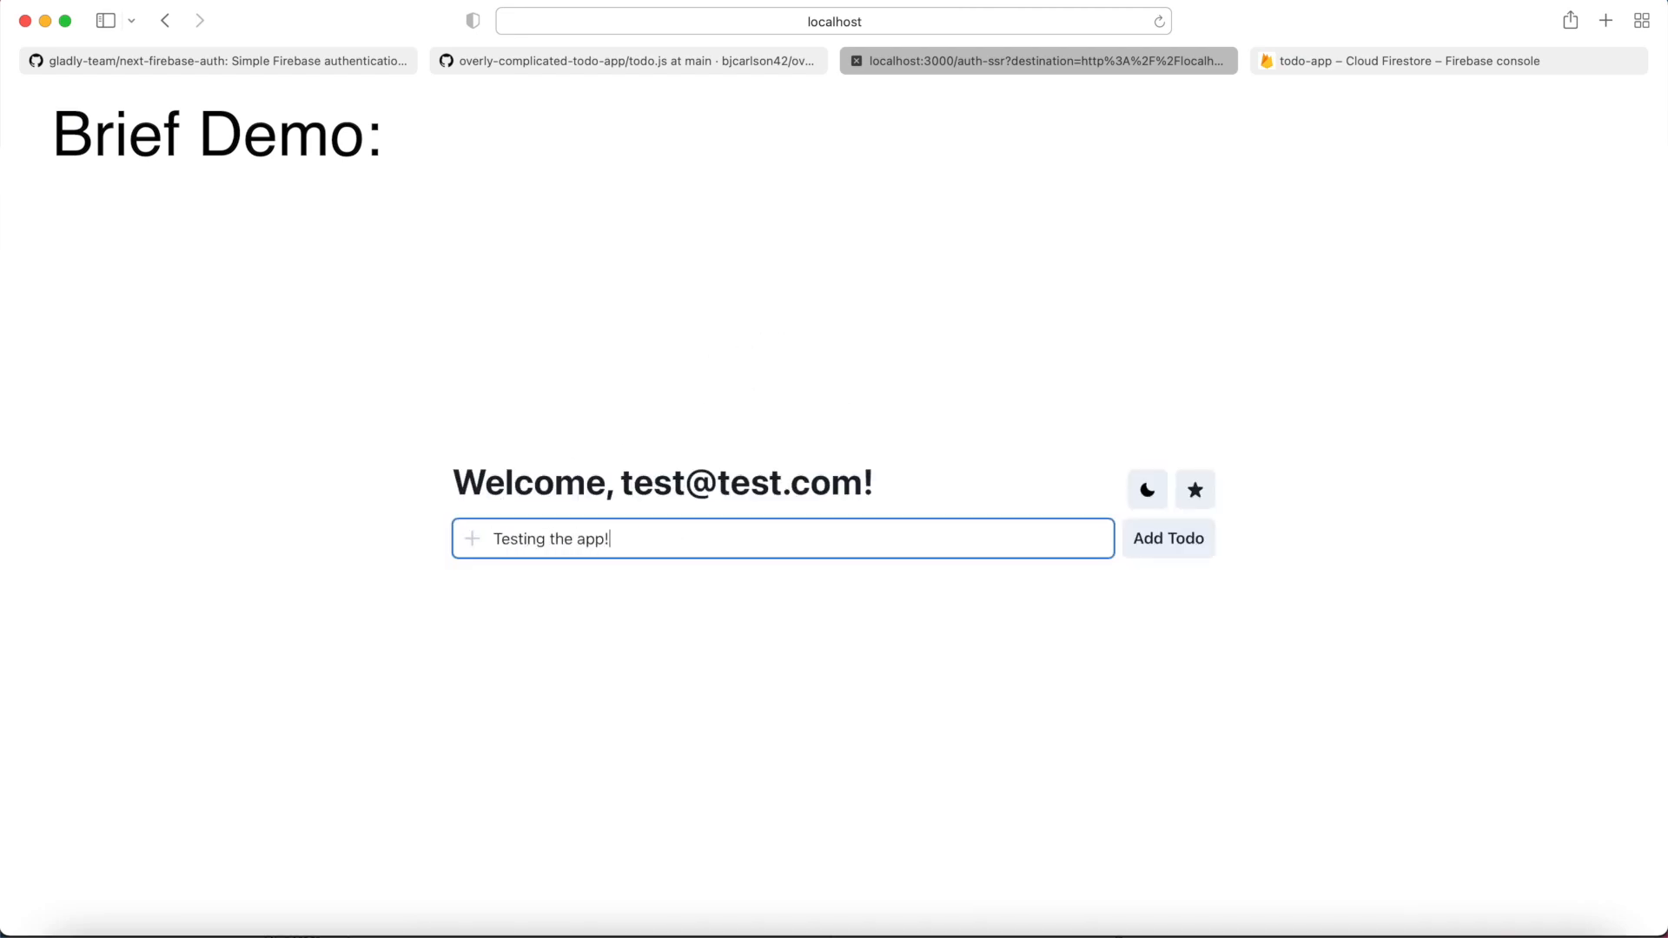
click(1168, 537)
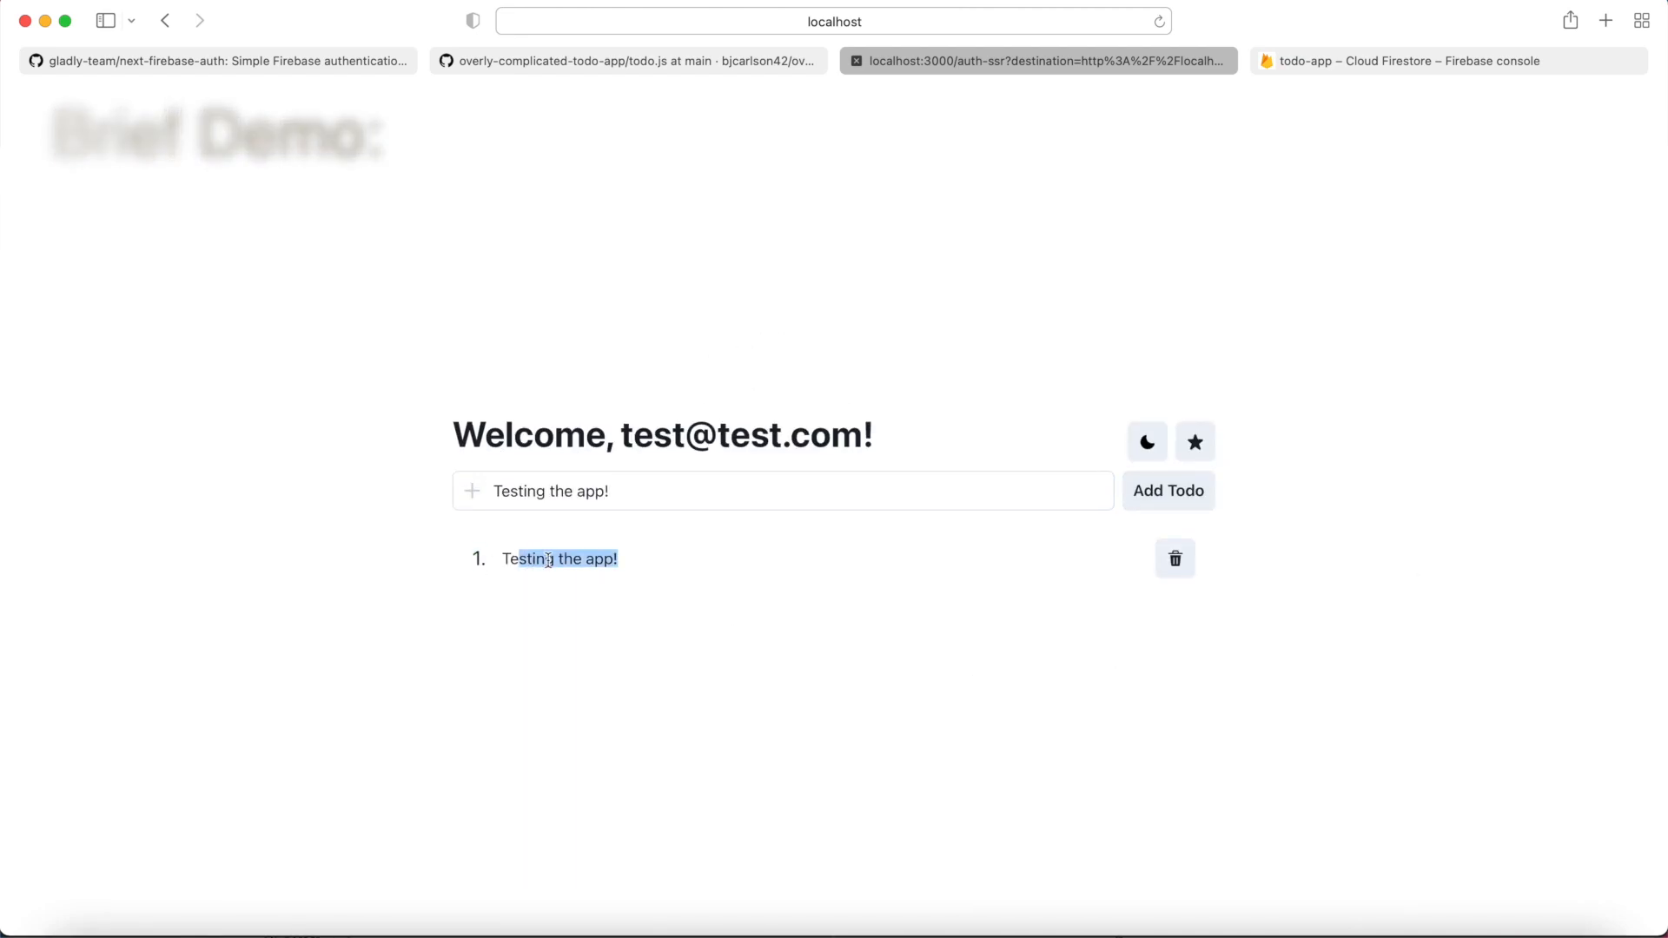
click(627, 61)
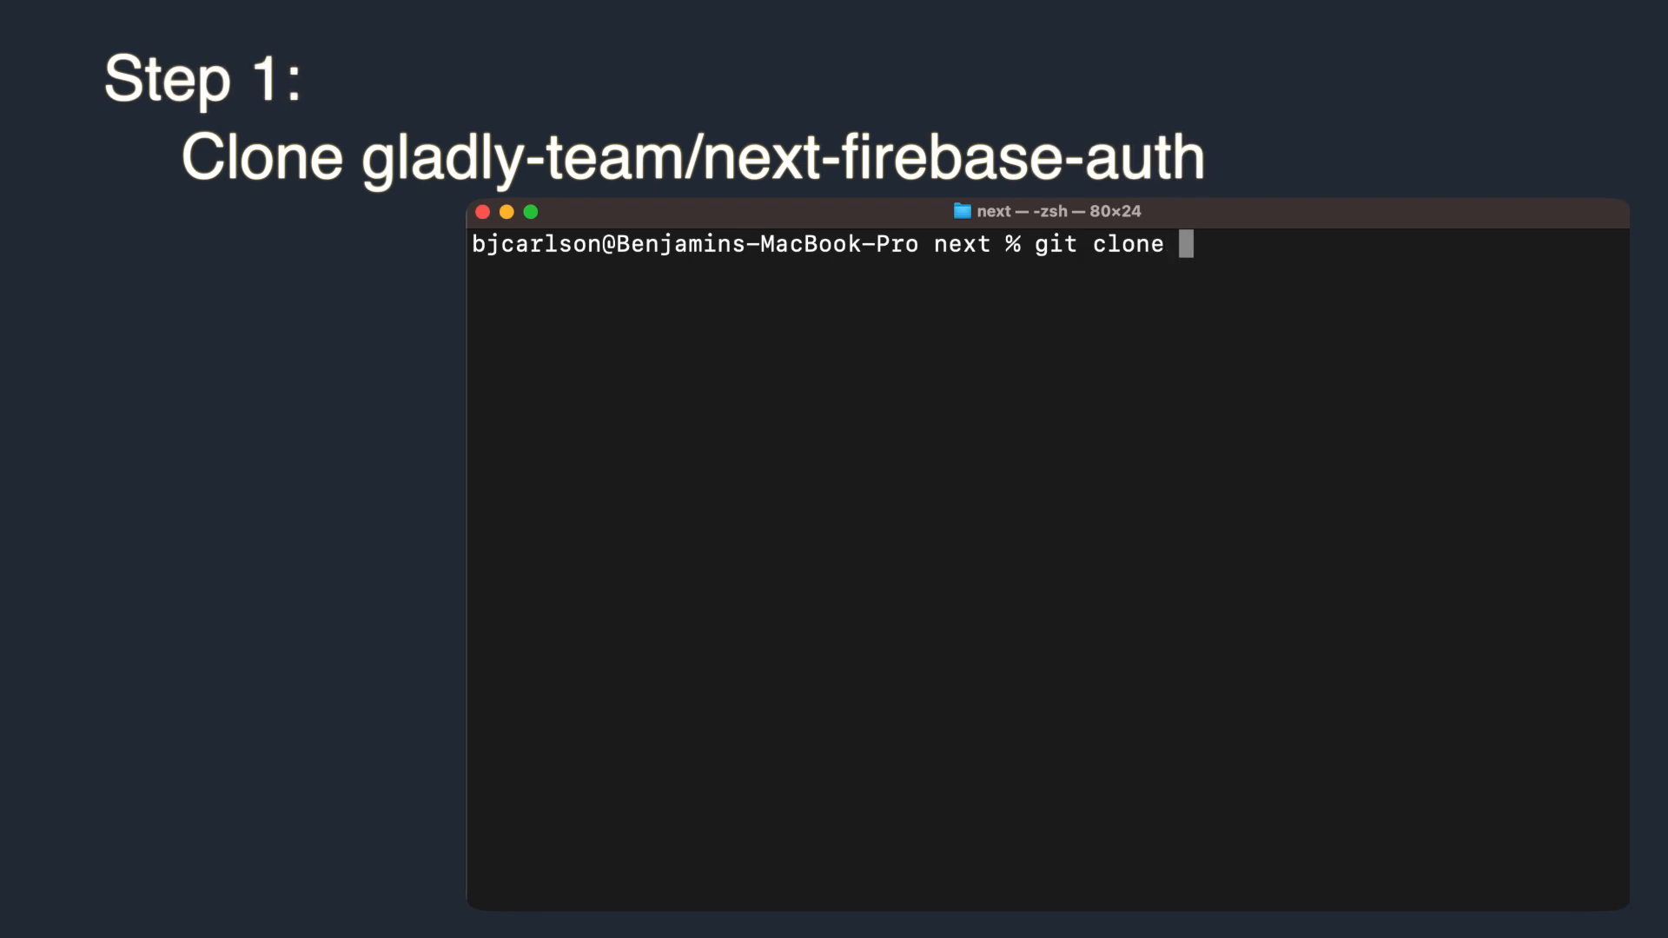
text(https://github.com/gladly-team/next-firebase-auth.git)
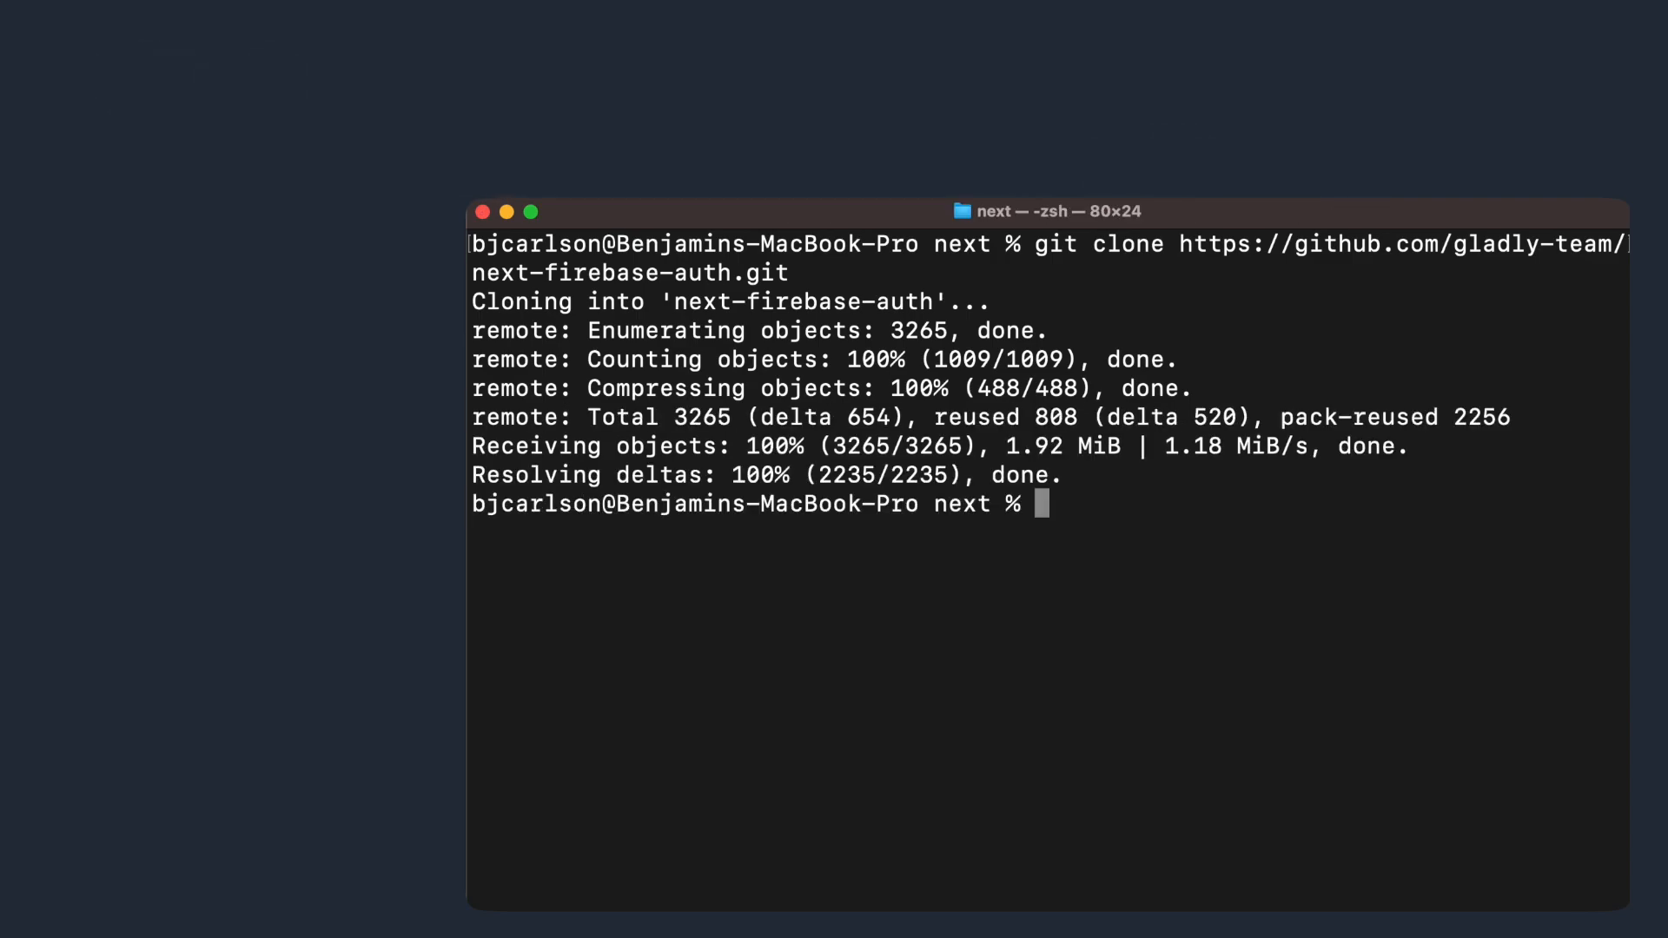
text(cd)
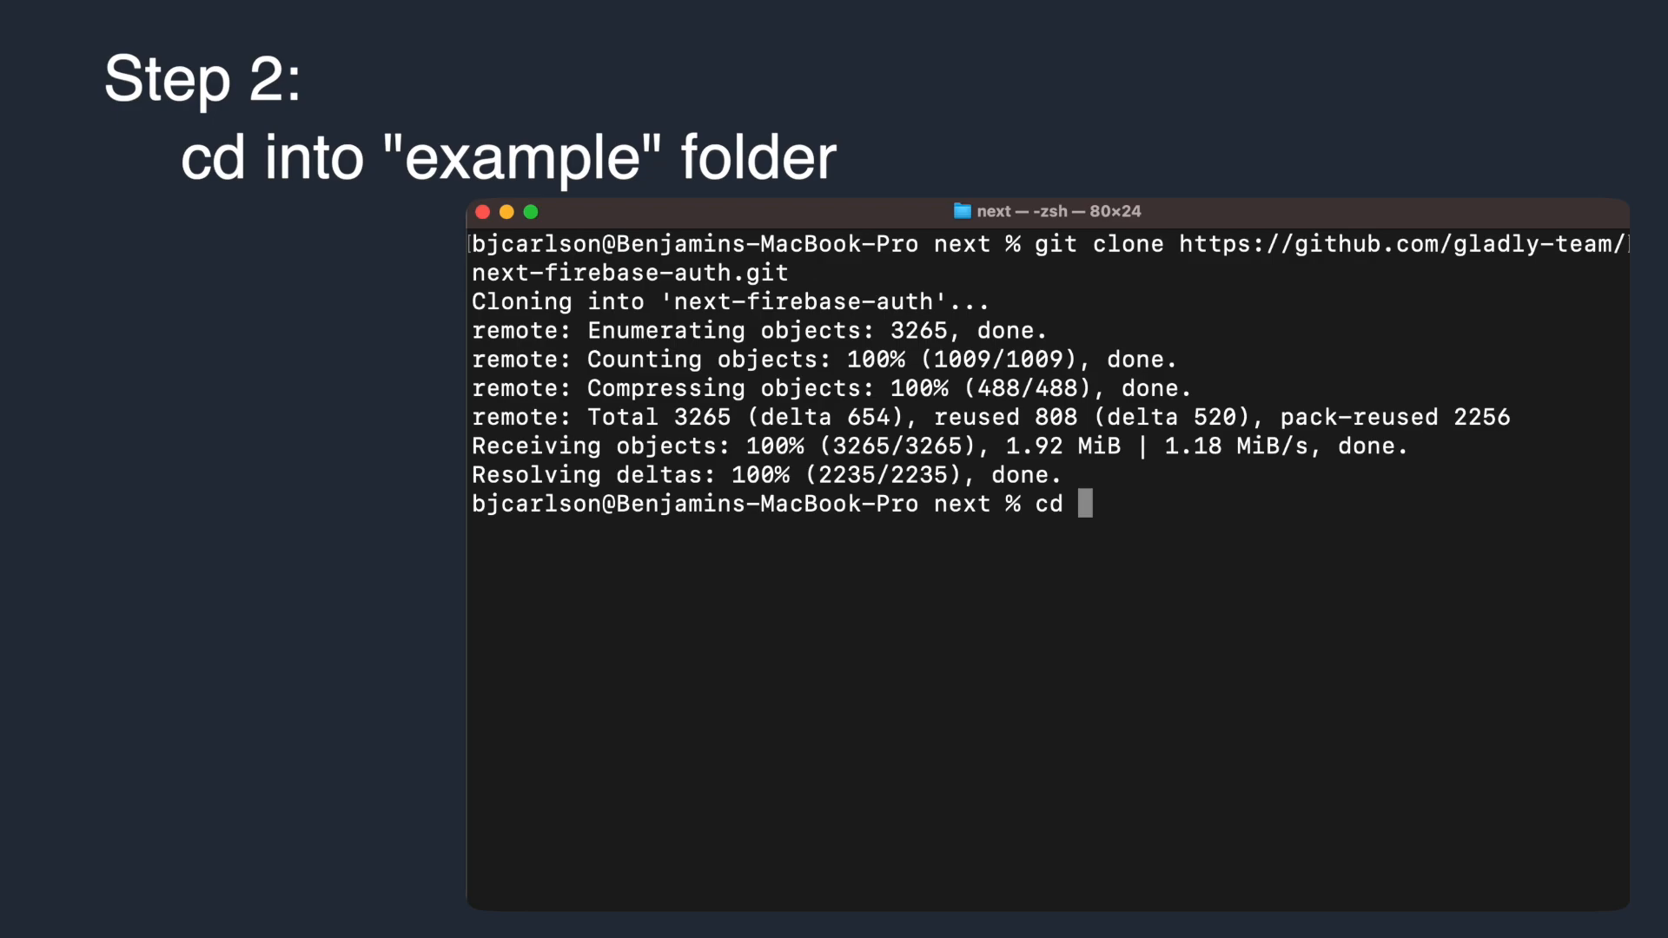
text(next-firebase-auth)
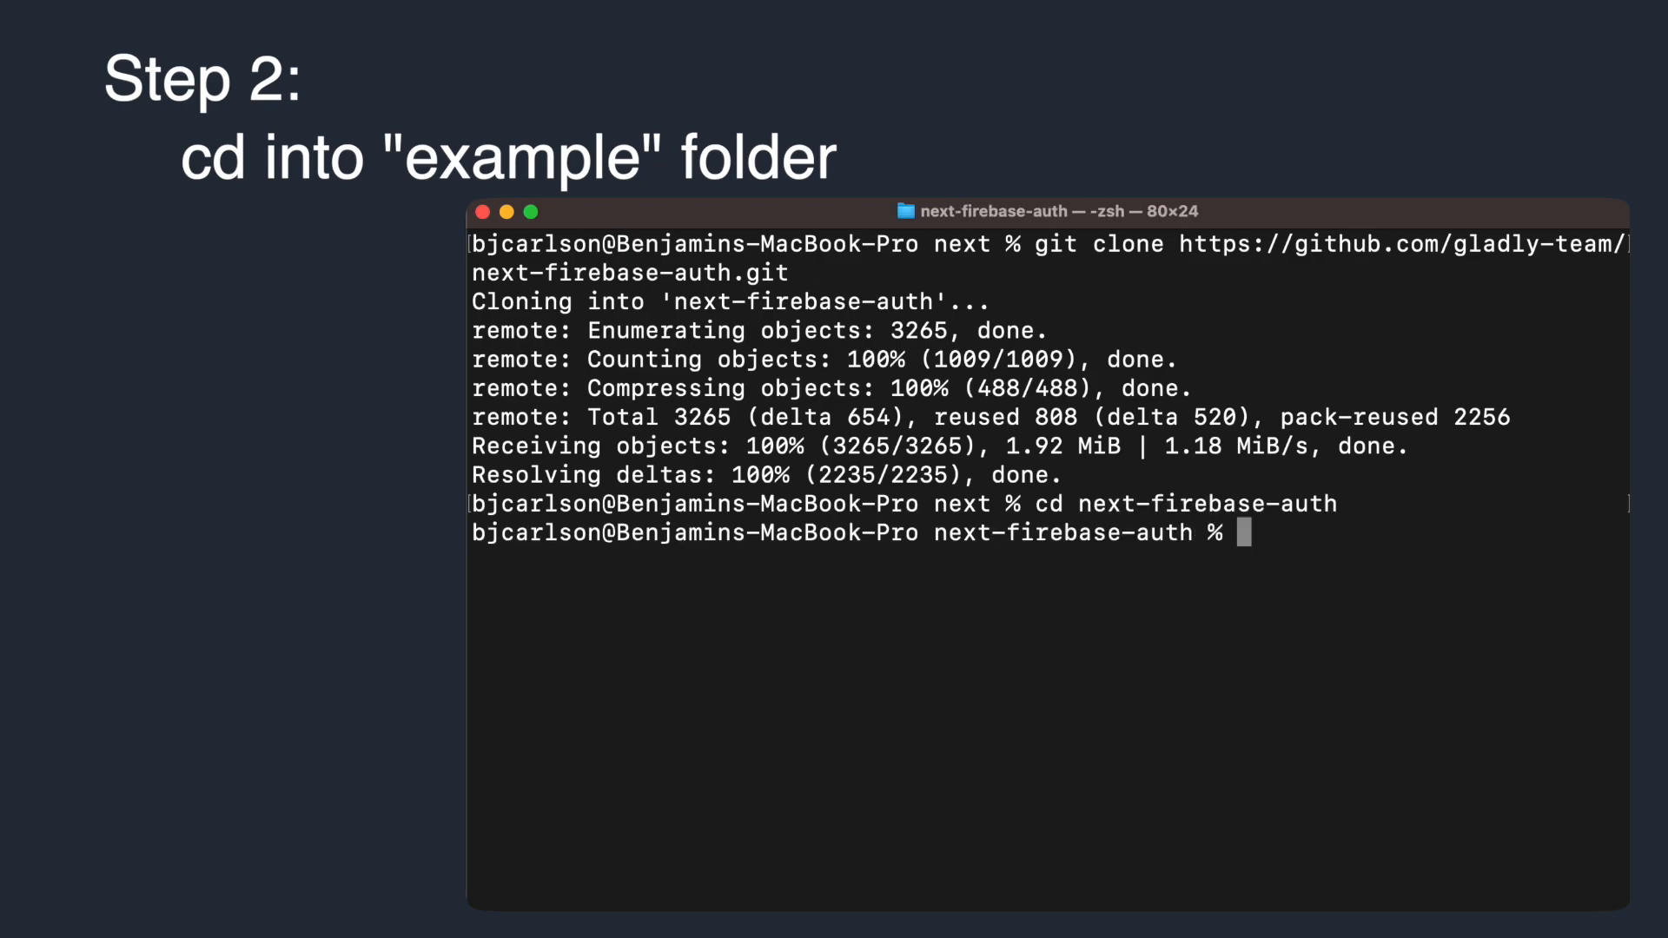
text(ls)
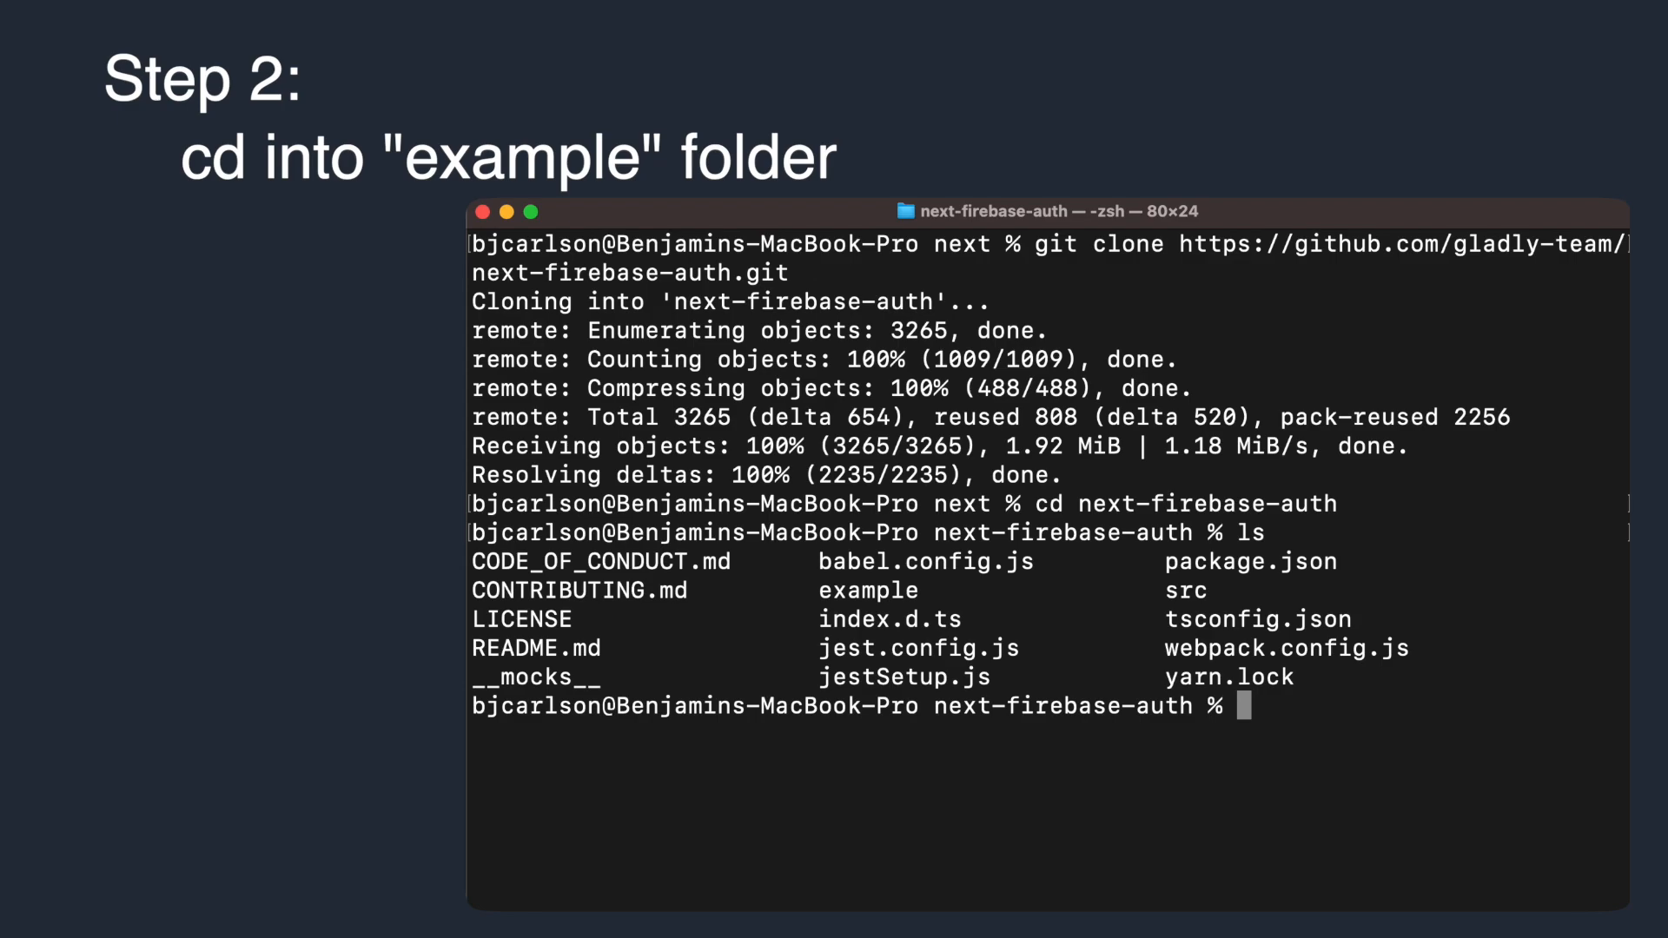
Enter the example folder and open it in VS Code with 'code .'
text(cd example/)
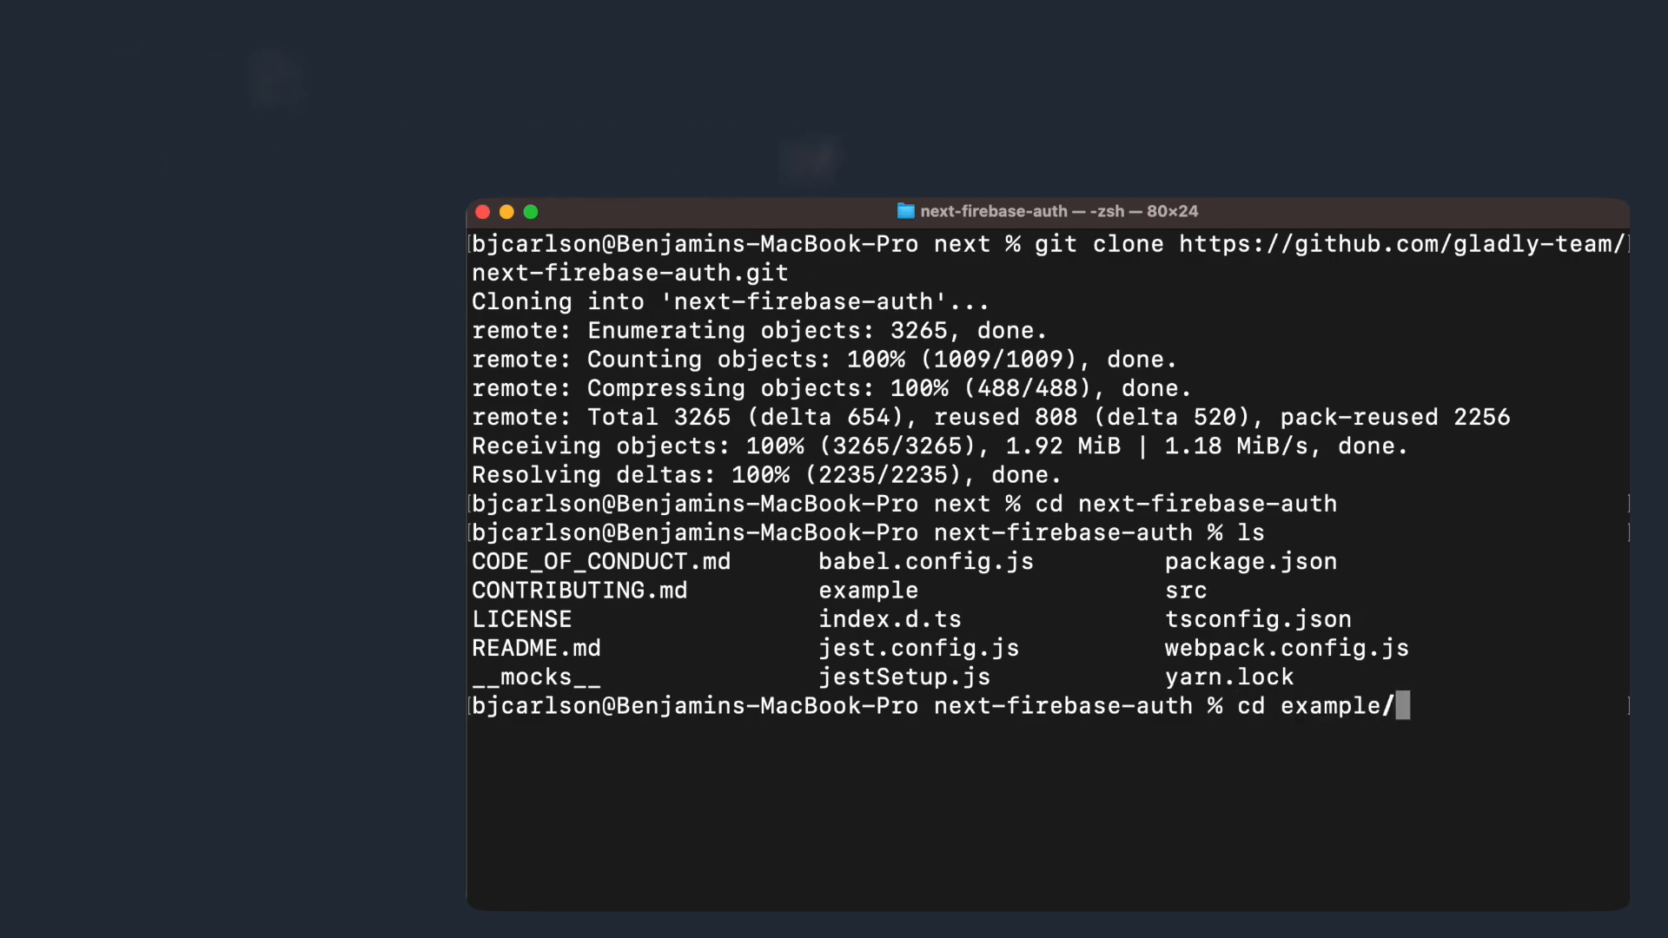
key(enter)
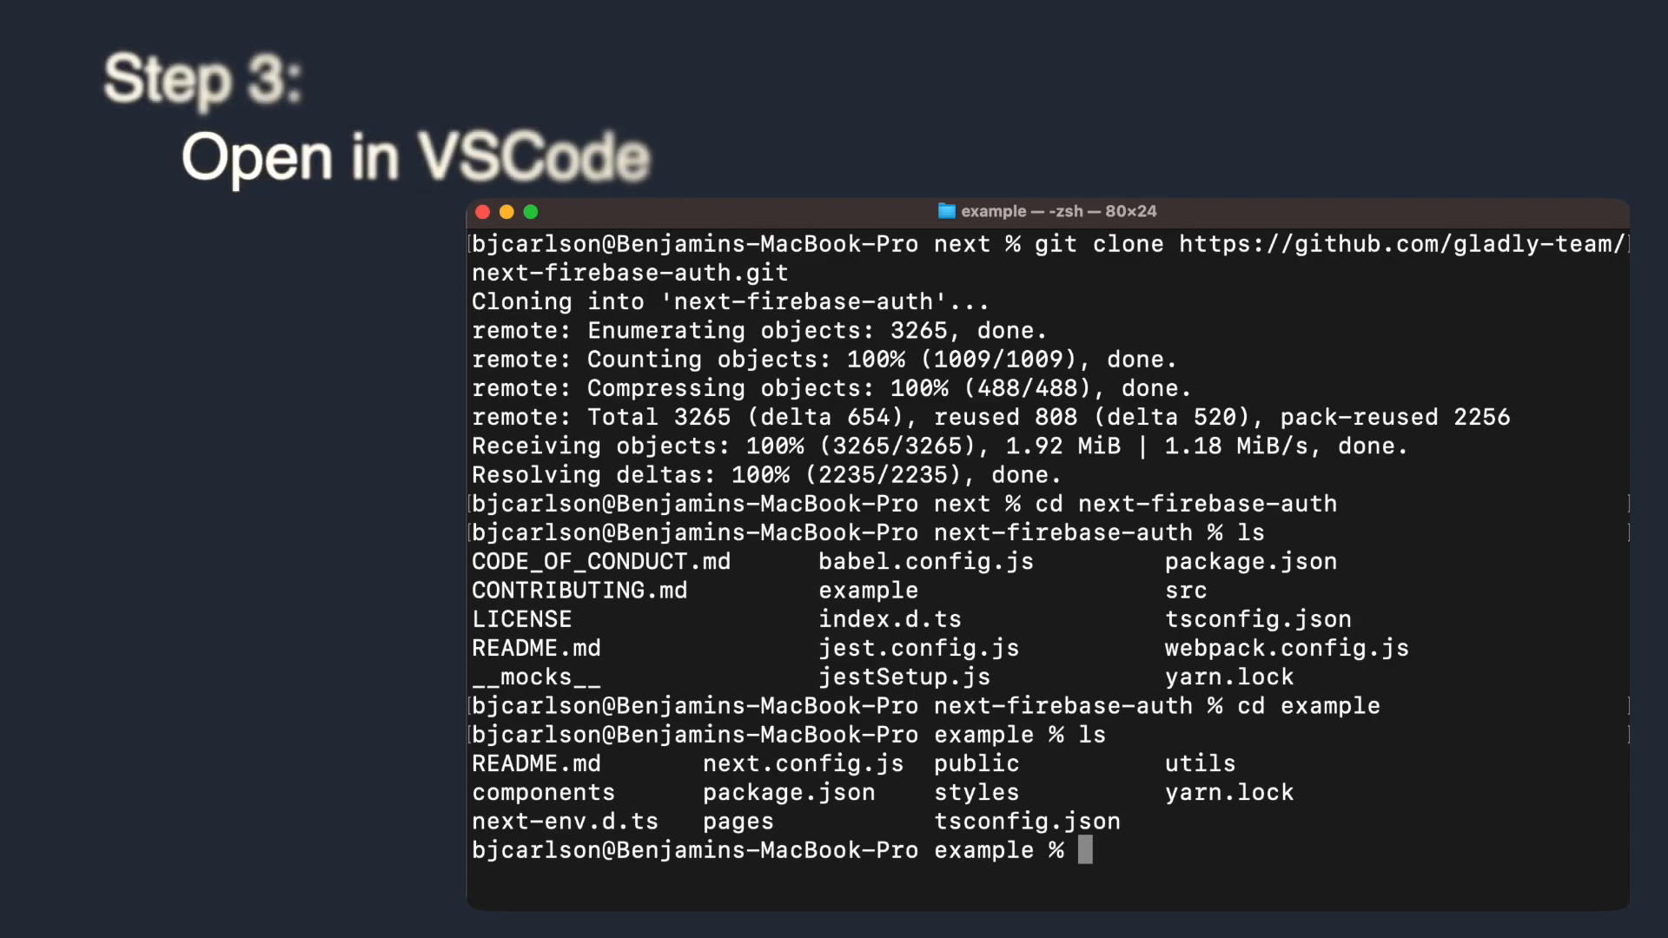
text(code .)
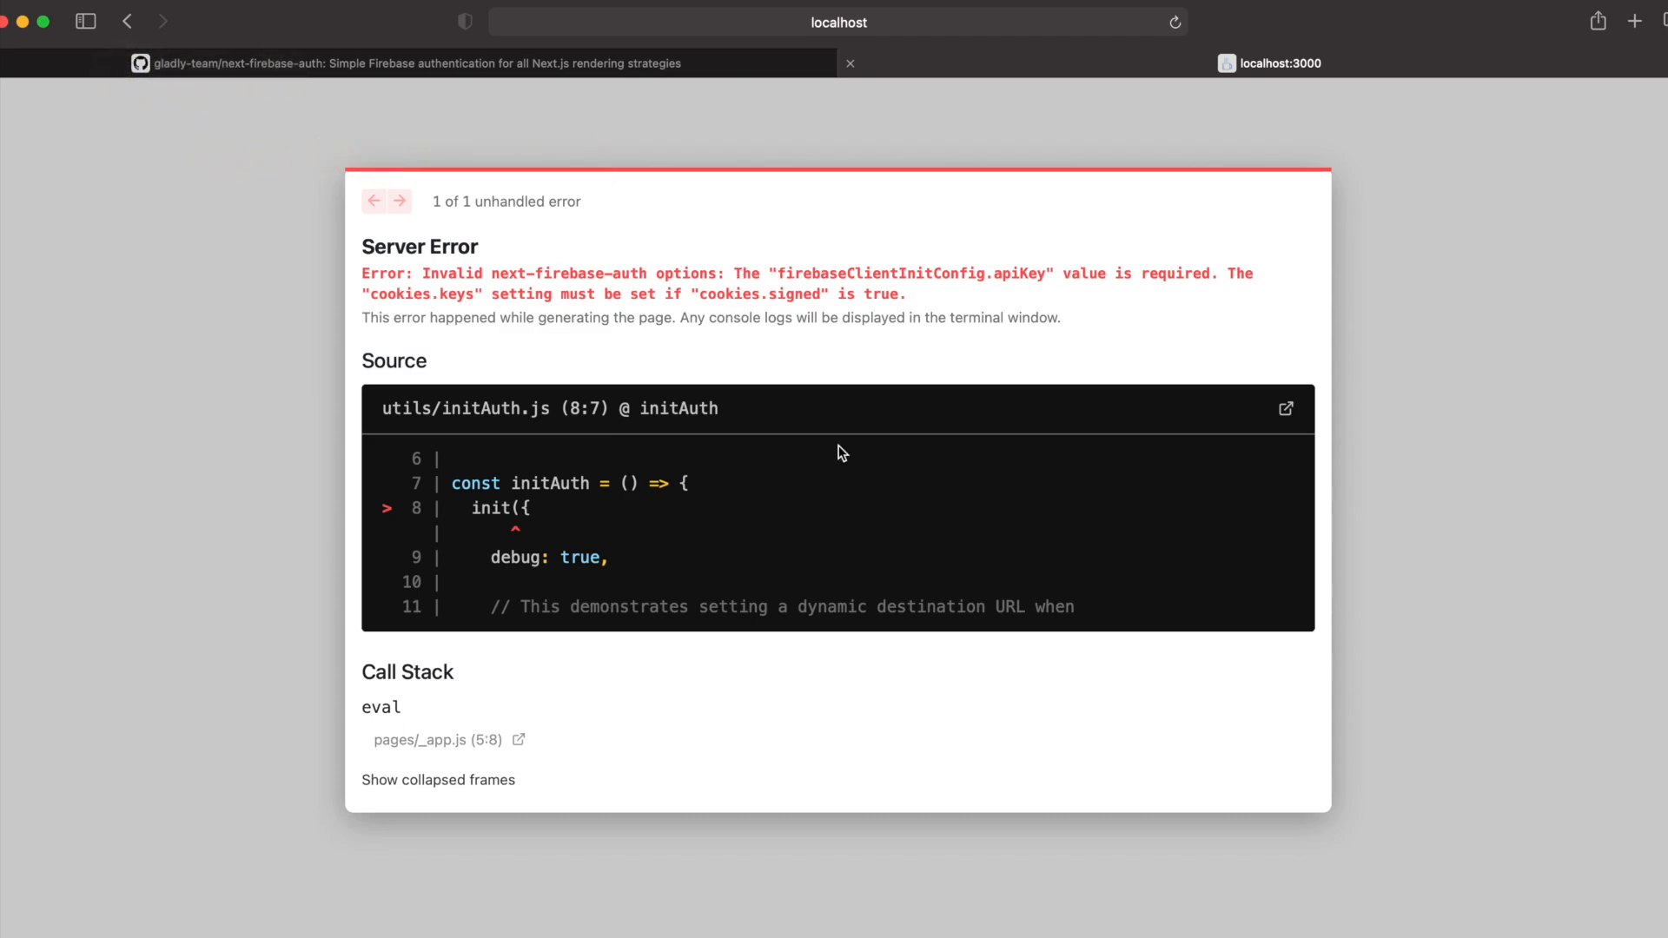
mouse_move(776, 268)
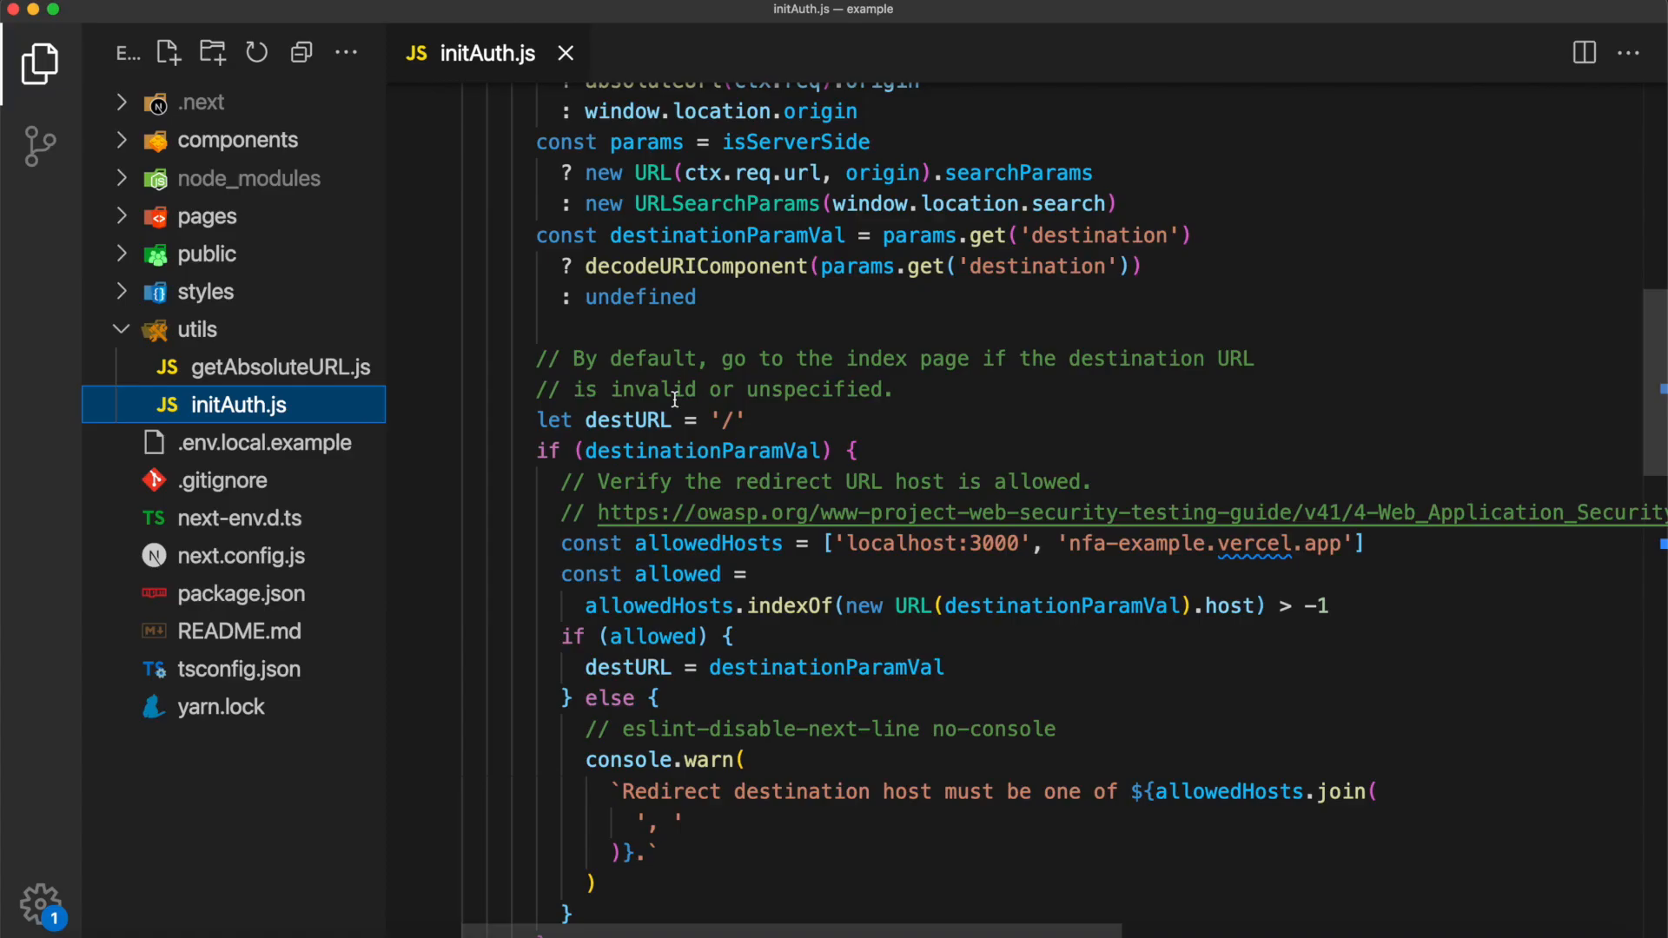
scroll(down, 3)
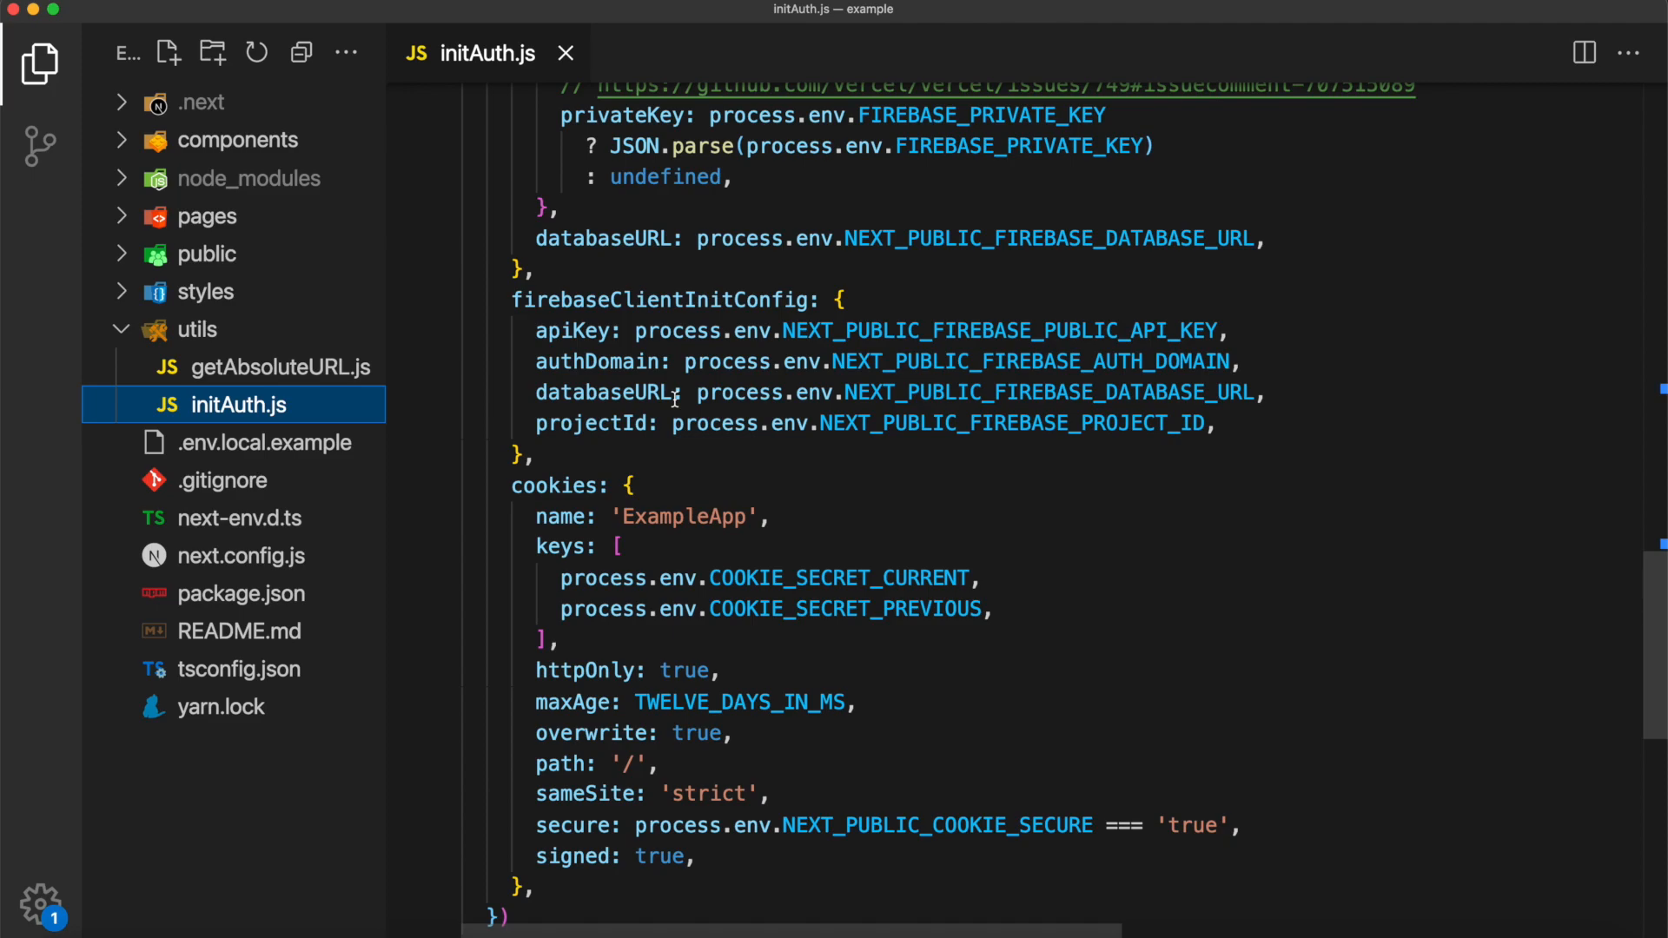
click(273, 443)
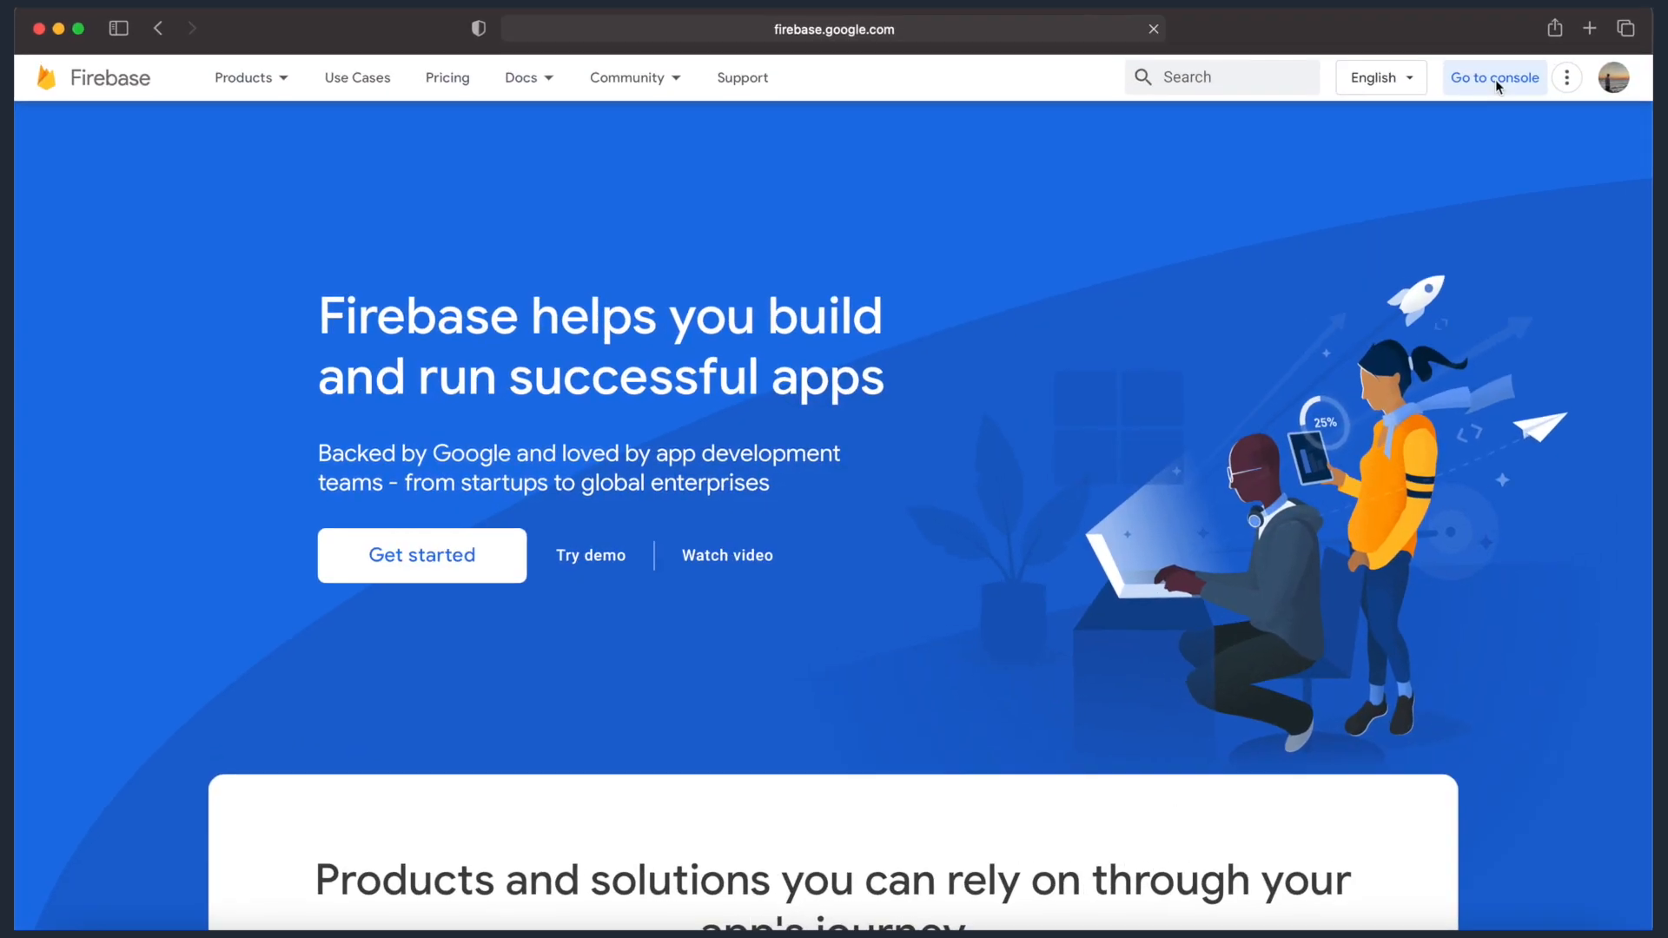
From the Firebase console, create the todo-app project keeping Google Analytics enabled
click(1494, 77)
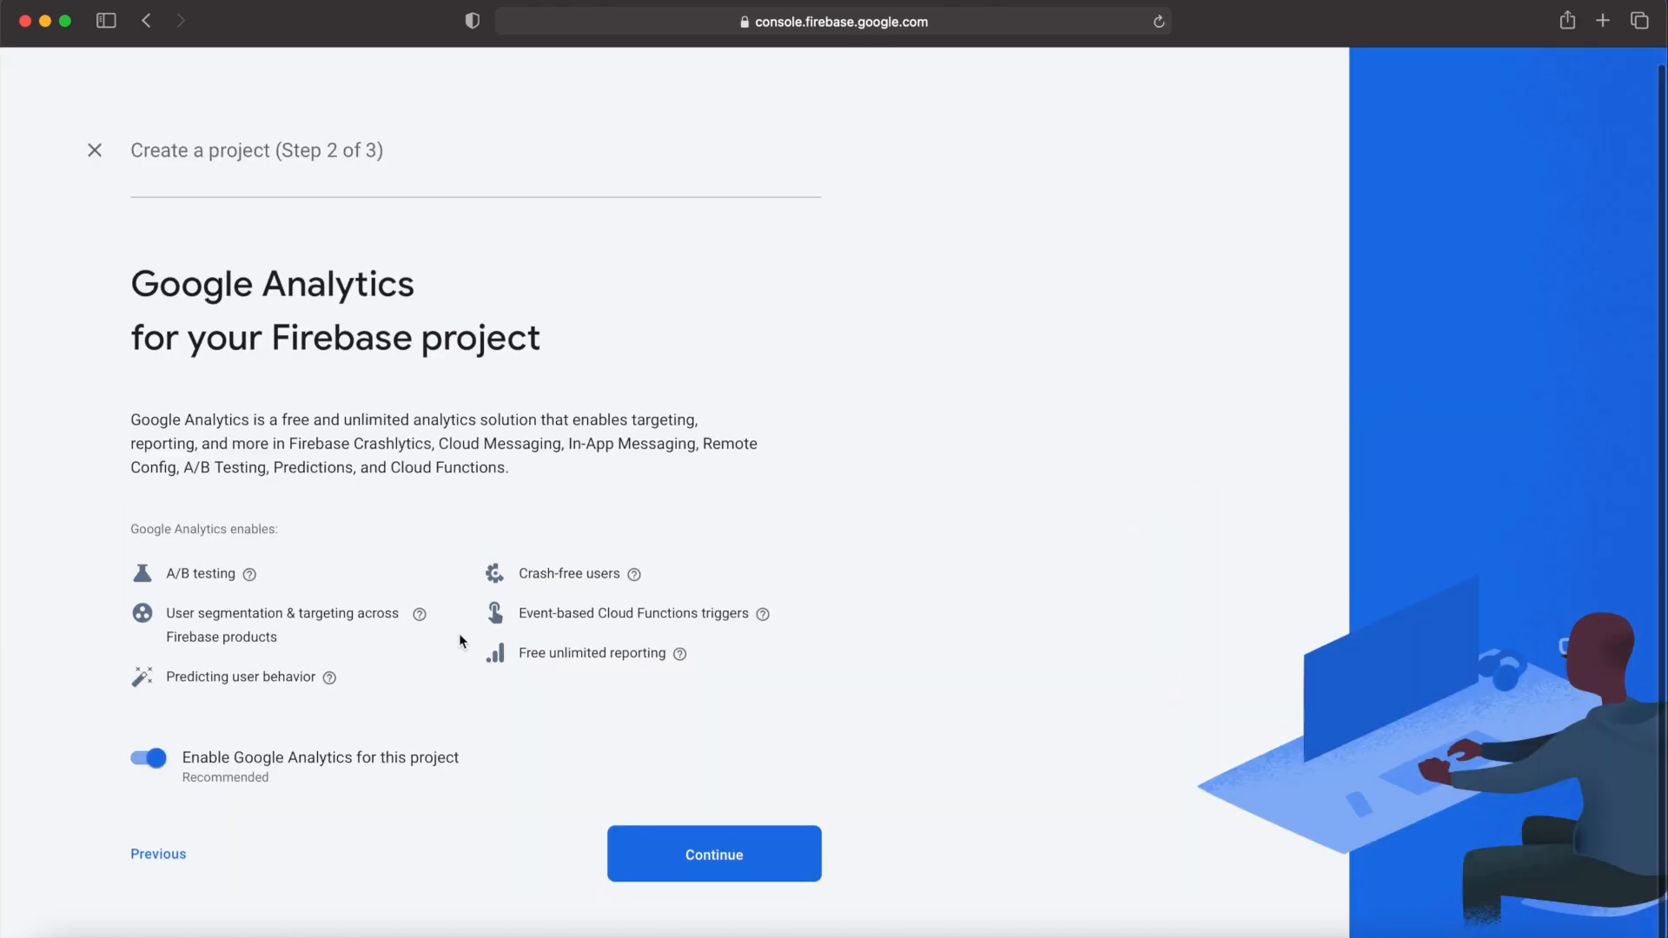
click(714, 853)
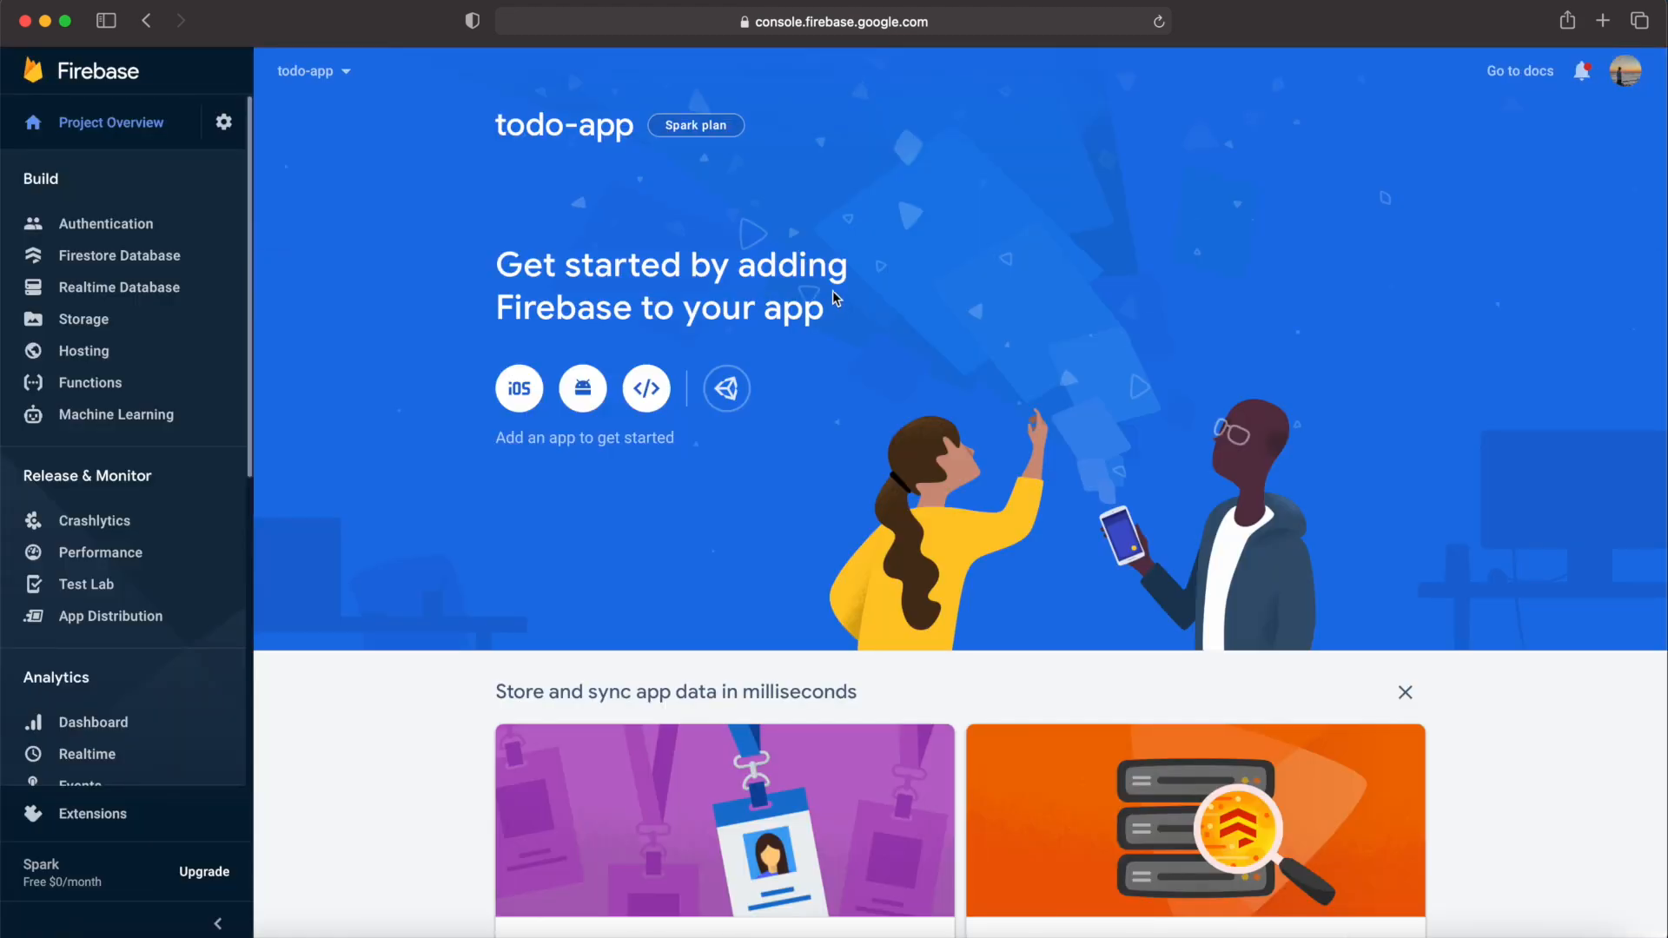
Register a web app nicknamed 'Todo App' and return to the project overview
click(647, 387)
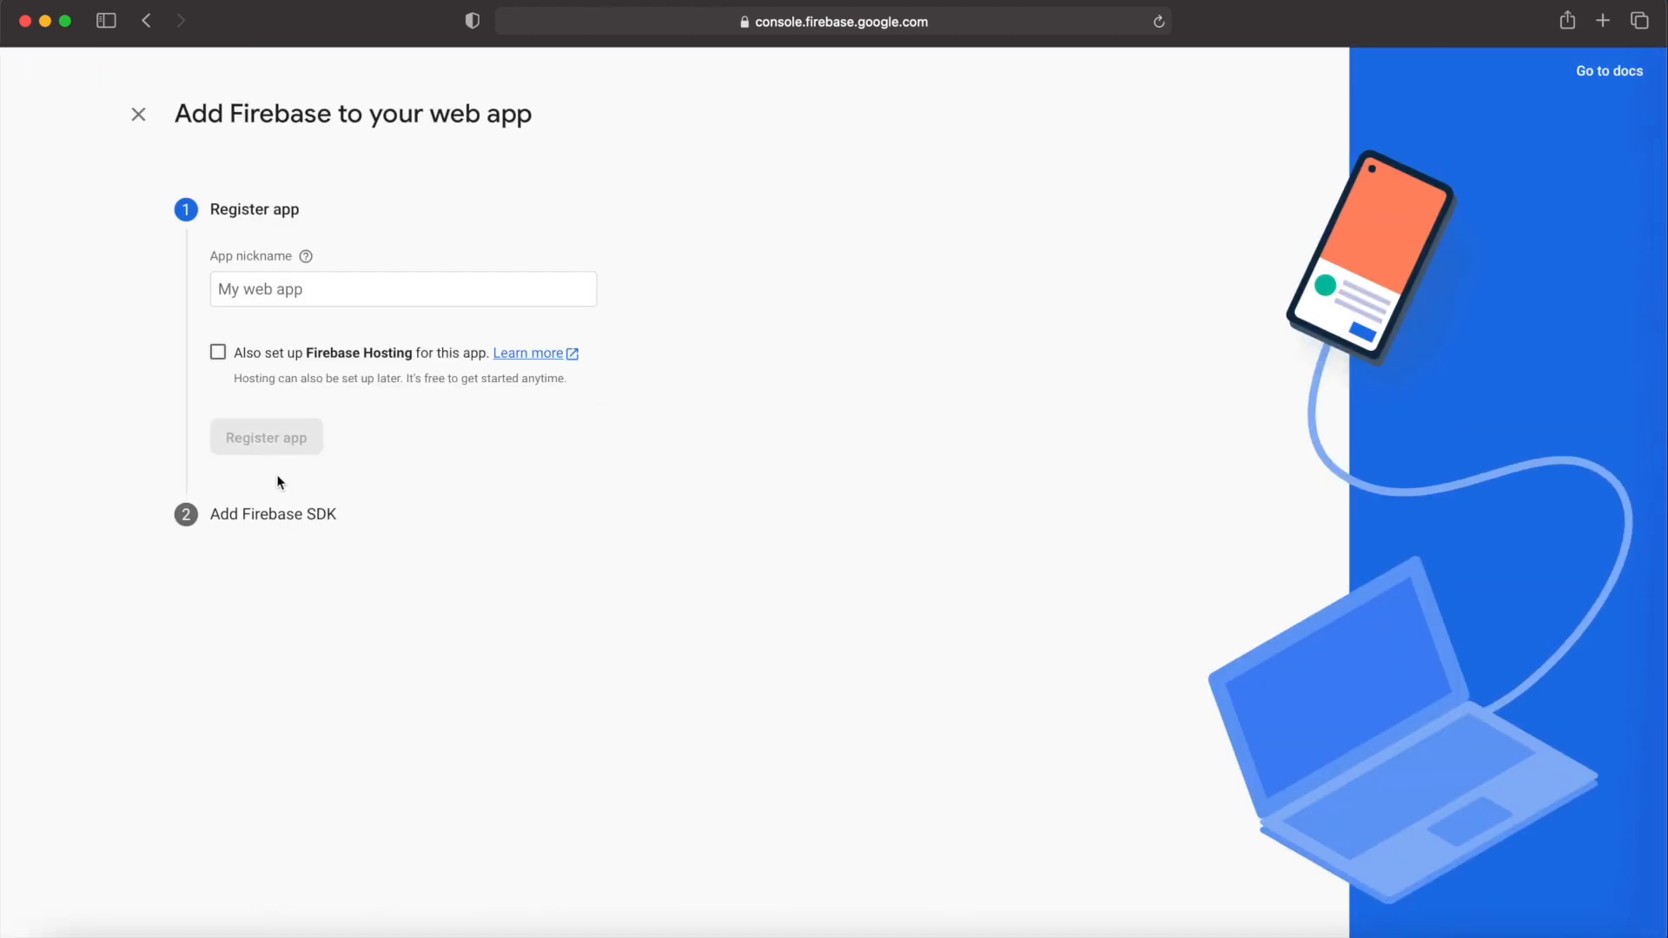
text(Todo App)
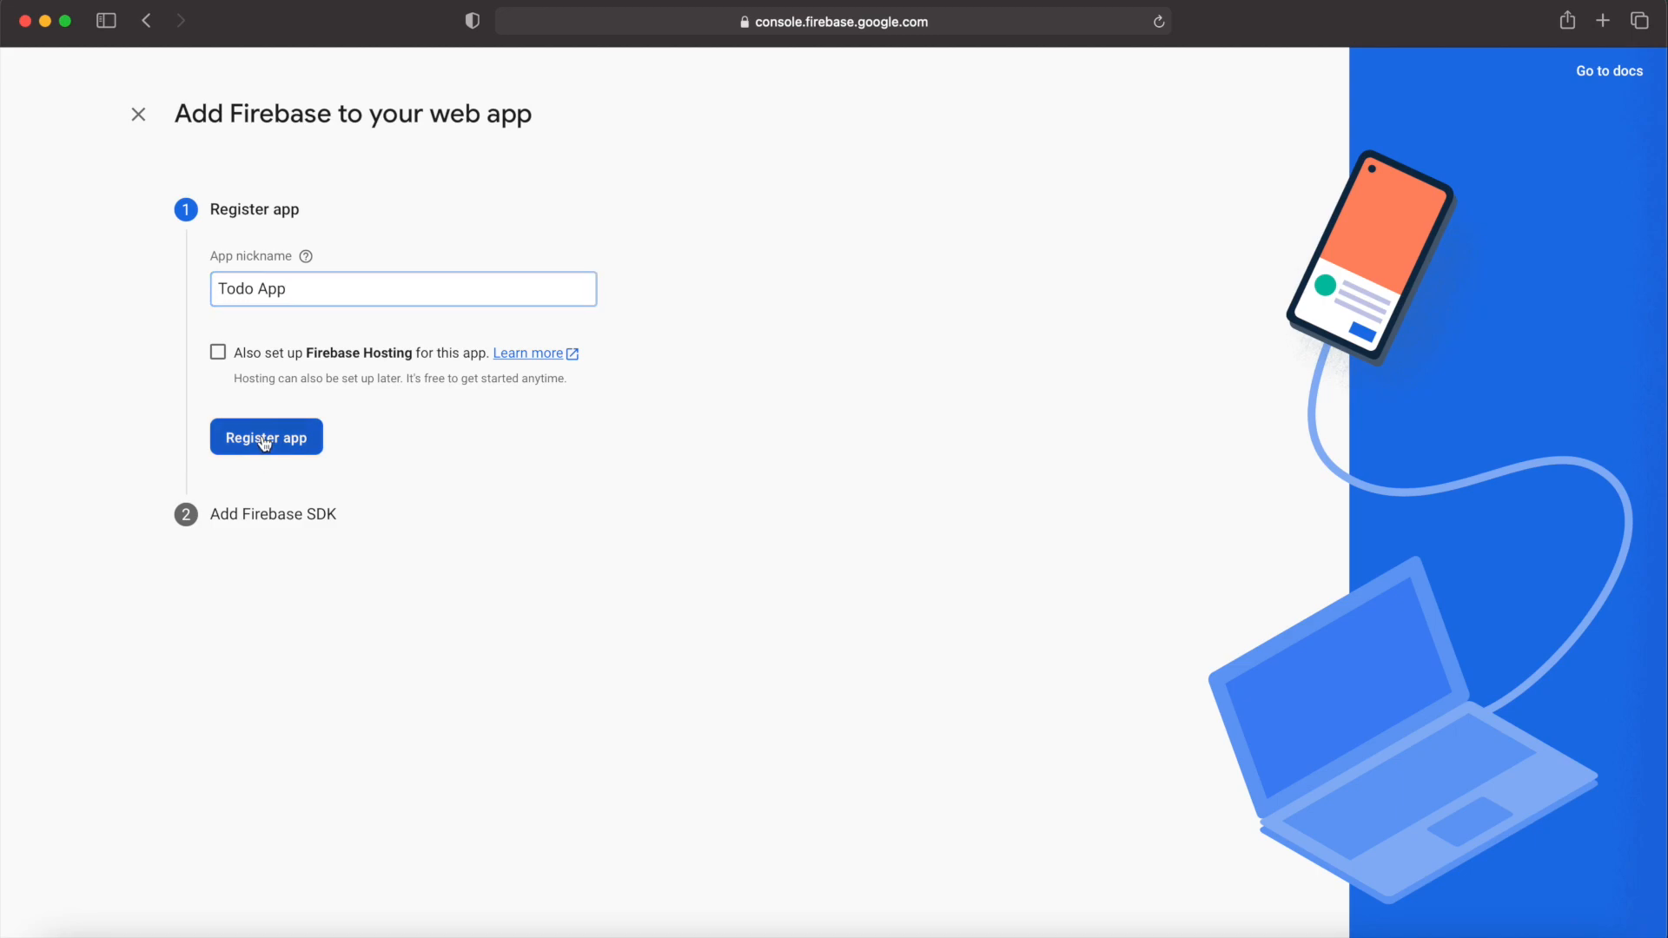
click(264, 438)
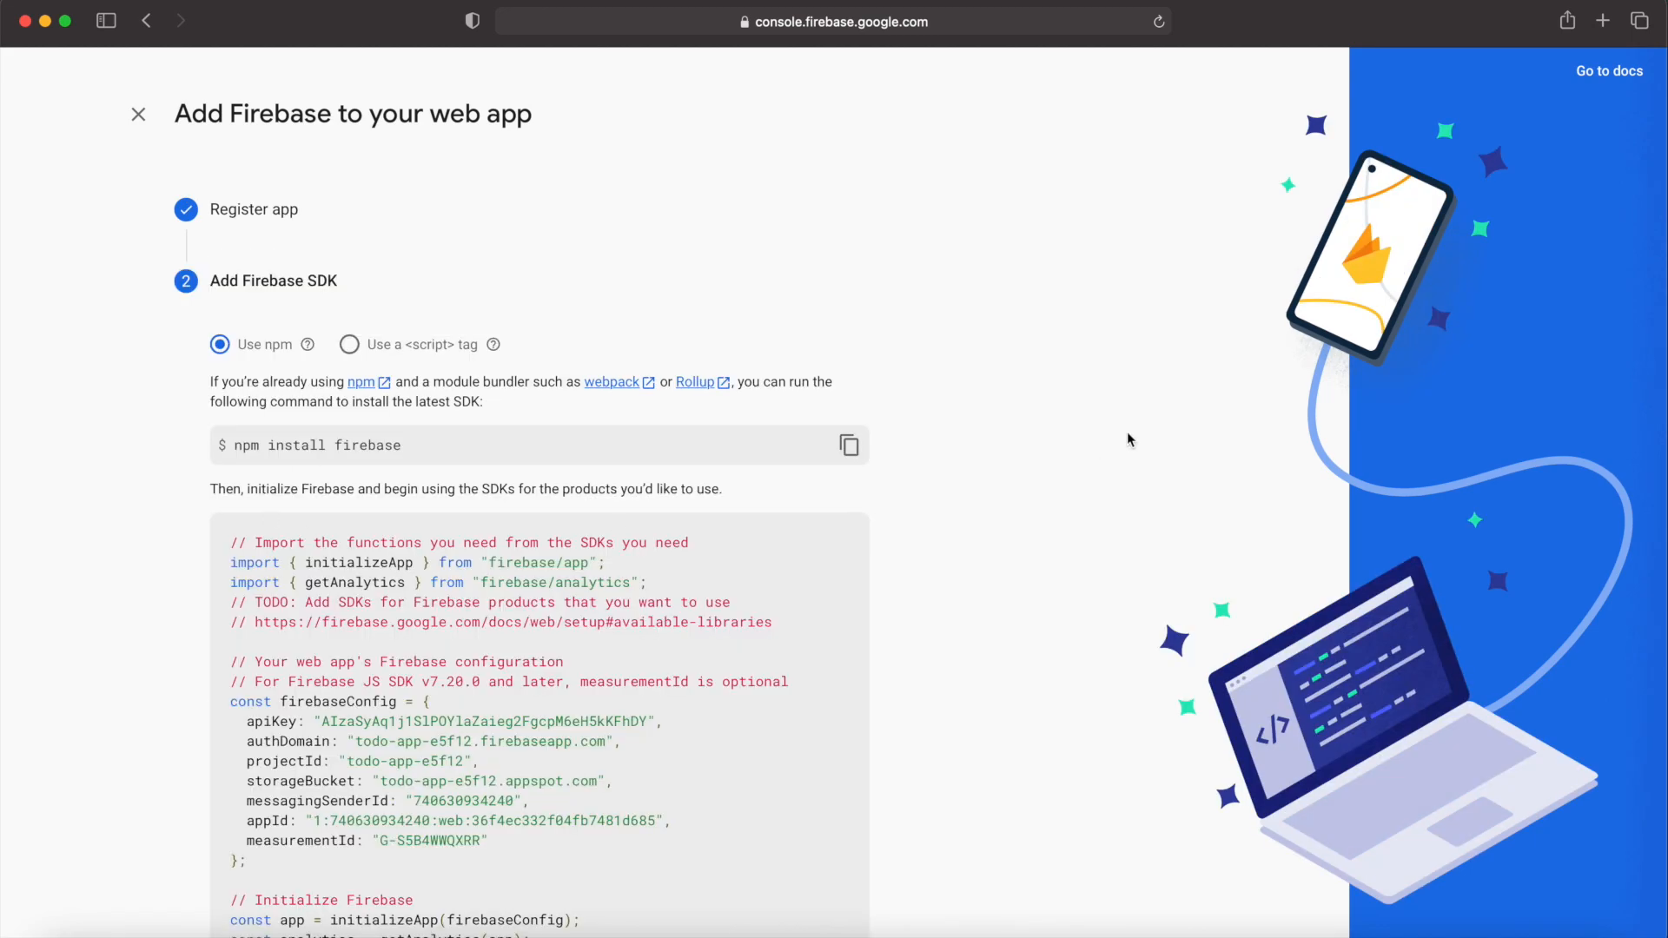
click(137, 115)
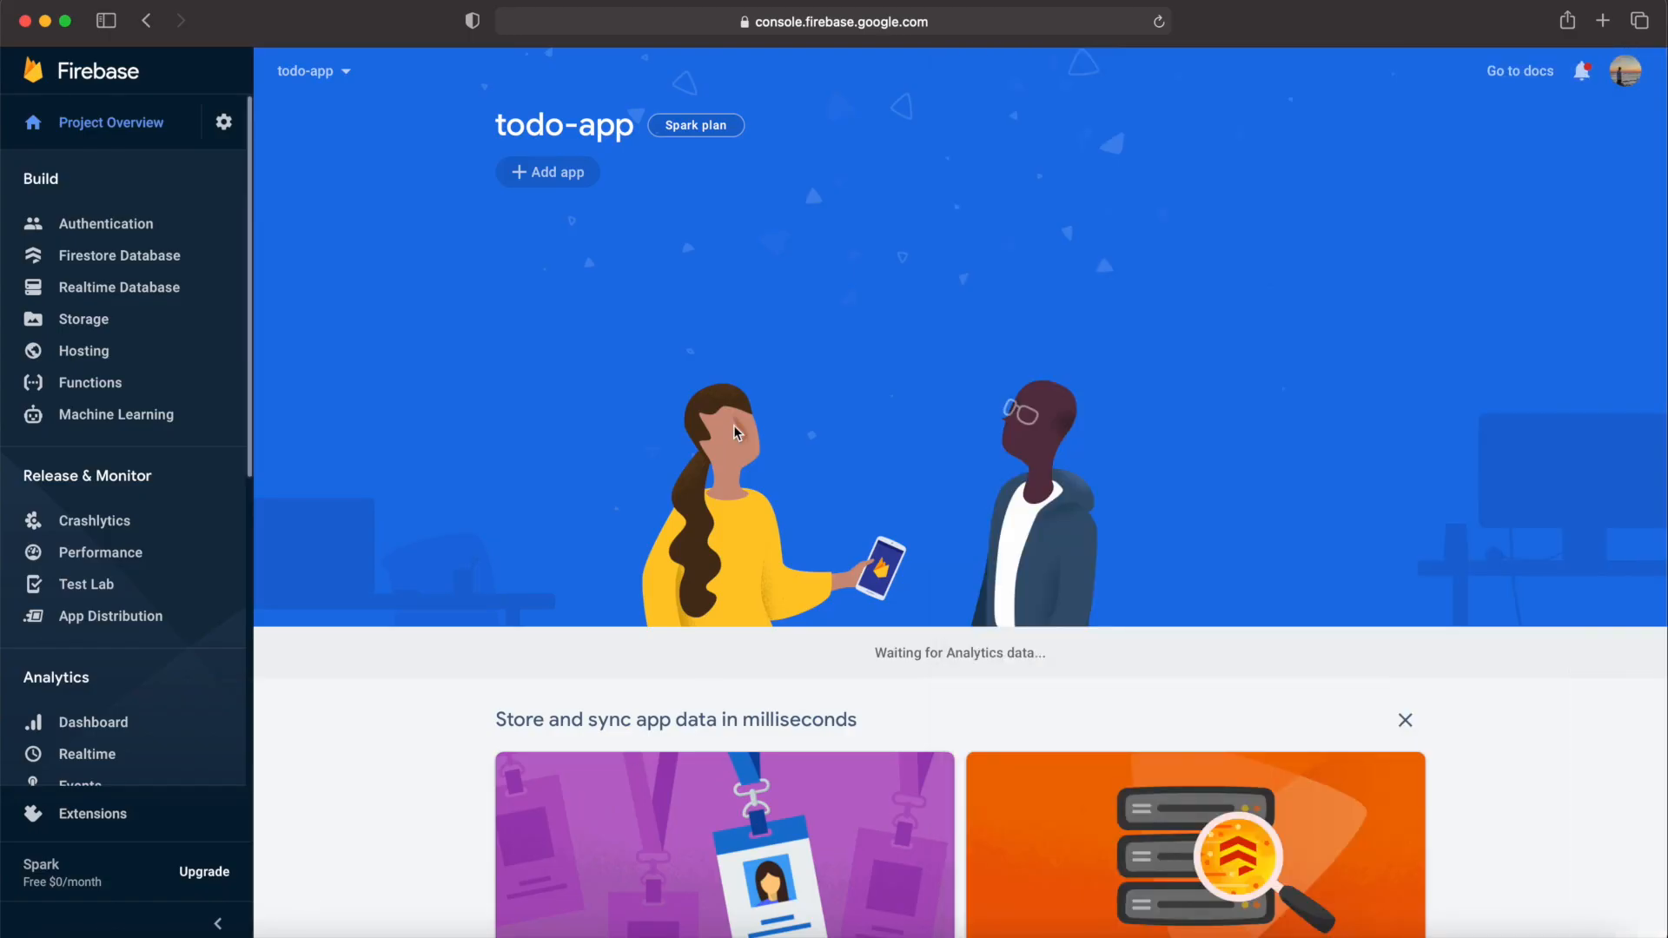
Visit Authentication, create the Cloud Firestore database in nam5 (us-central), then view Realtime Database
click(106, 224)
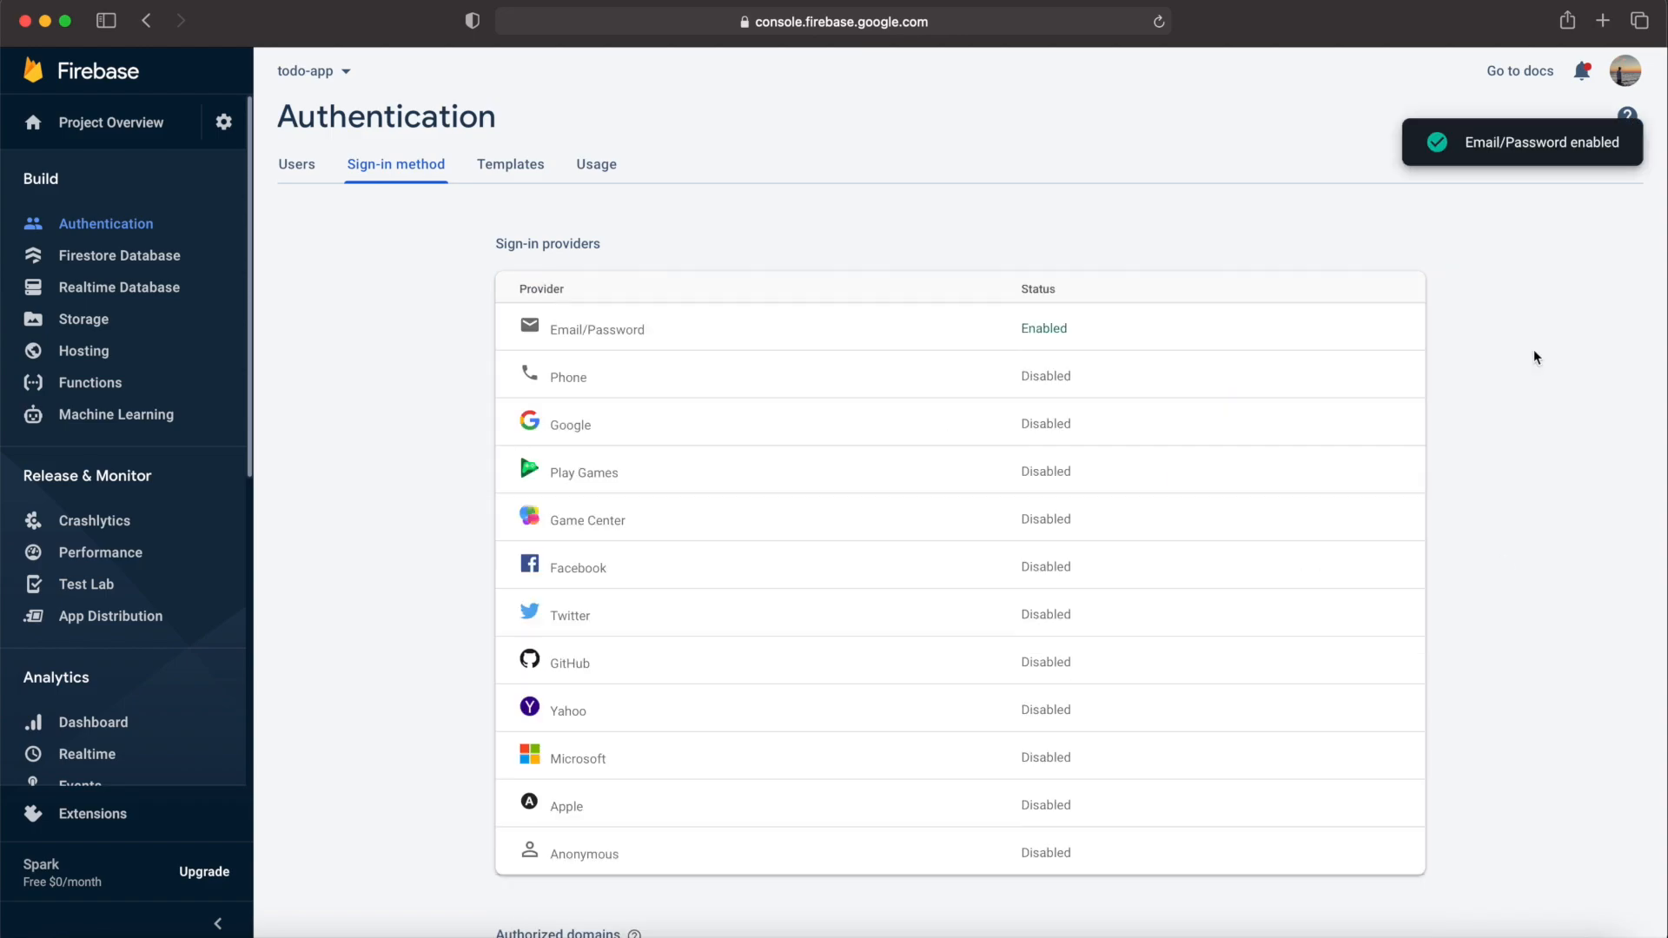
click(125, 256)
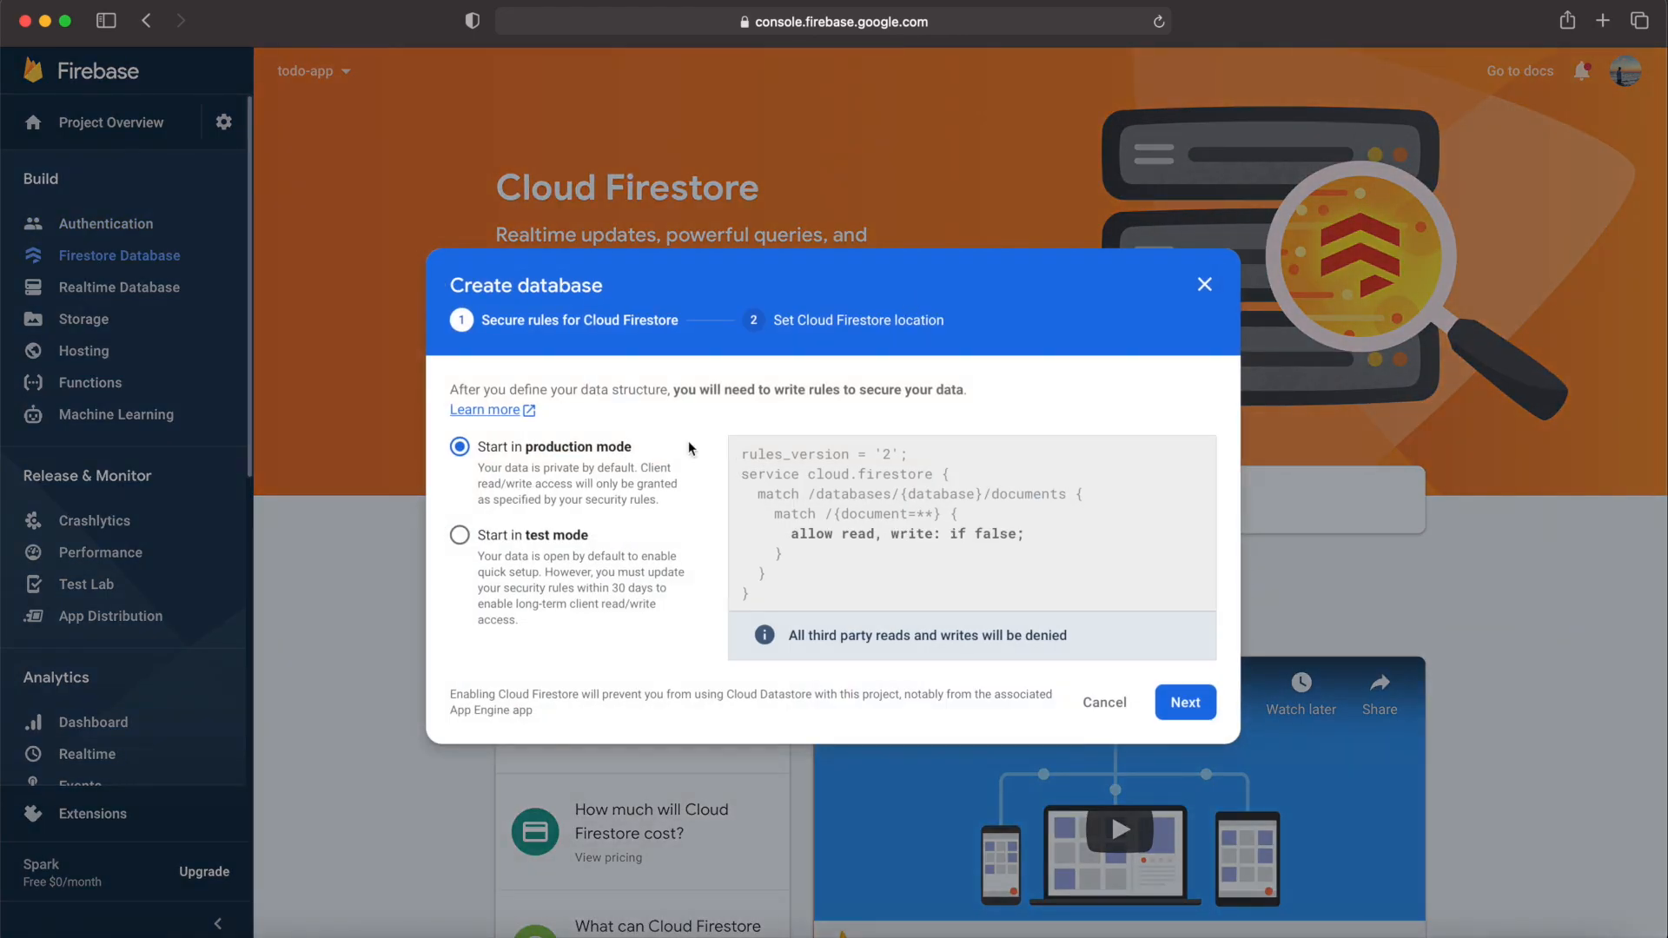
click(1184, 702)
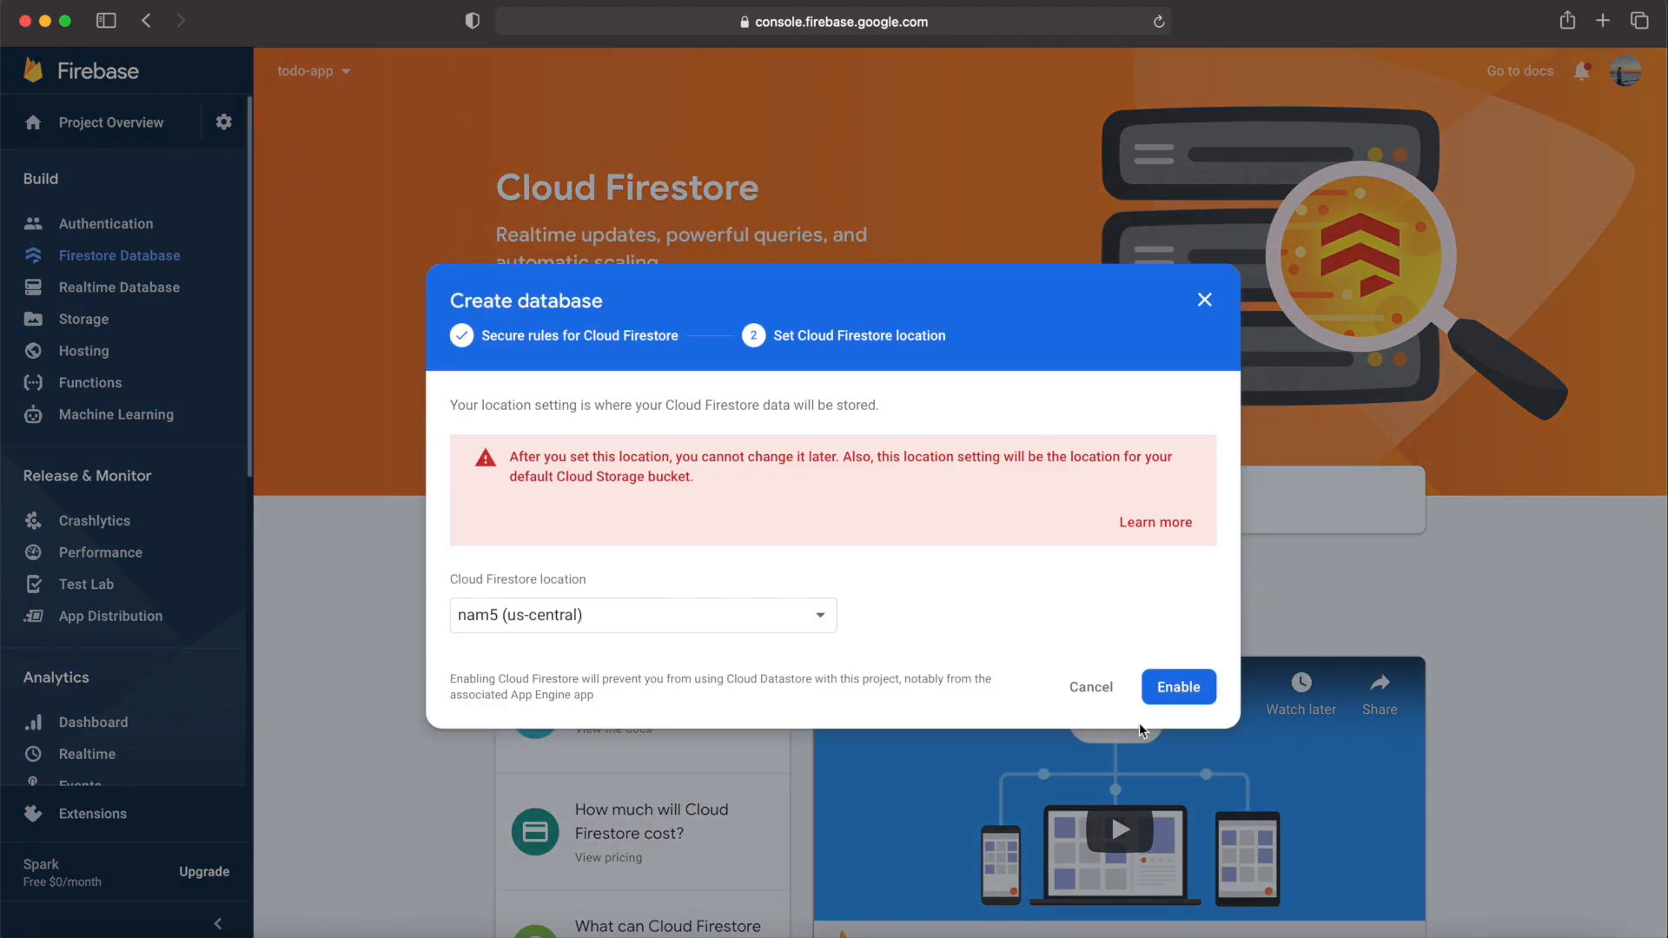
click(1178, 686)
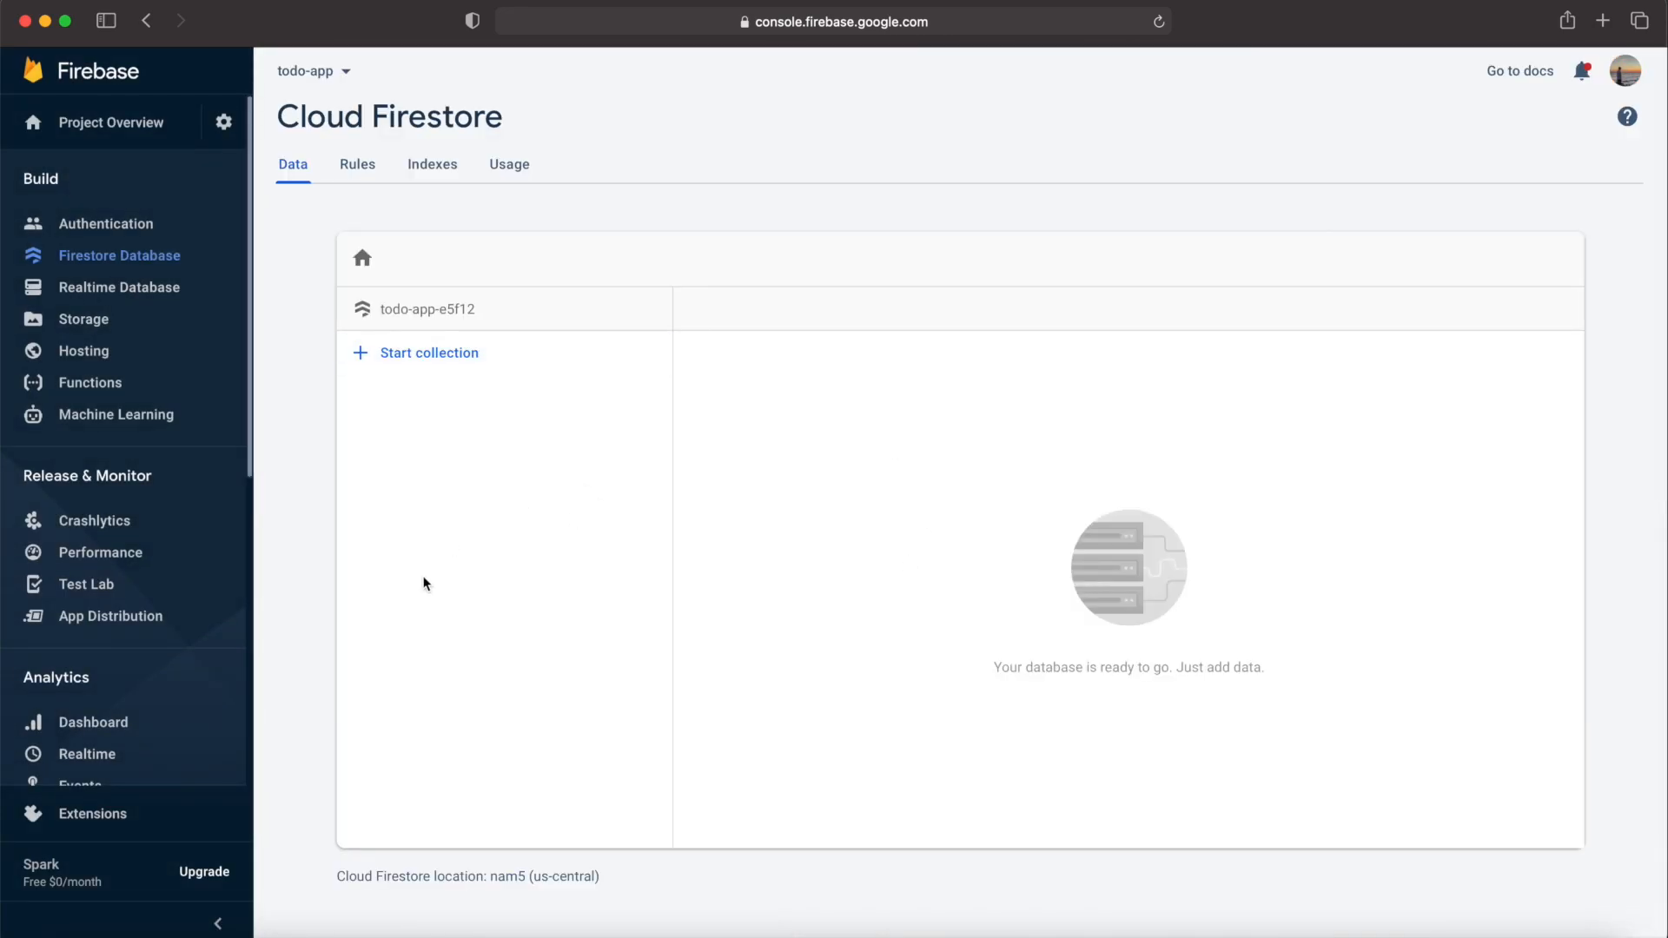
click(120, 286)
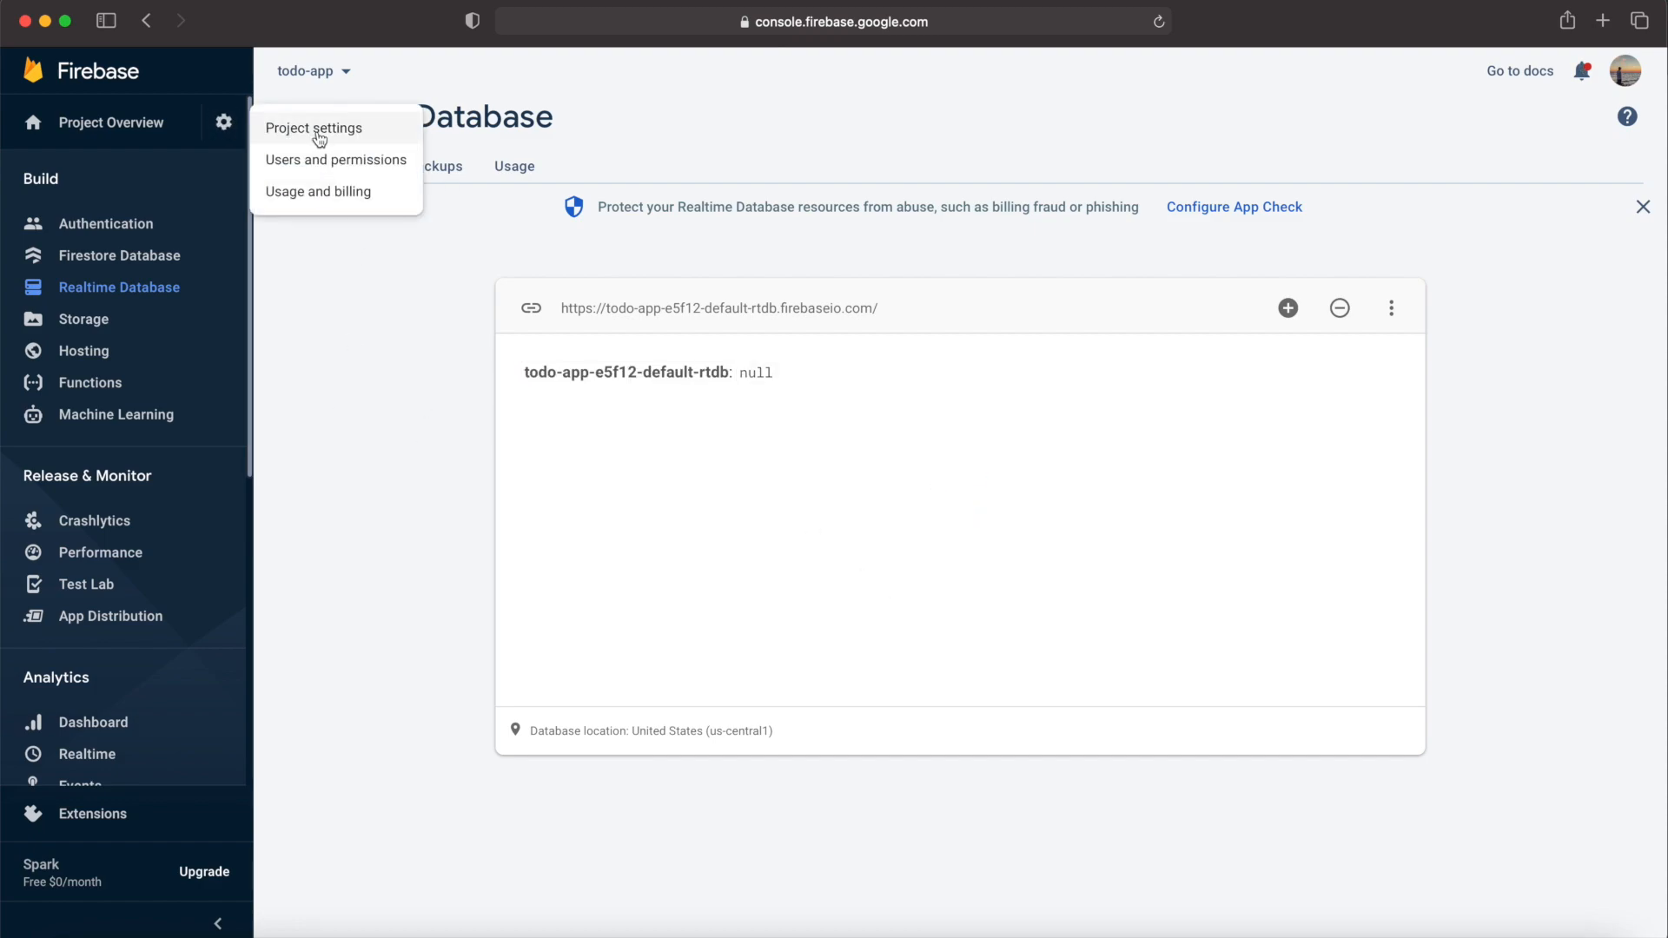
View the todo-app Project settings and scroll through the web app's SDK configuration snippet
click(313, 127)
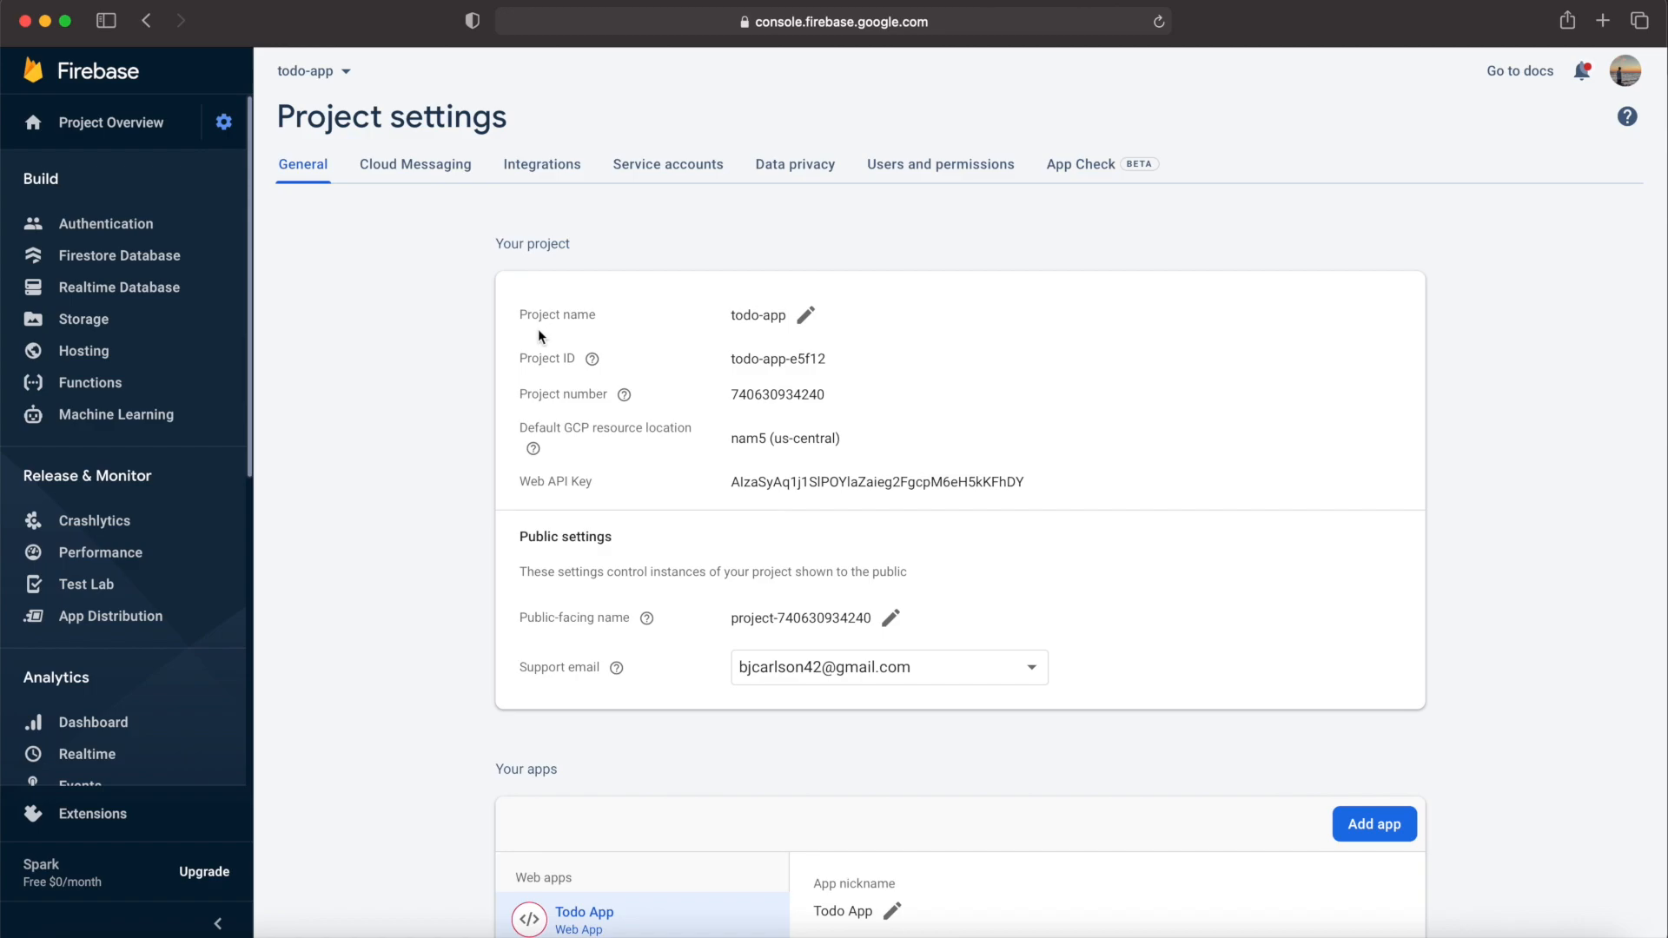
mouse_move(373, 376)
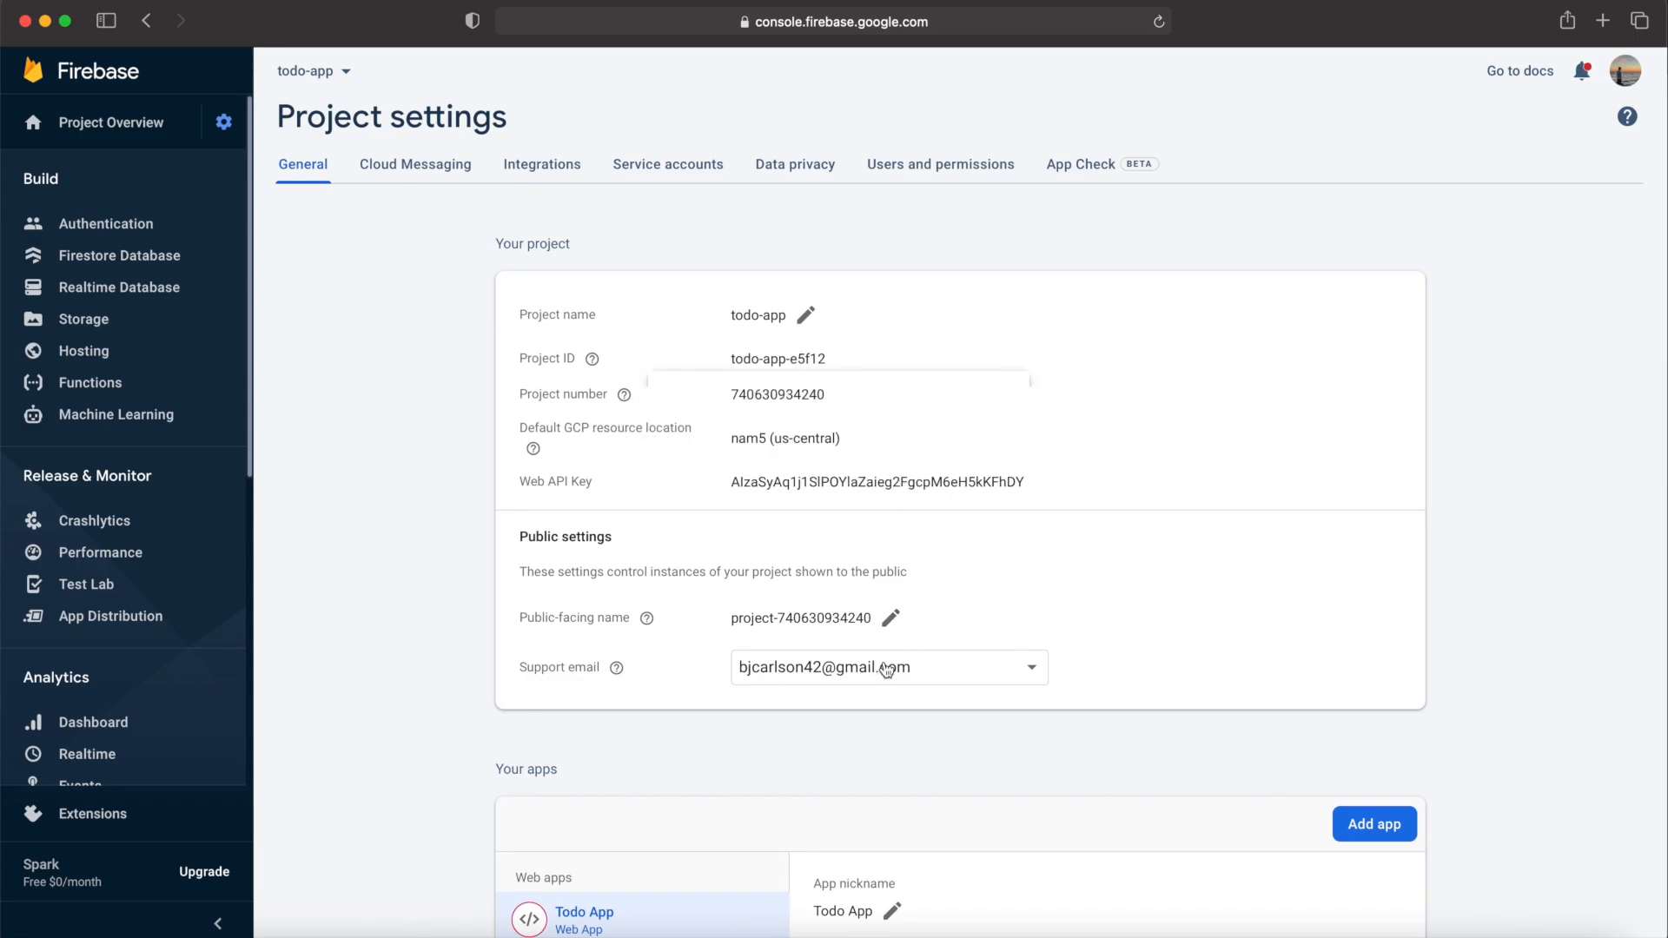
scroll(down, 3)
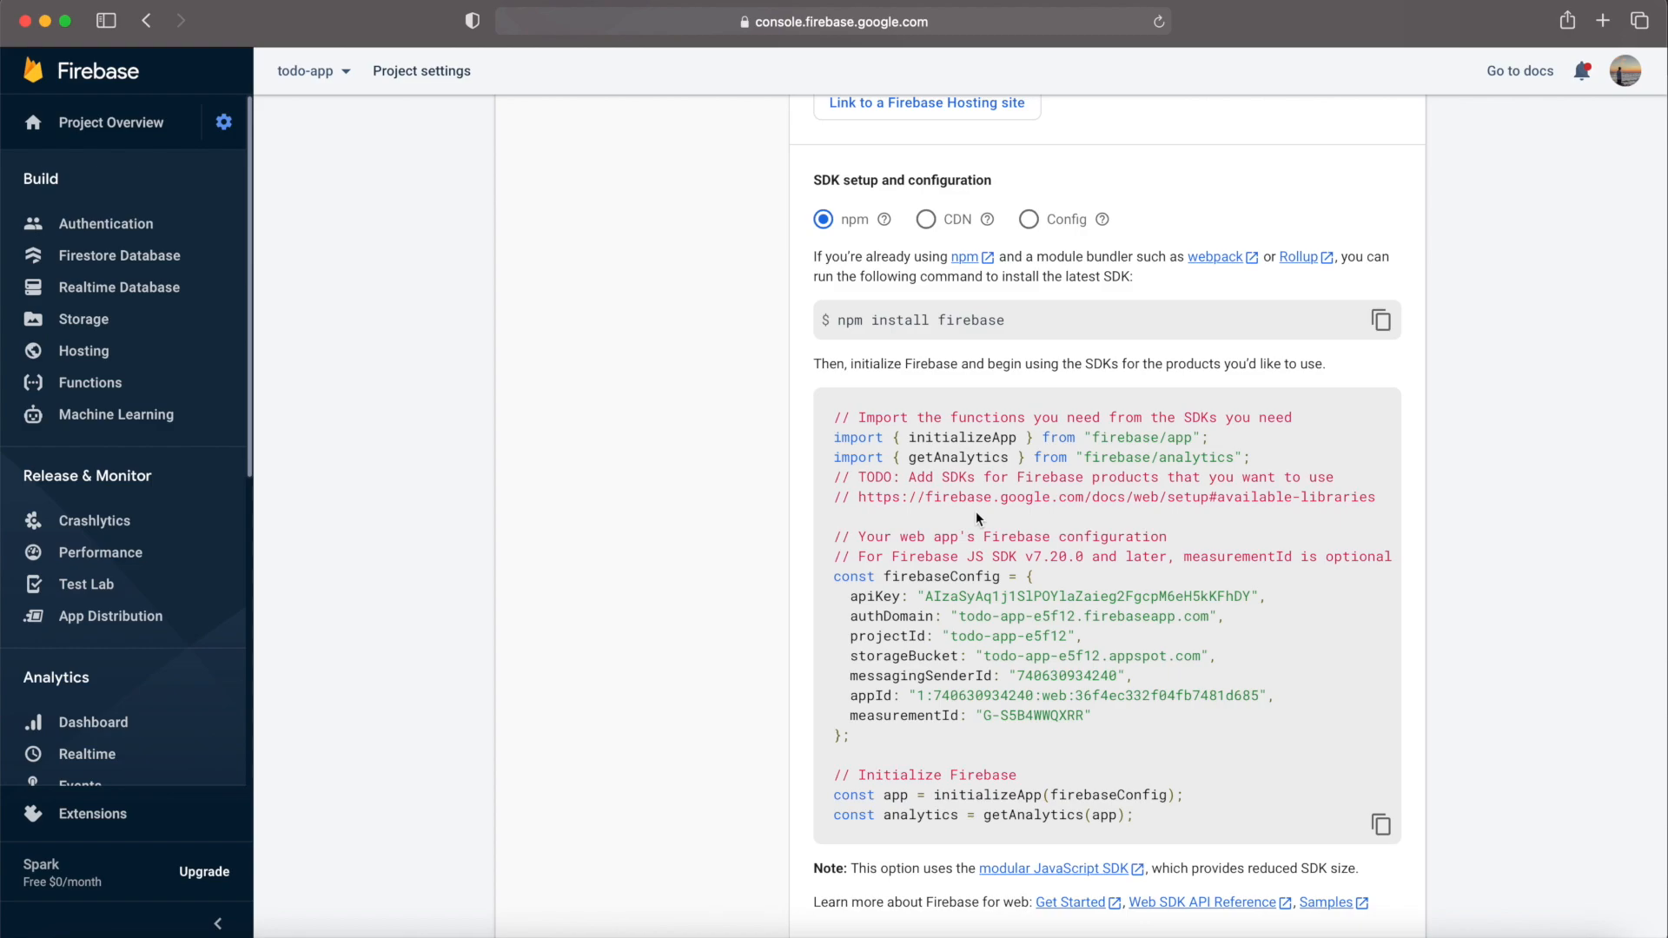
mouse_move(929, 655)
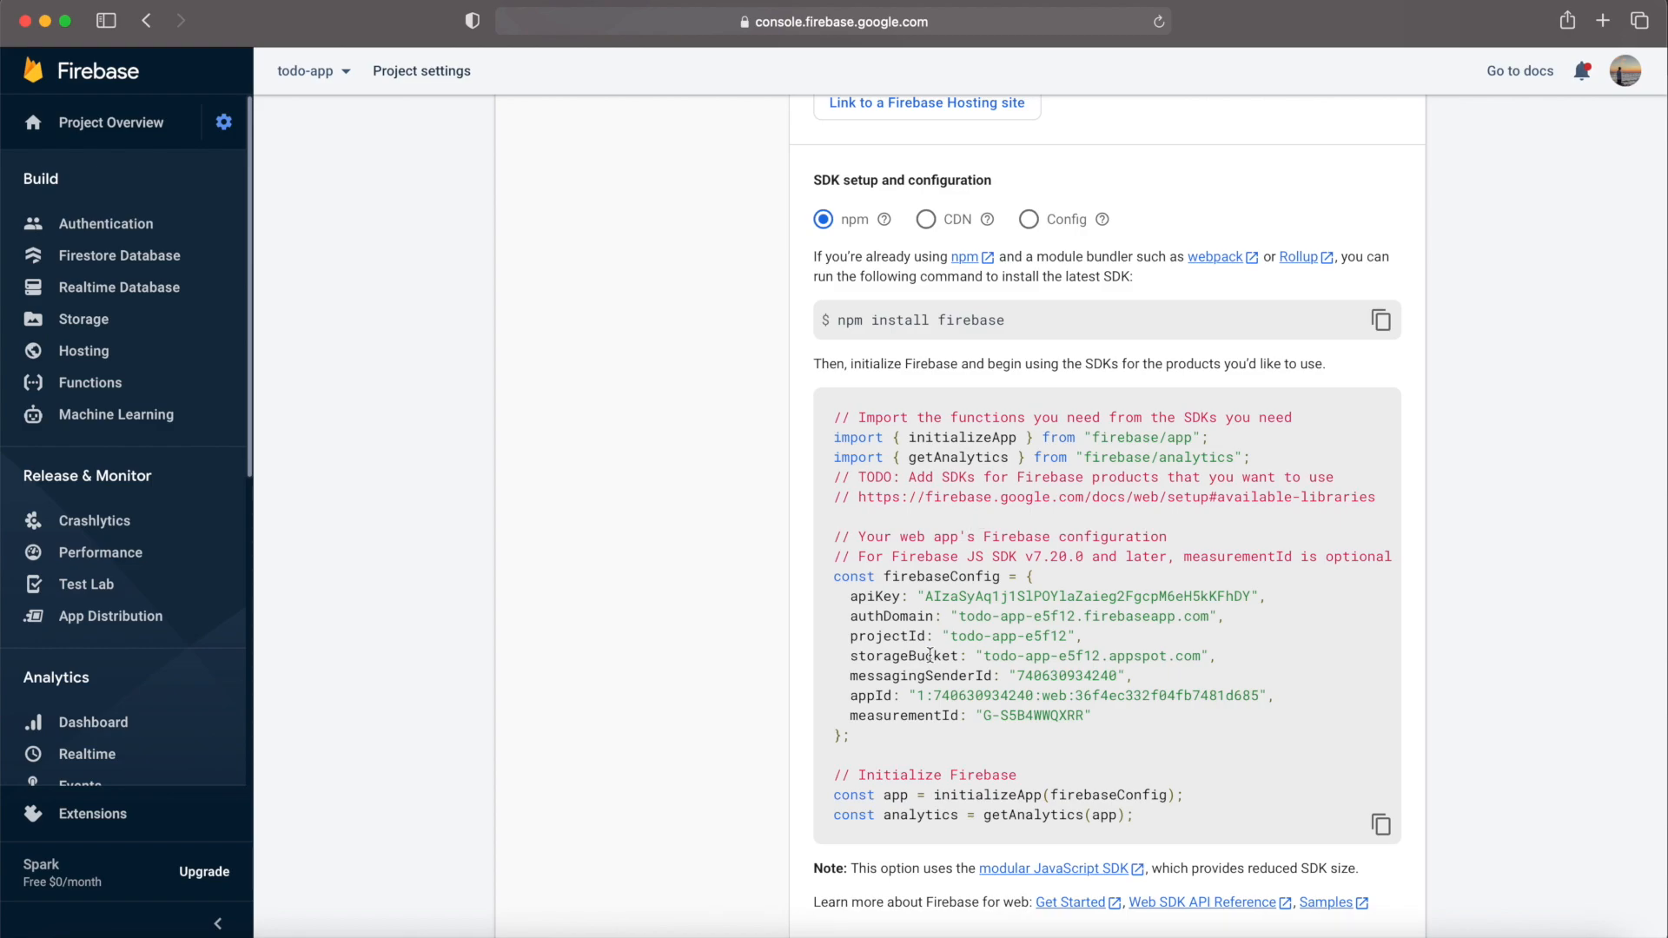
scroll(up, 3)
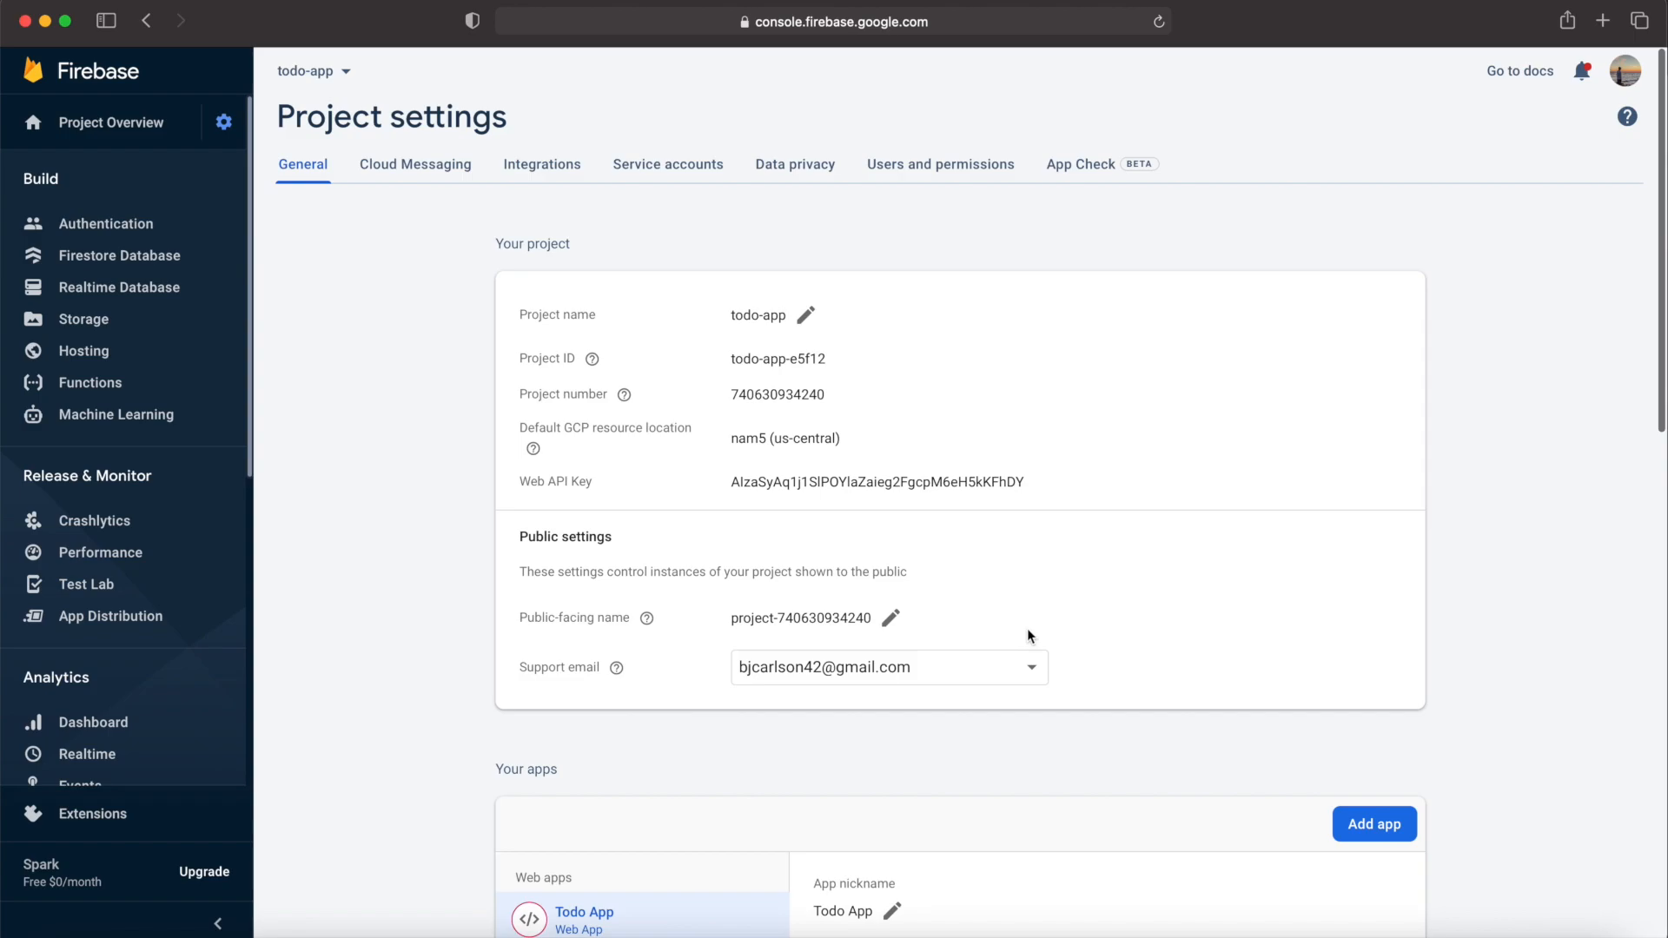
Generate a new private key for the Firebase Admin SDK under Service accounts
click(667, 165)
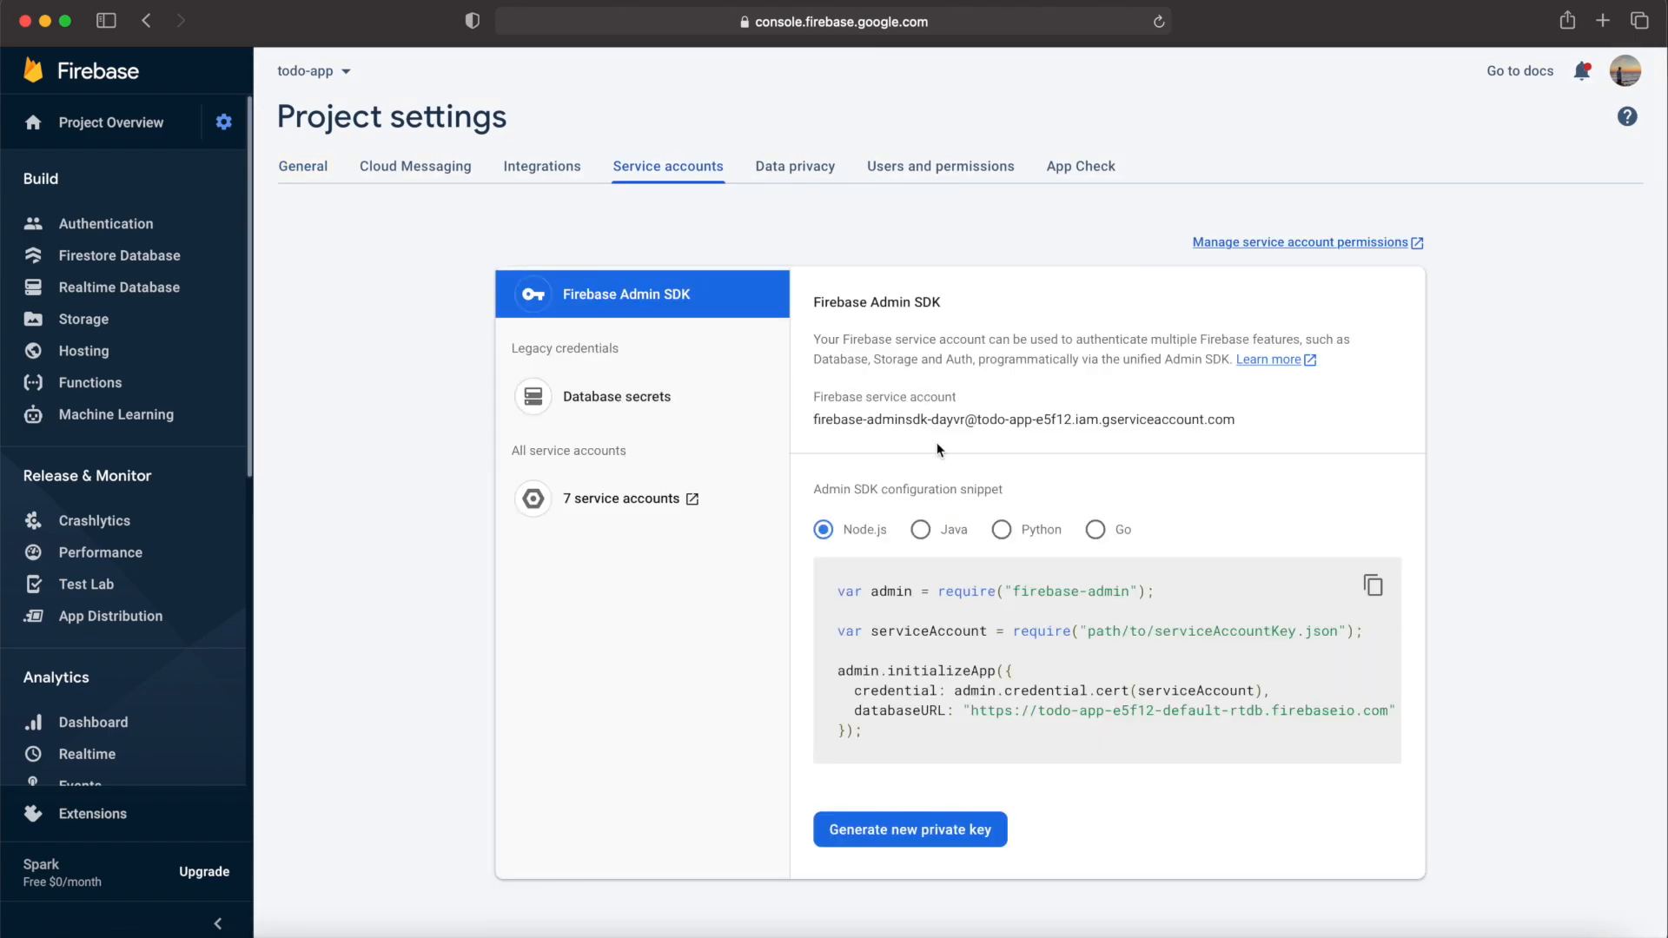
mouse_move(908, 830)
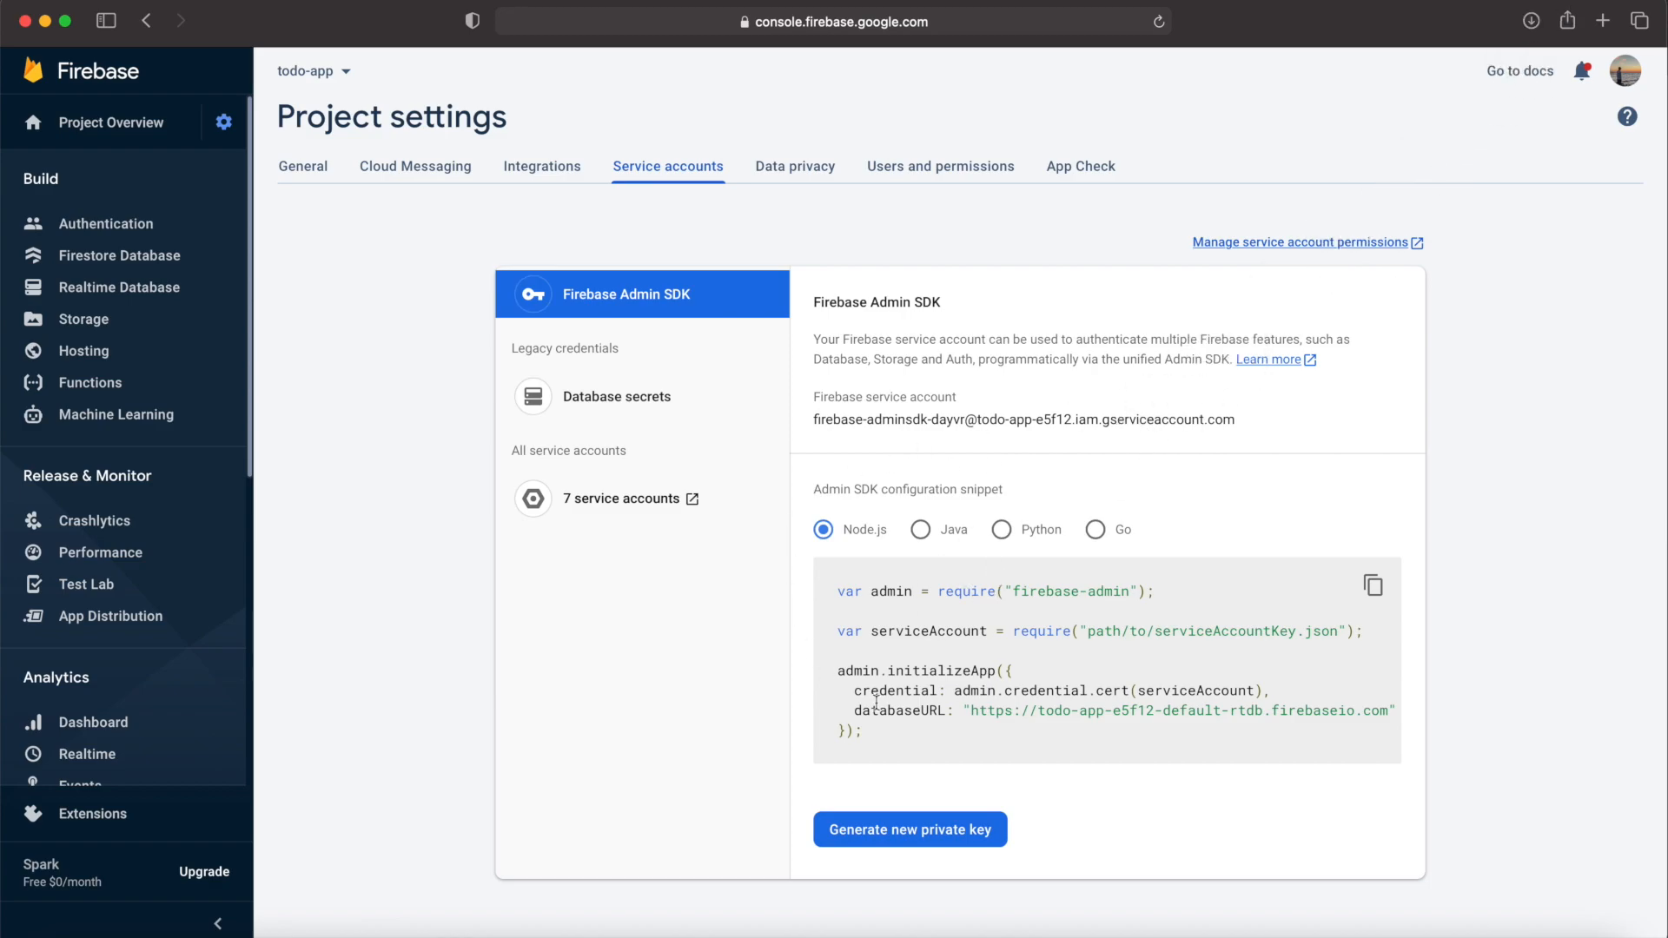
click(909, 829)
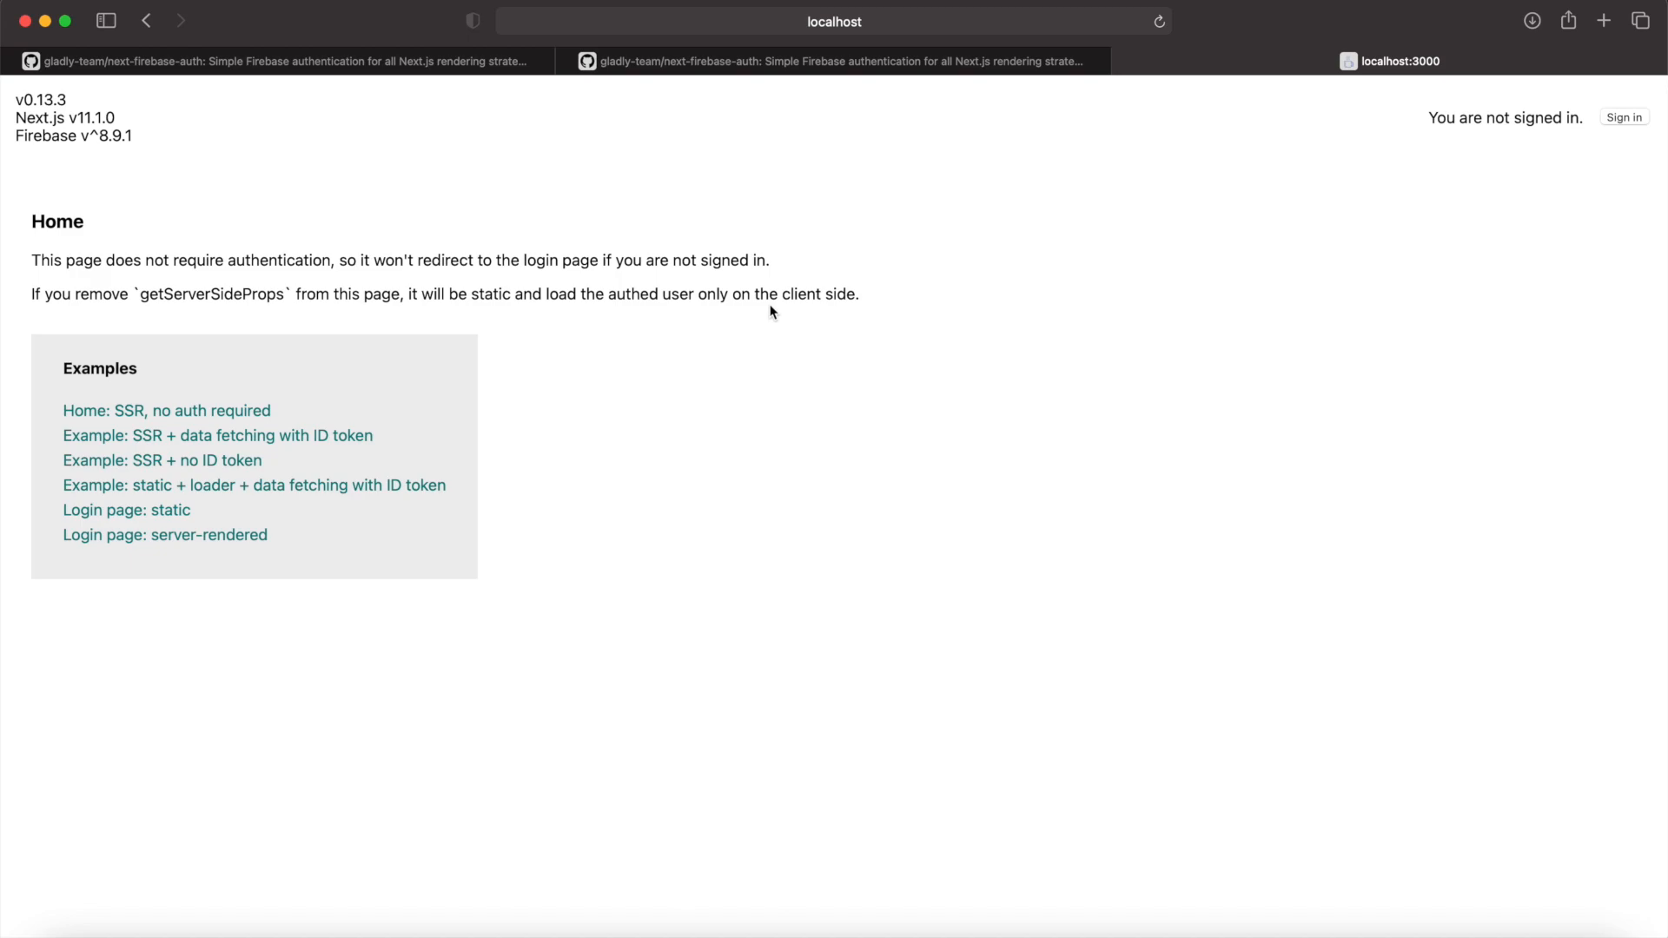
mouse_move(596, 491)
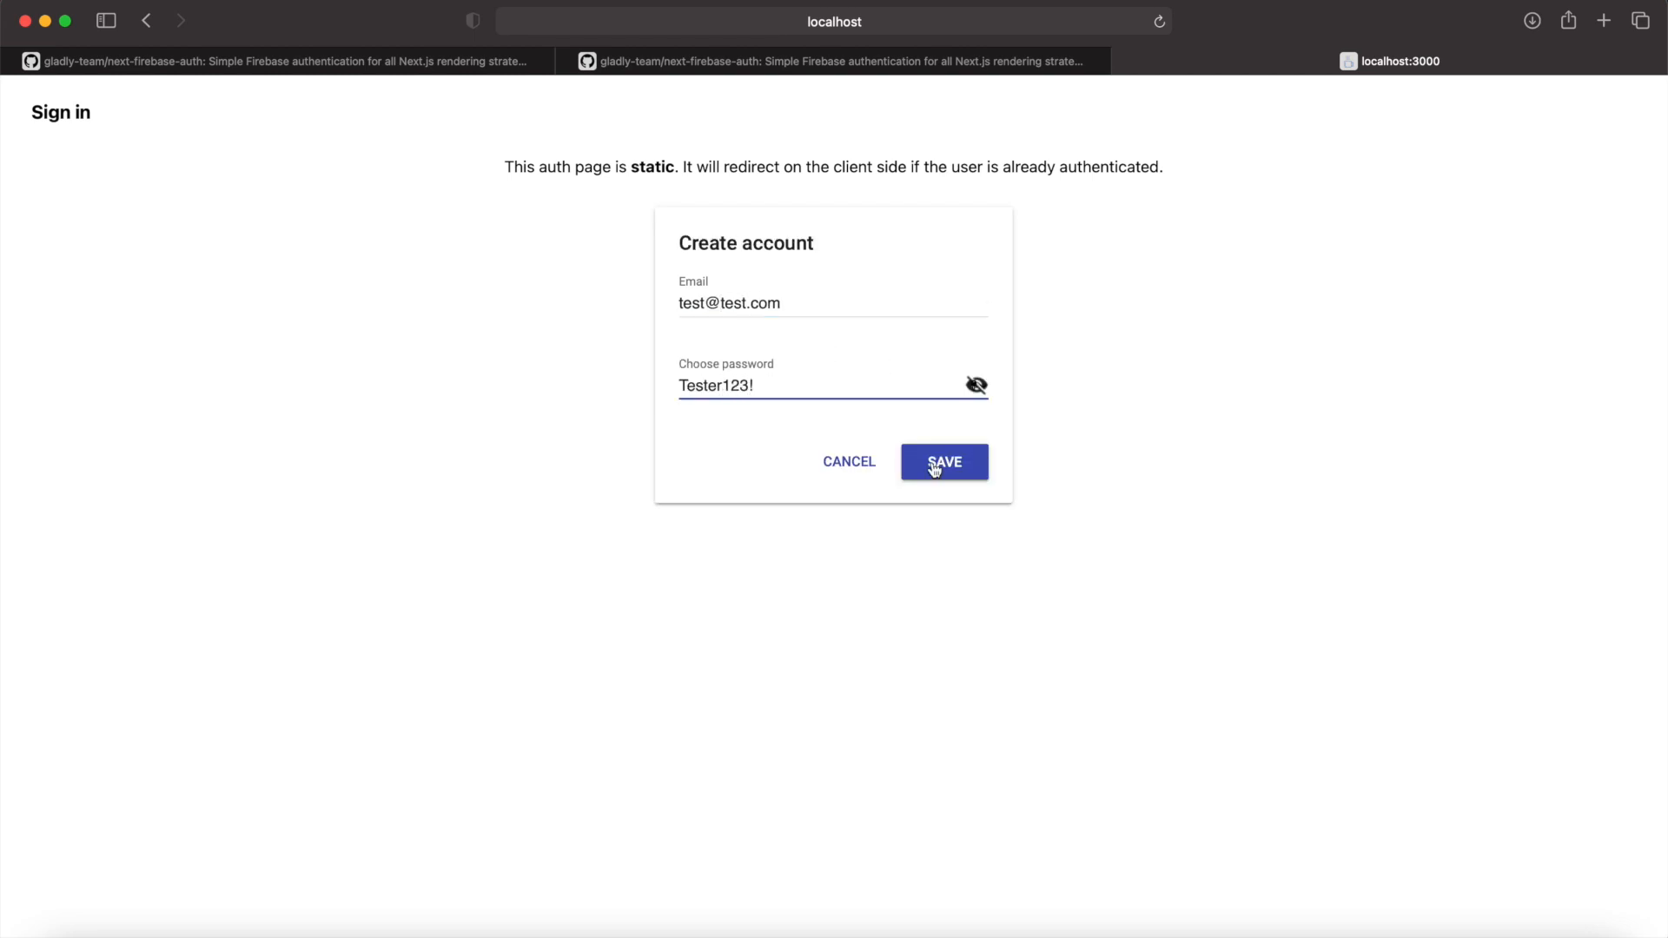
click(942, 462)
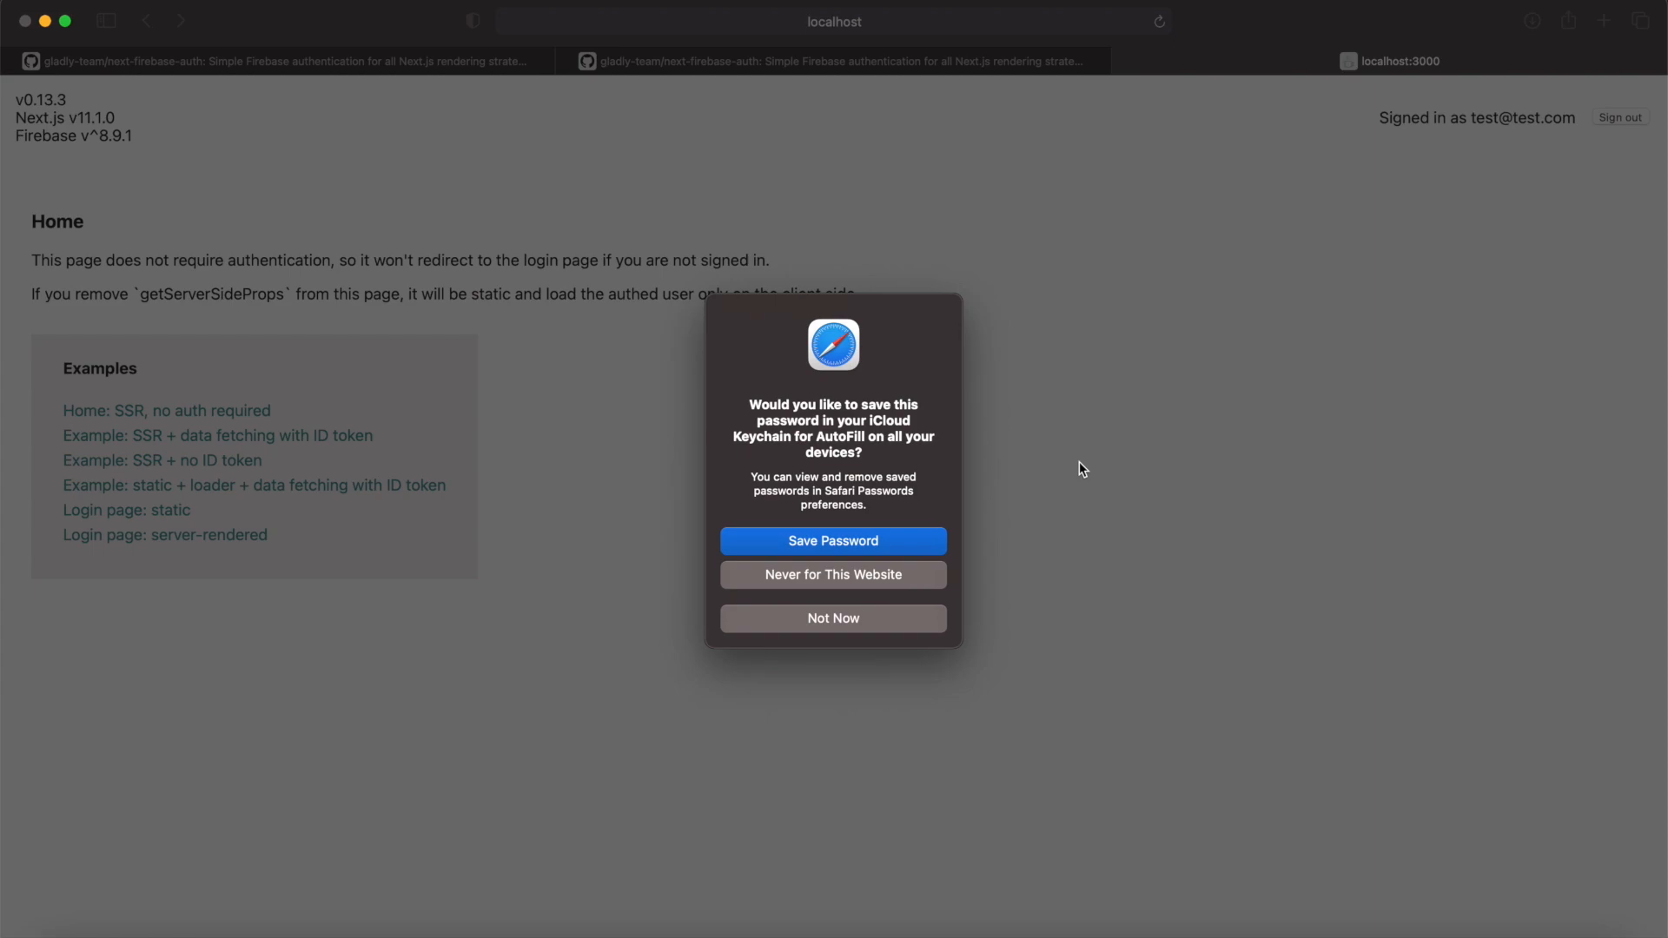
mouse_move(802, 507)
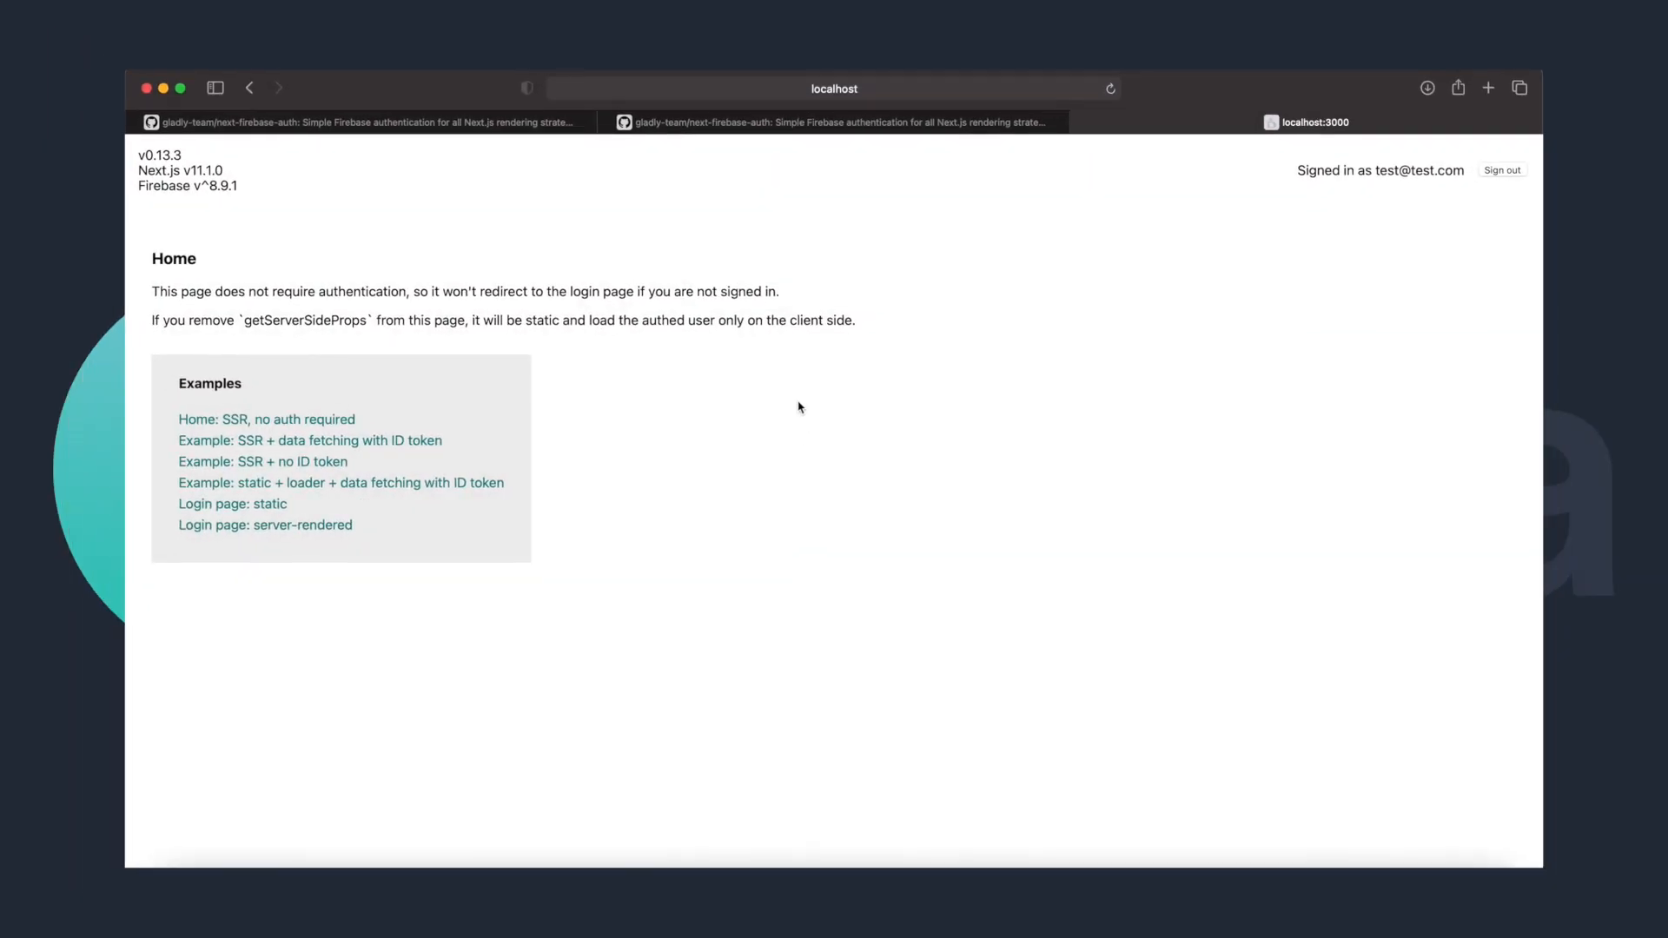
Go to chakra-ui.com and open its Get Started documentation
click(1362, 121)
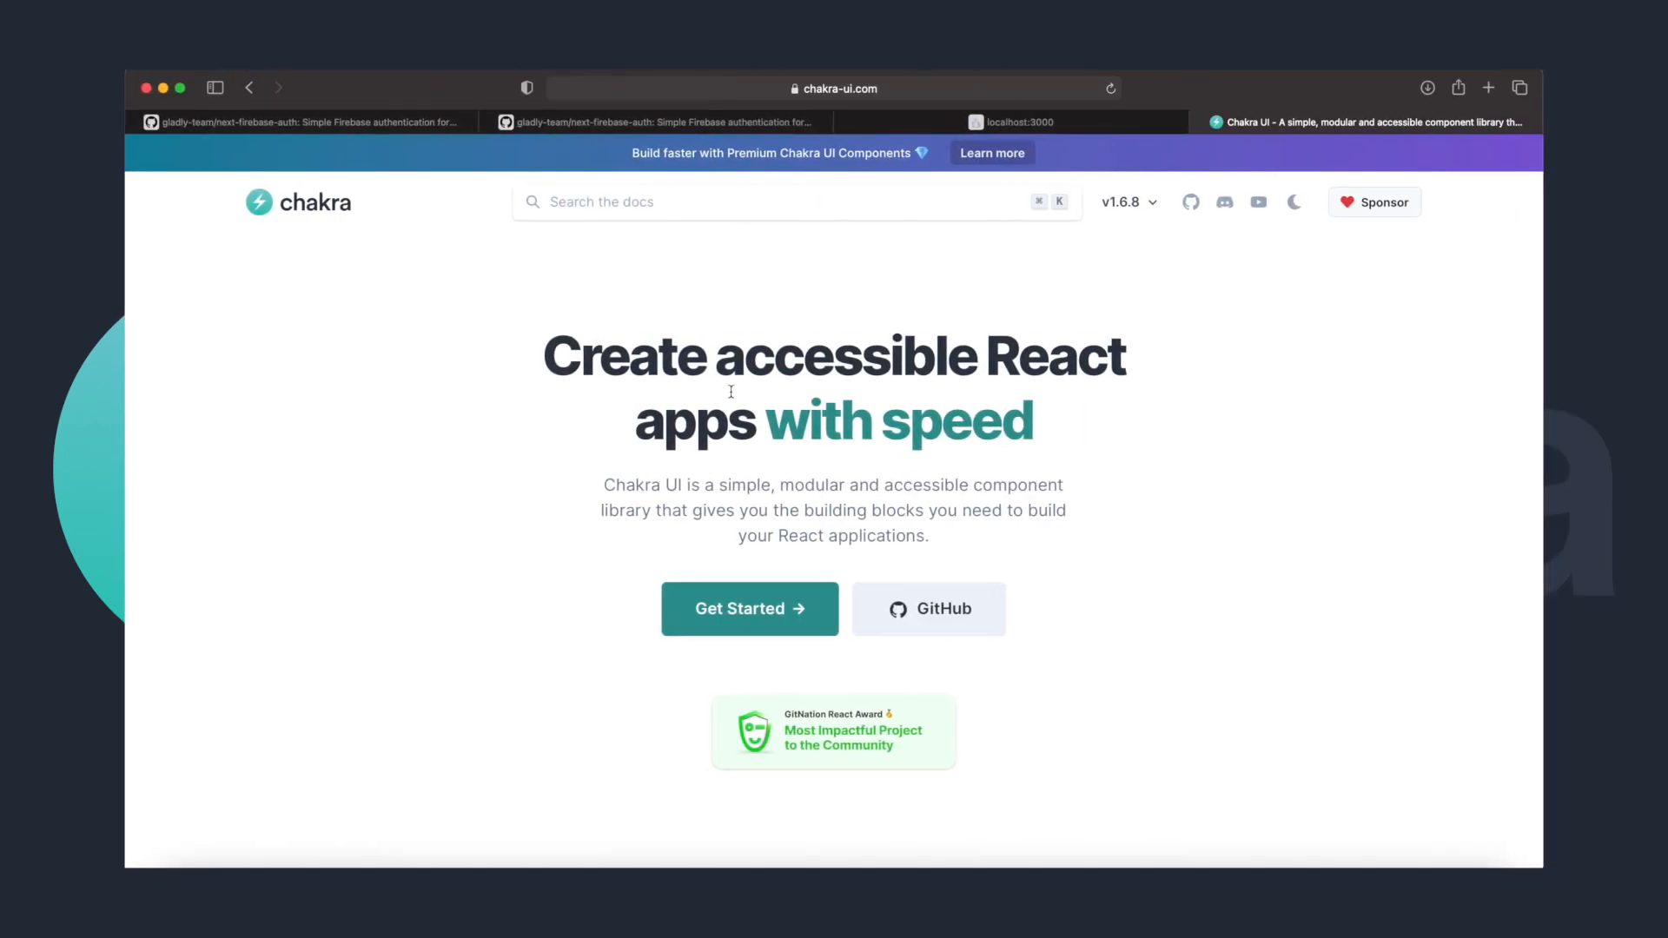
click(749, 608)
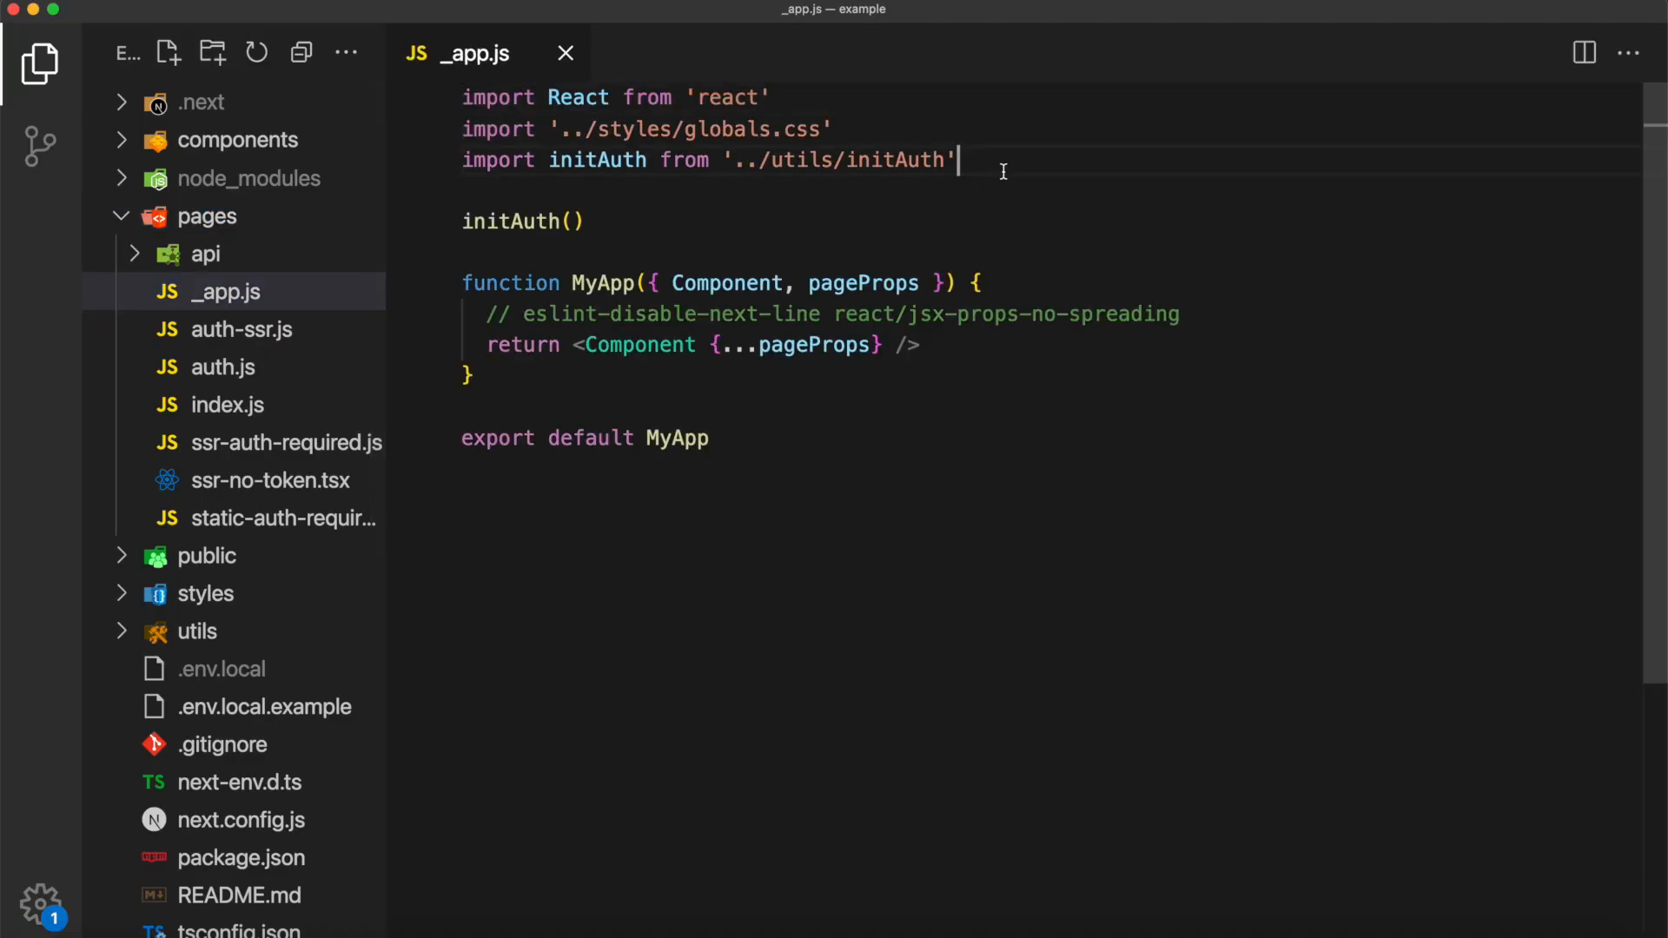
text(import { ChakraProvider } from "@chakra-ui/react")
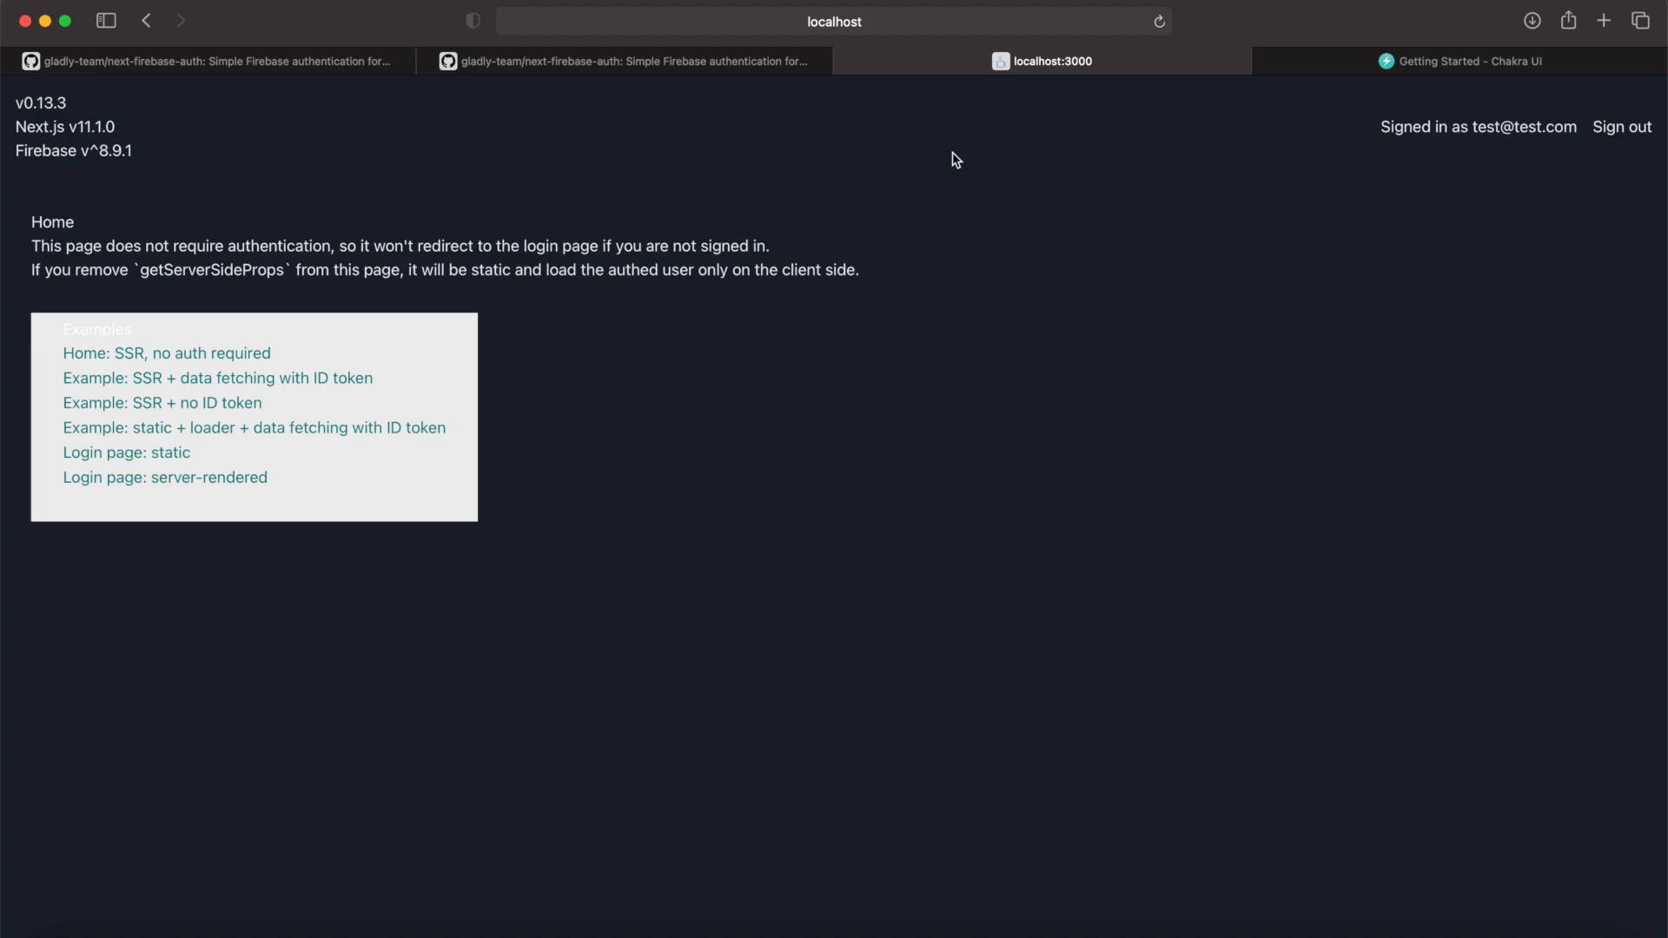
Change the localhost:3000 address to the root path '/' and reload the page
click(832, 21)
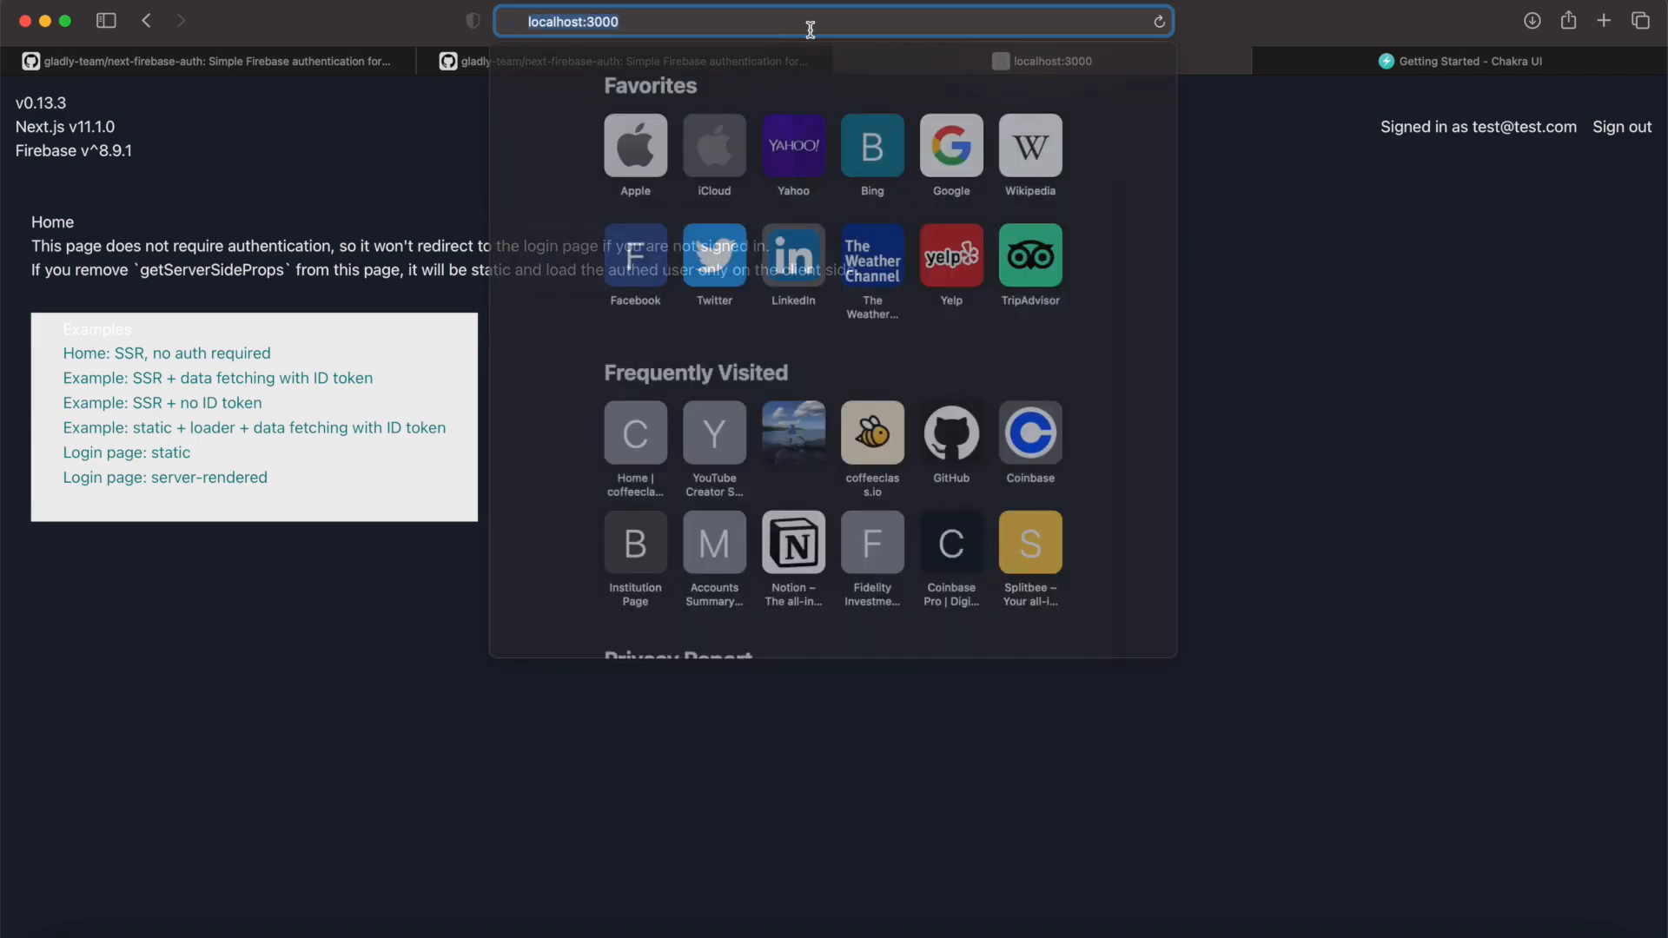
text(/ChakraProvider>)
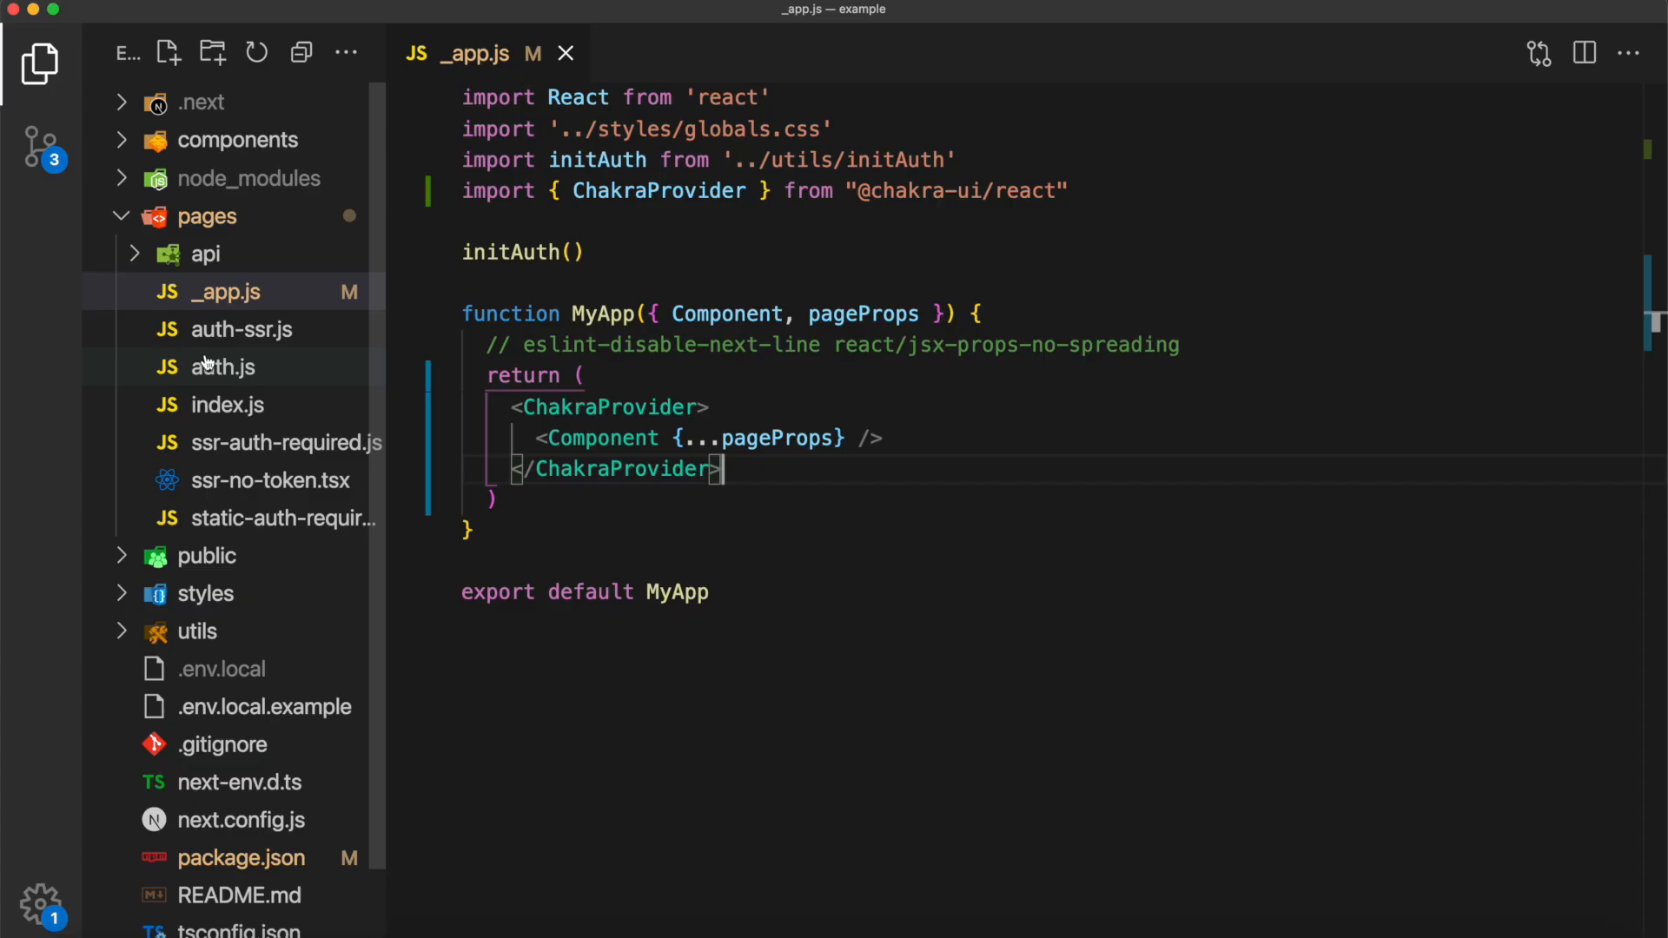
Create a new todo.js file inside the pages folder
right_click(209, 215)
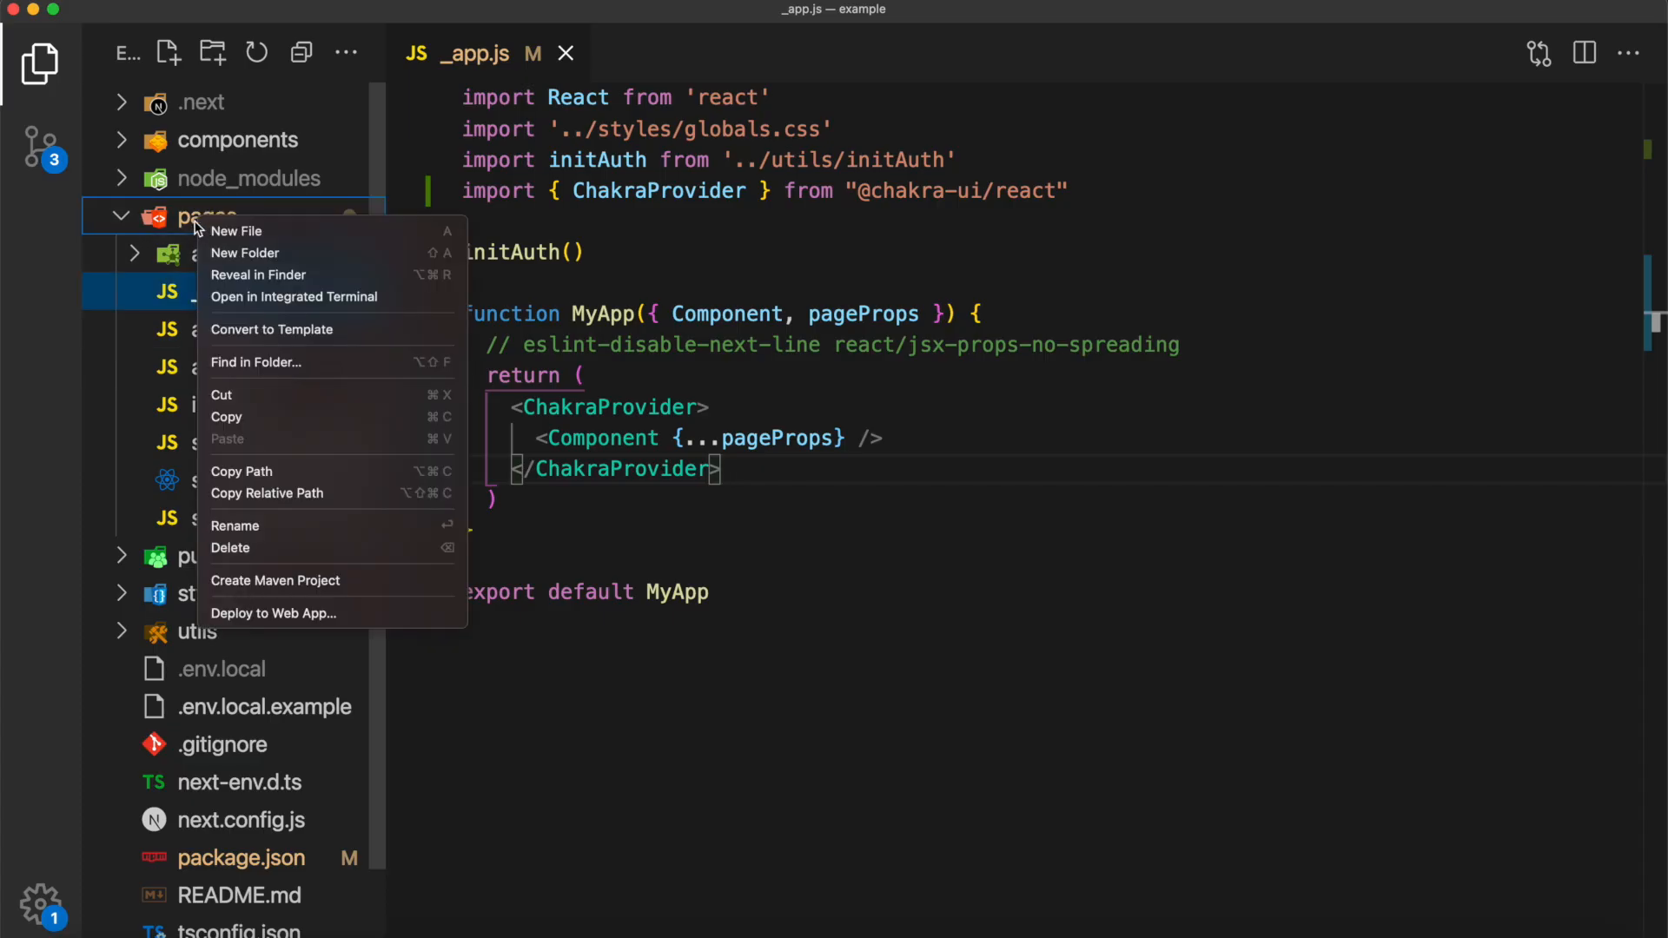
click(236, 231)
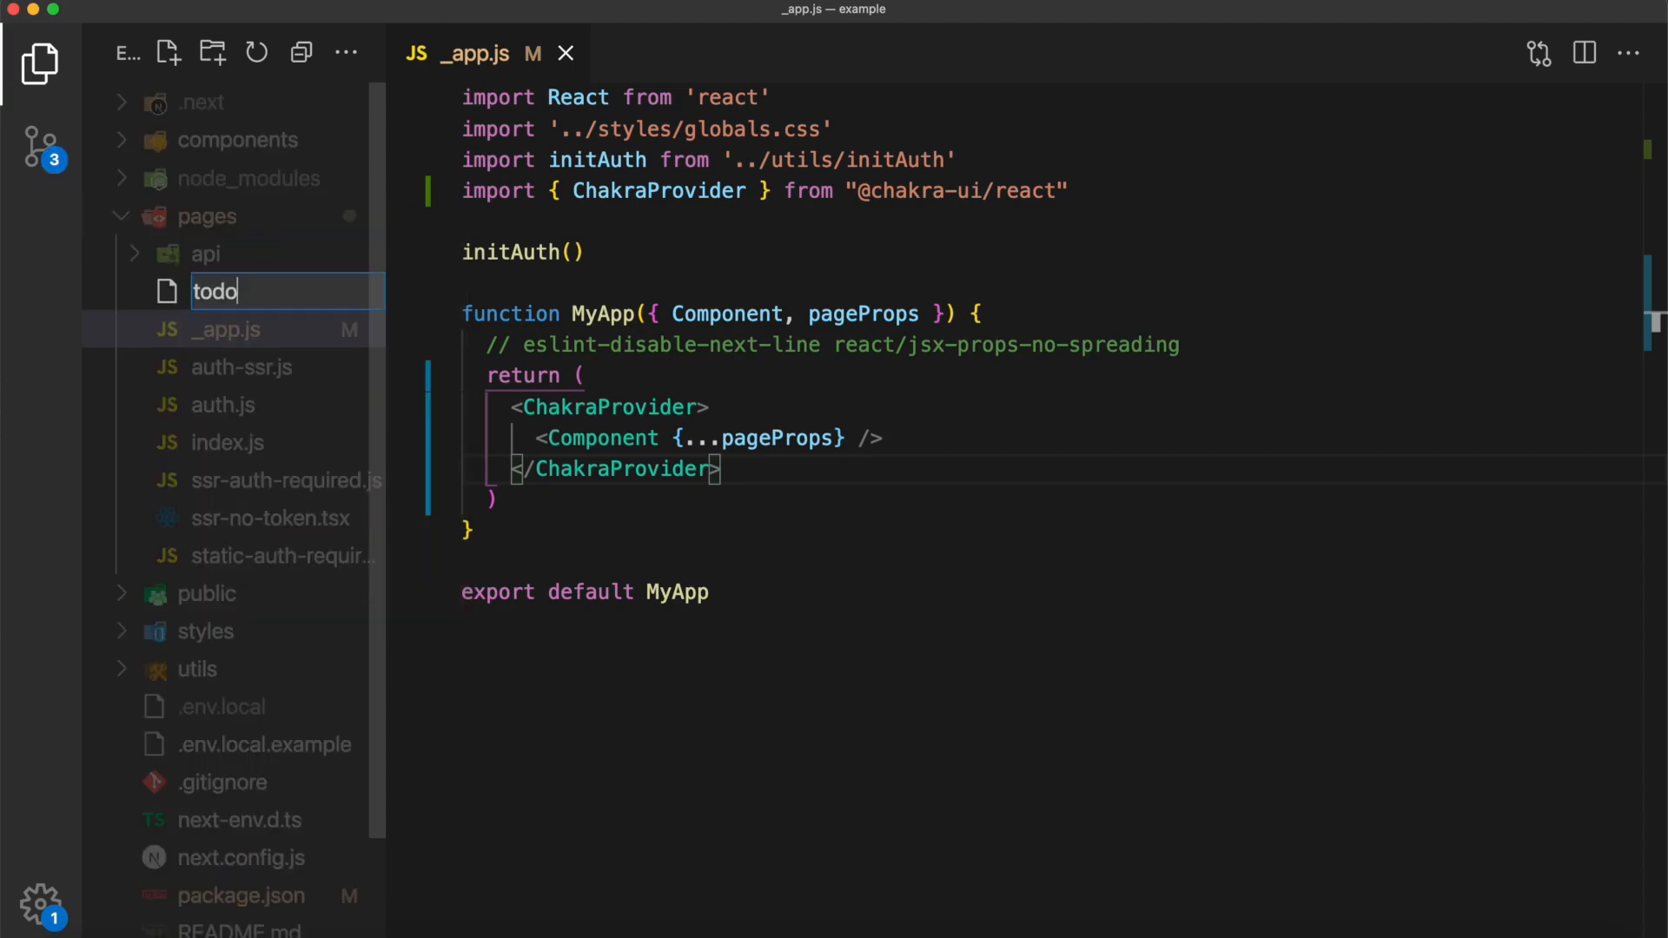
key(Enter)
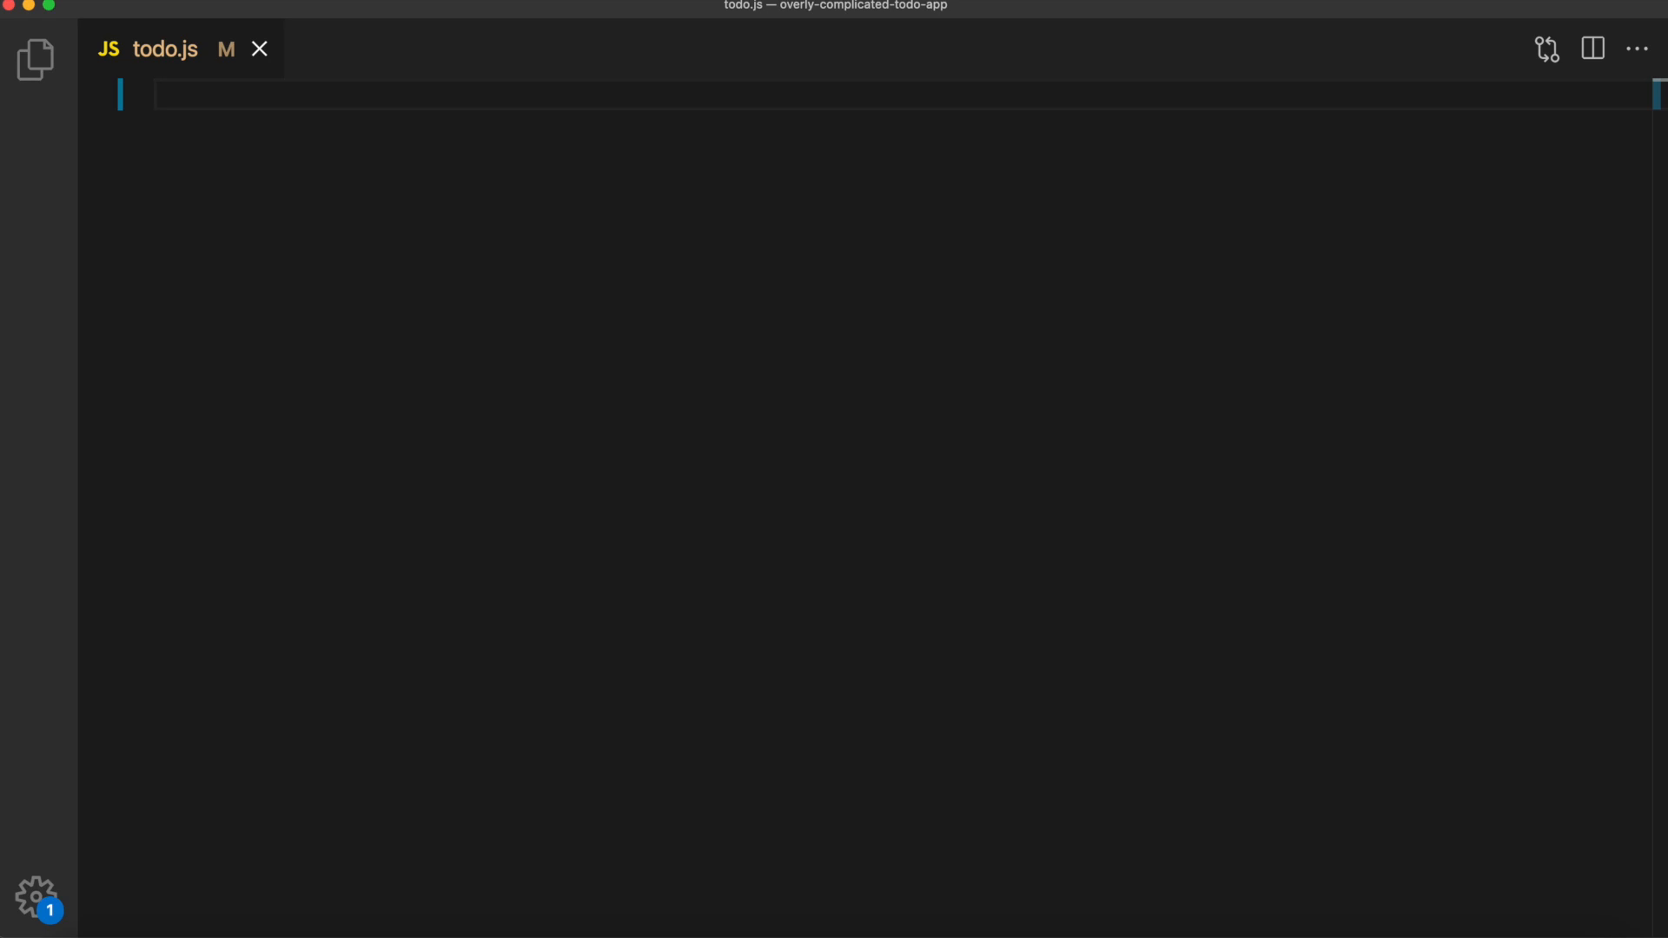
Write the Todo page with React hooks import, useAuthUser, withAuthUserTokenSSR server props and a todos useState([])
text(import React, { useState, useEffect } from 'react')
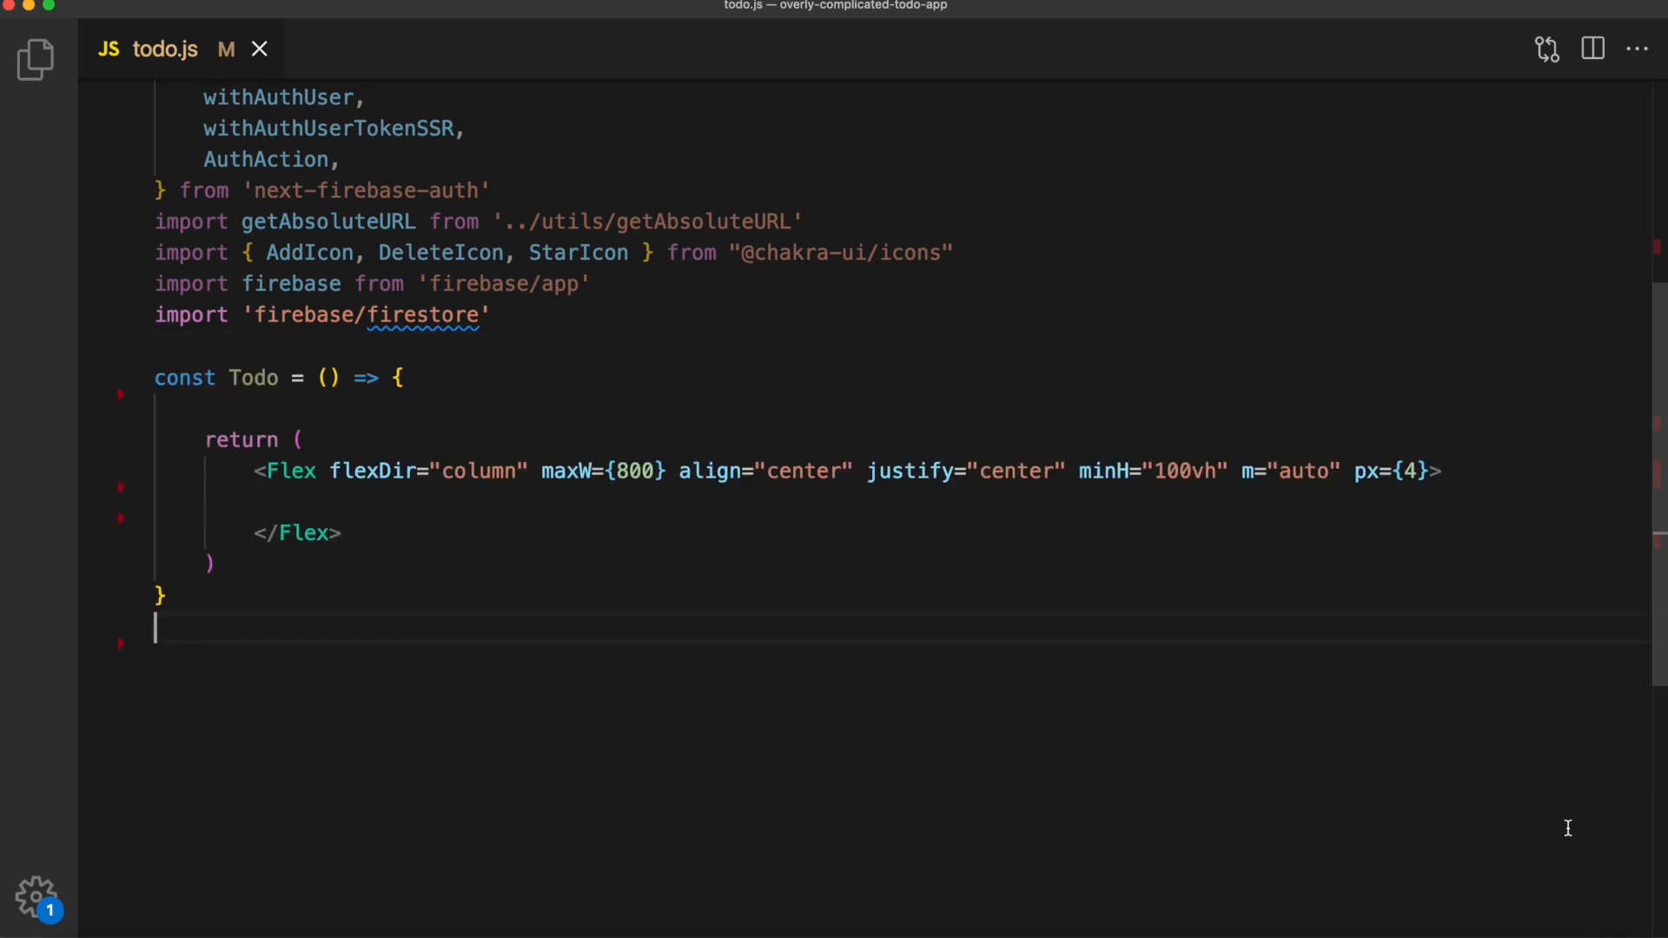
scroll(down, 3)
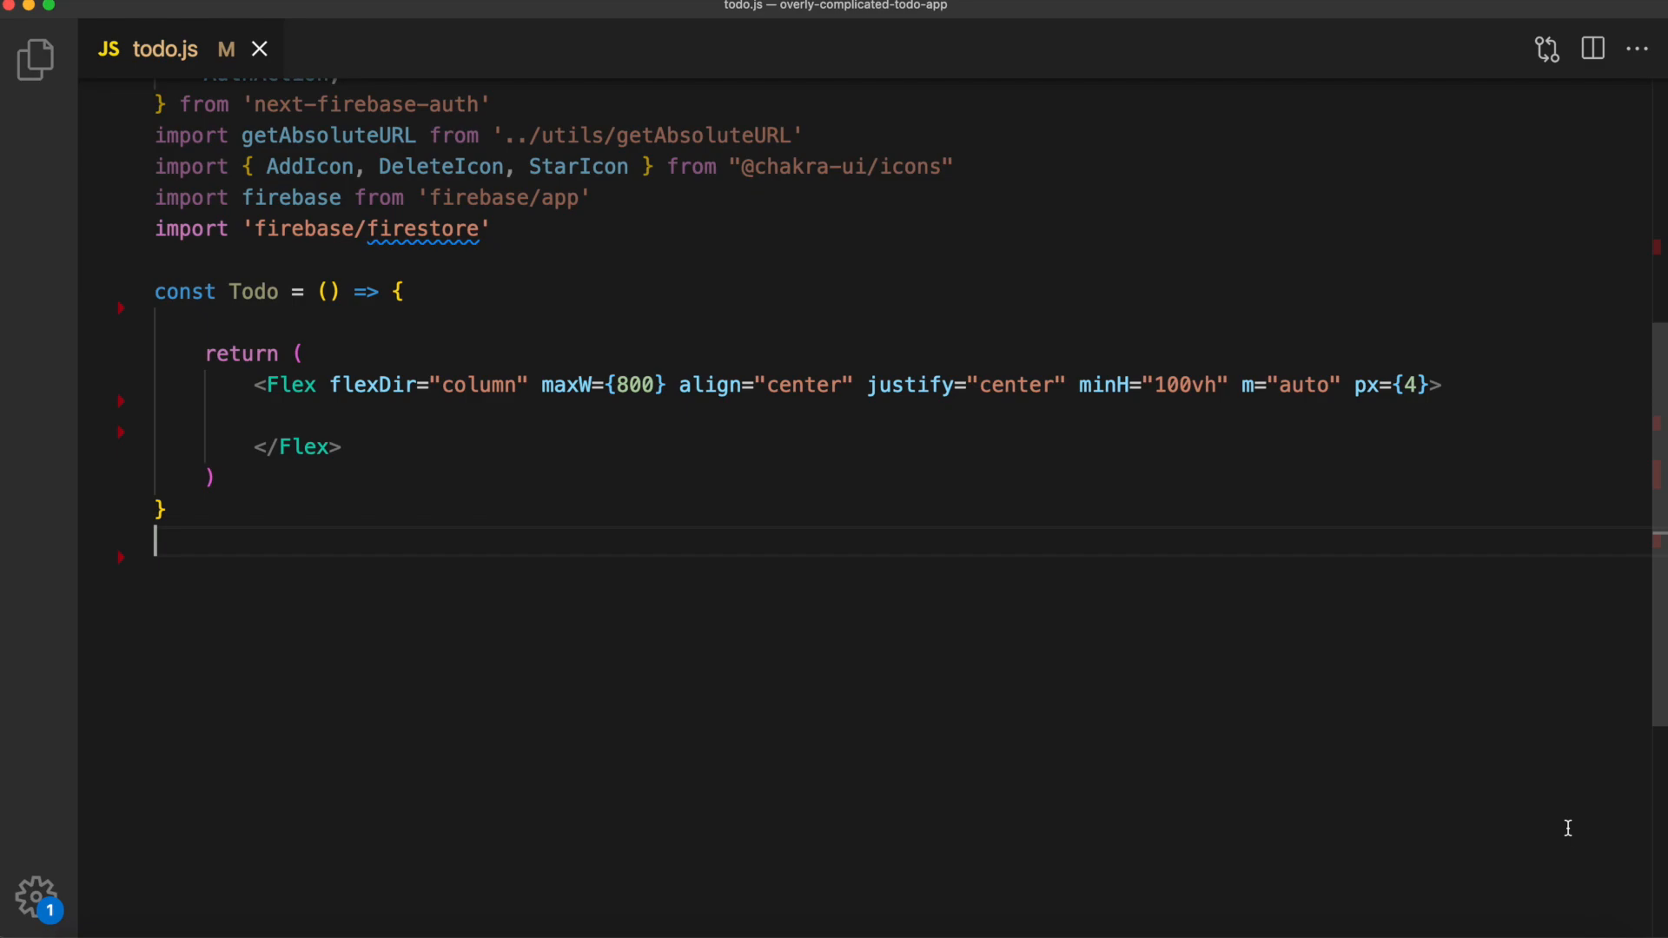
text(const AuthUser = useAuthUser())
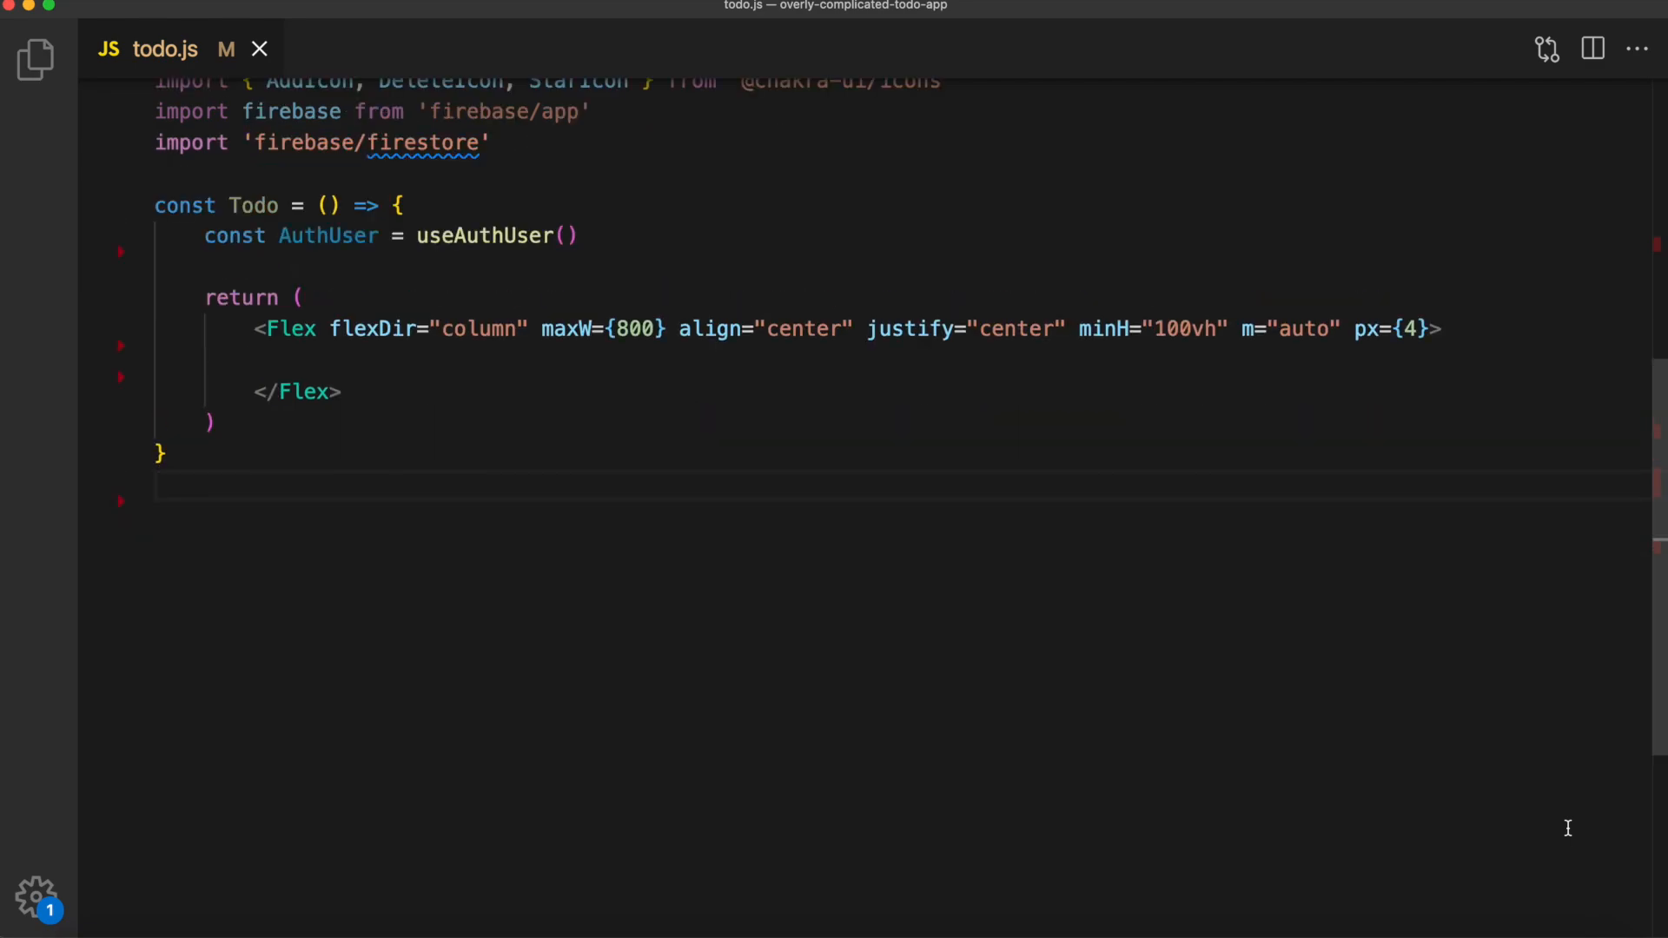
text(export const getServerSideProps = withAuthUserTokenSSR())
click(902, 265)
text(const [input, setInput] = useState(')
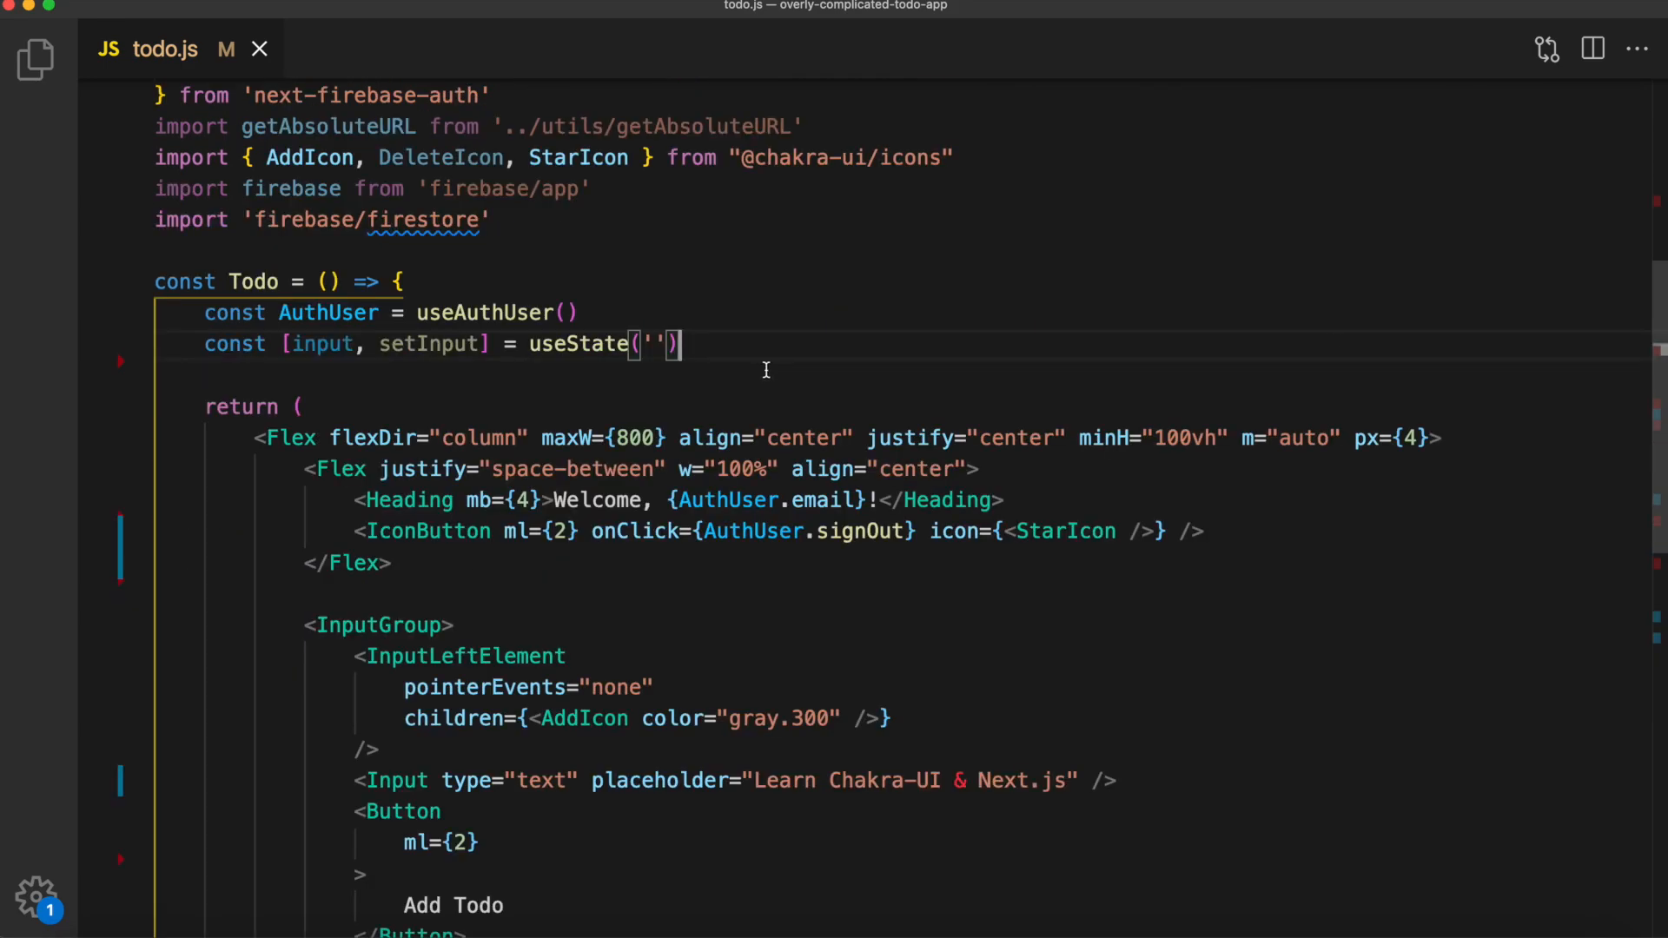
text(const [todos, setTodos] = useState([]))
text(onClick={() => sendData()
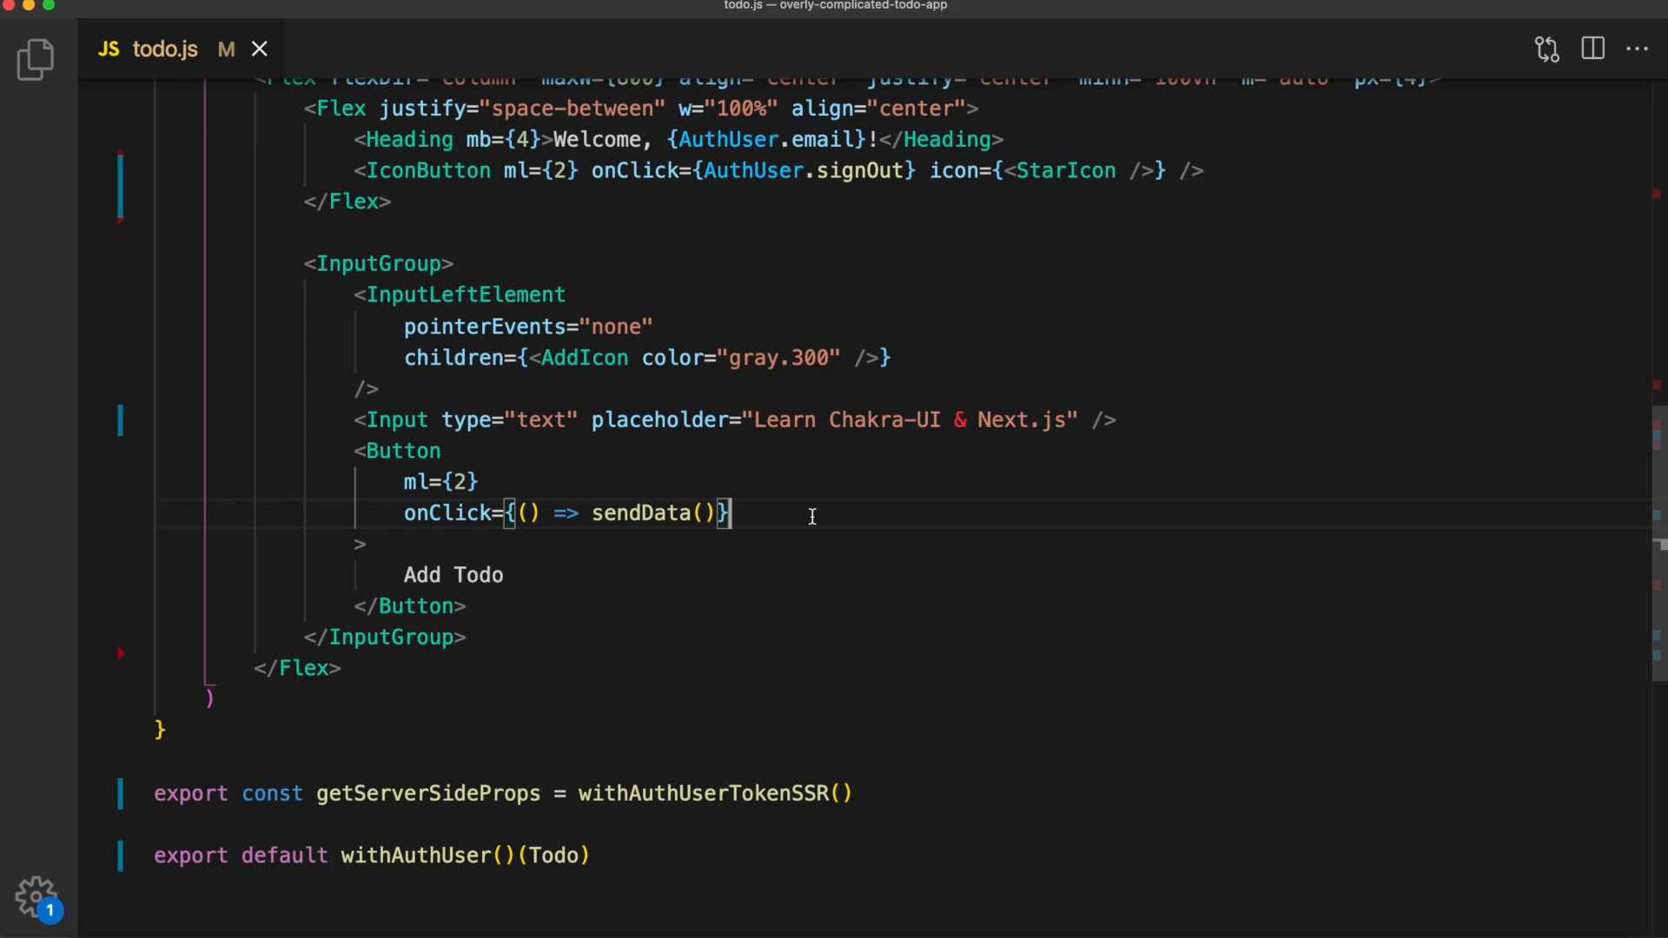
Give the Input an onChange handler calling setInput(e.target.value)
text(onChange={(e) => setInput(e.target.value)})
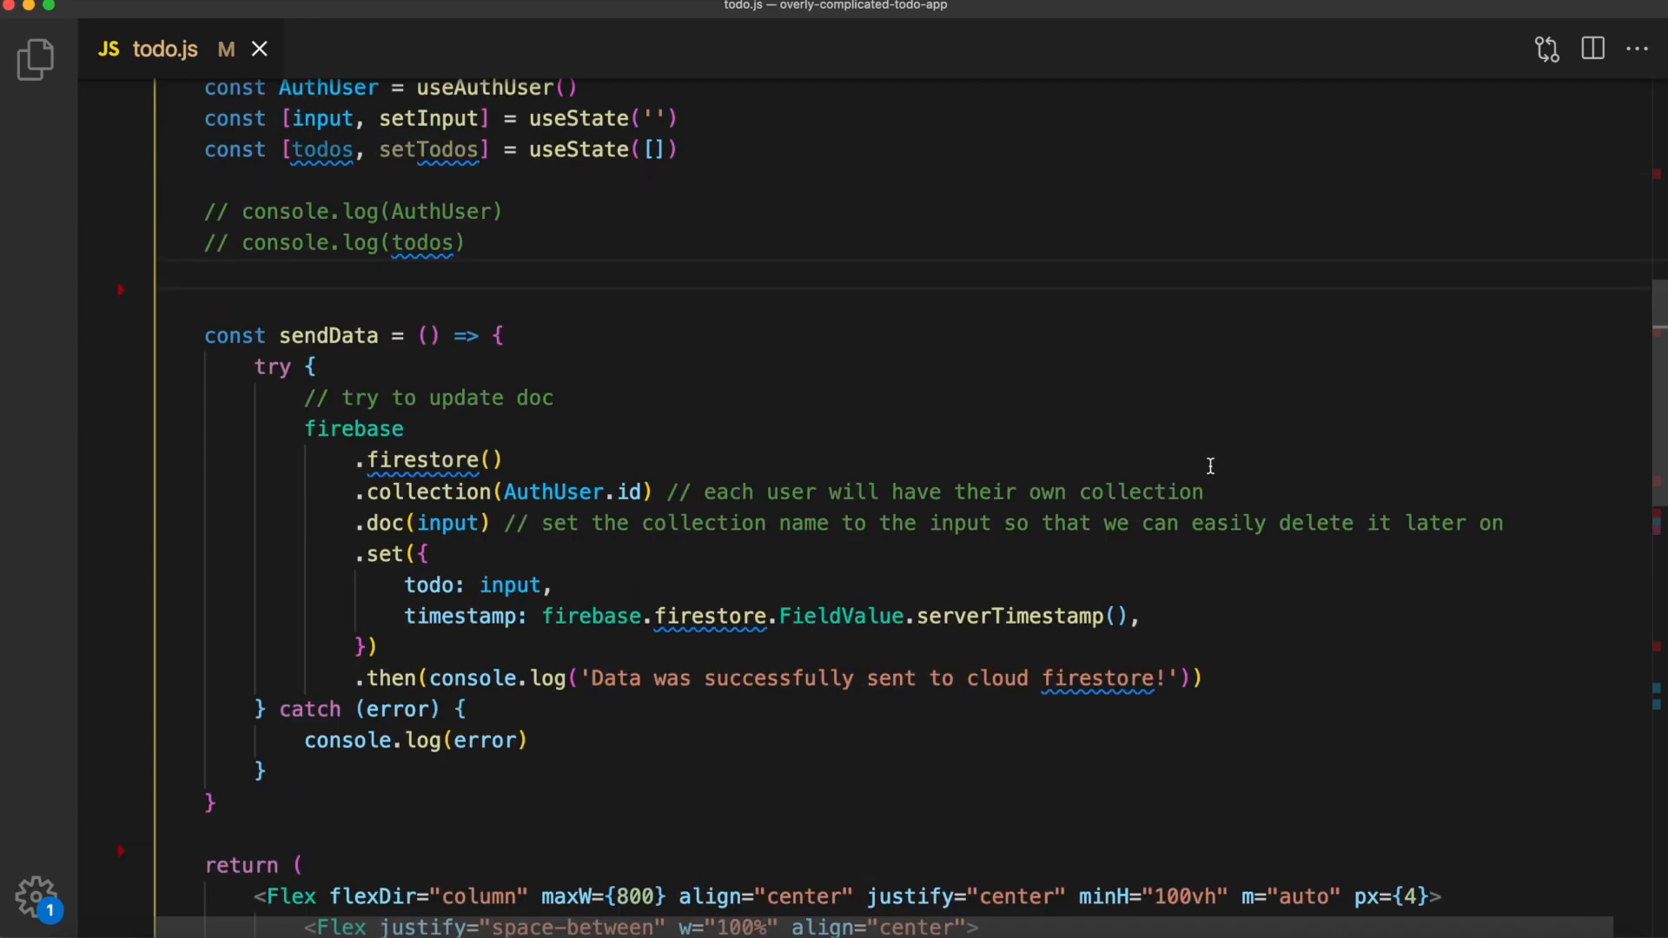
Start a useEffect hook subscribing to the user's Firestore todos collection
text(useEffect(() => {)
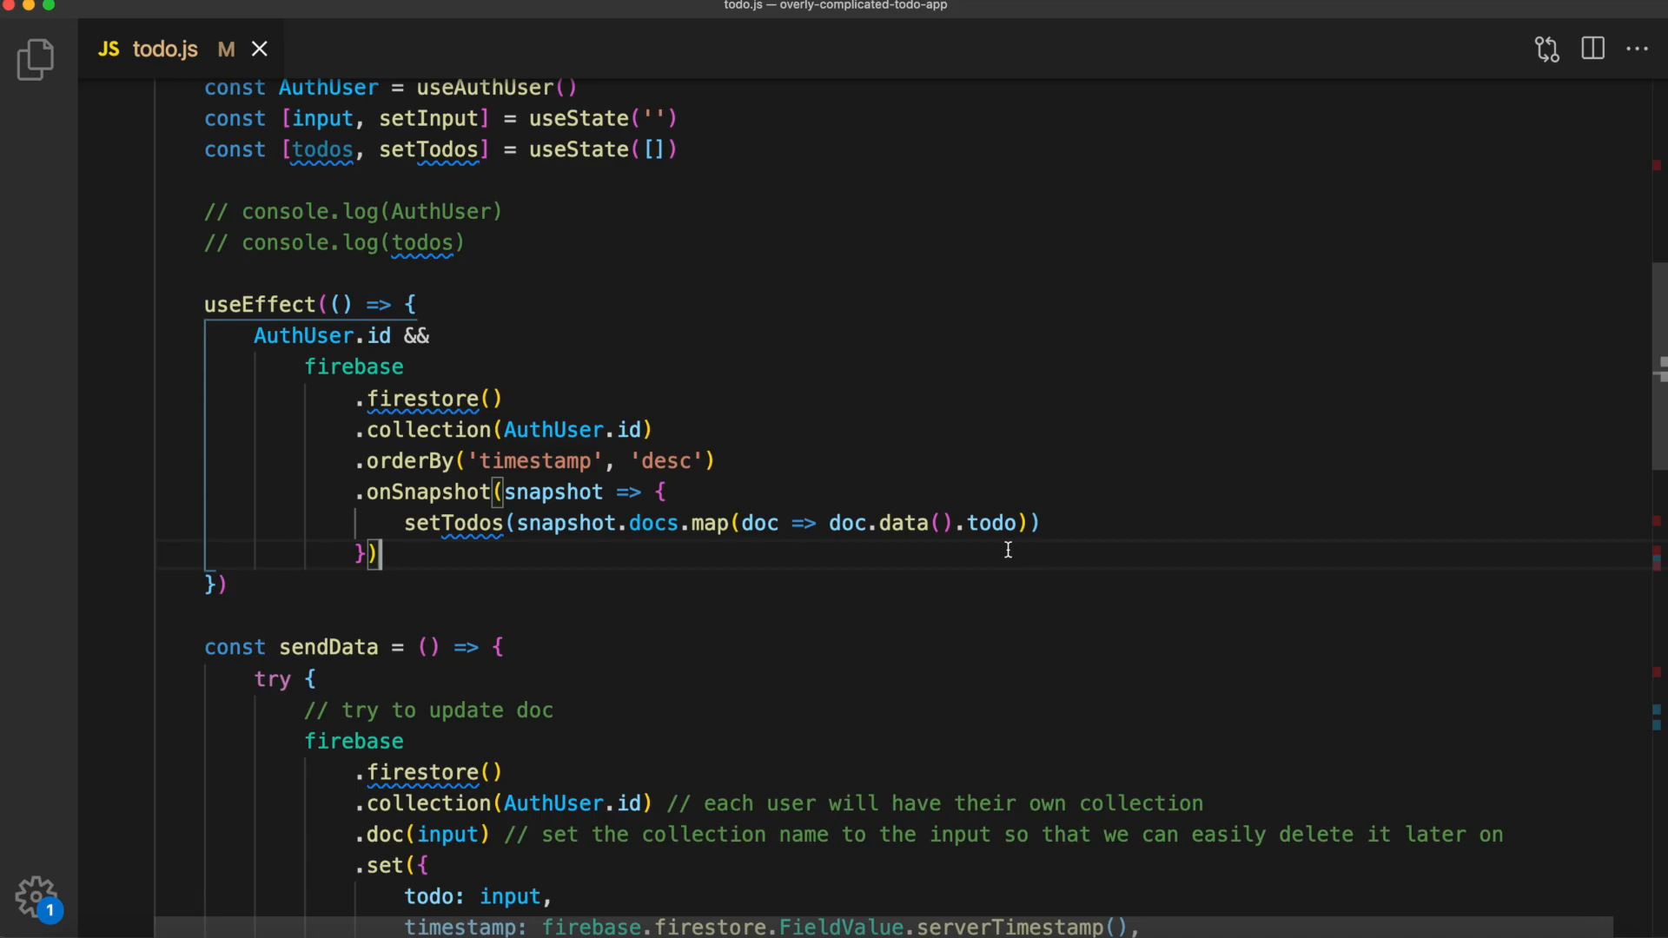
scroll(down, 3)
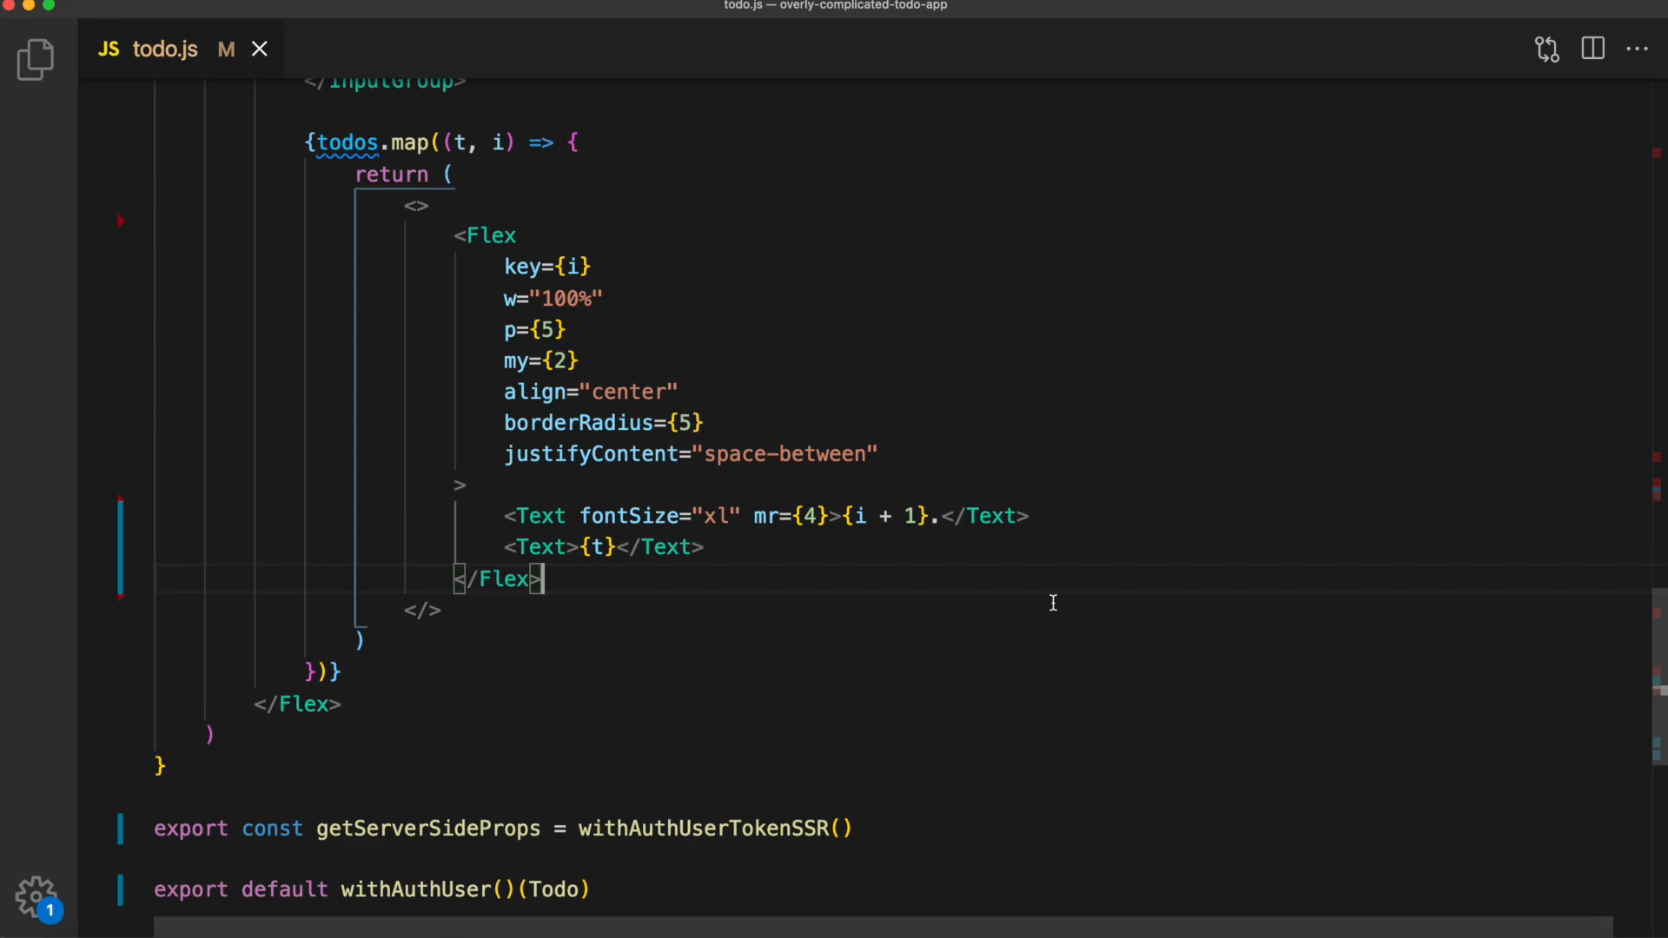
Insert {i > 0 && <Divider />} before each todo row after the first
text({i > 0 && <Divider />})
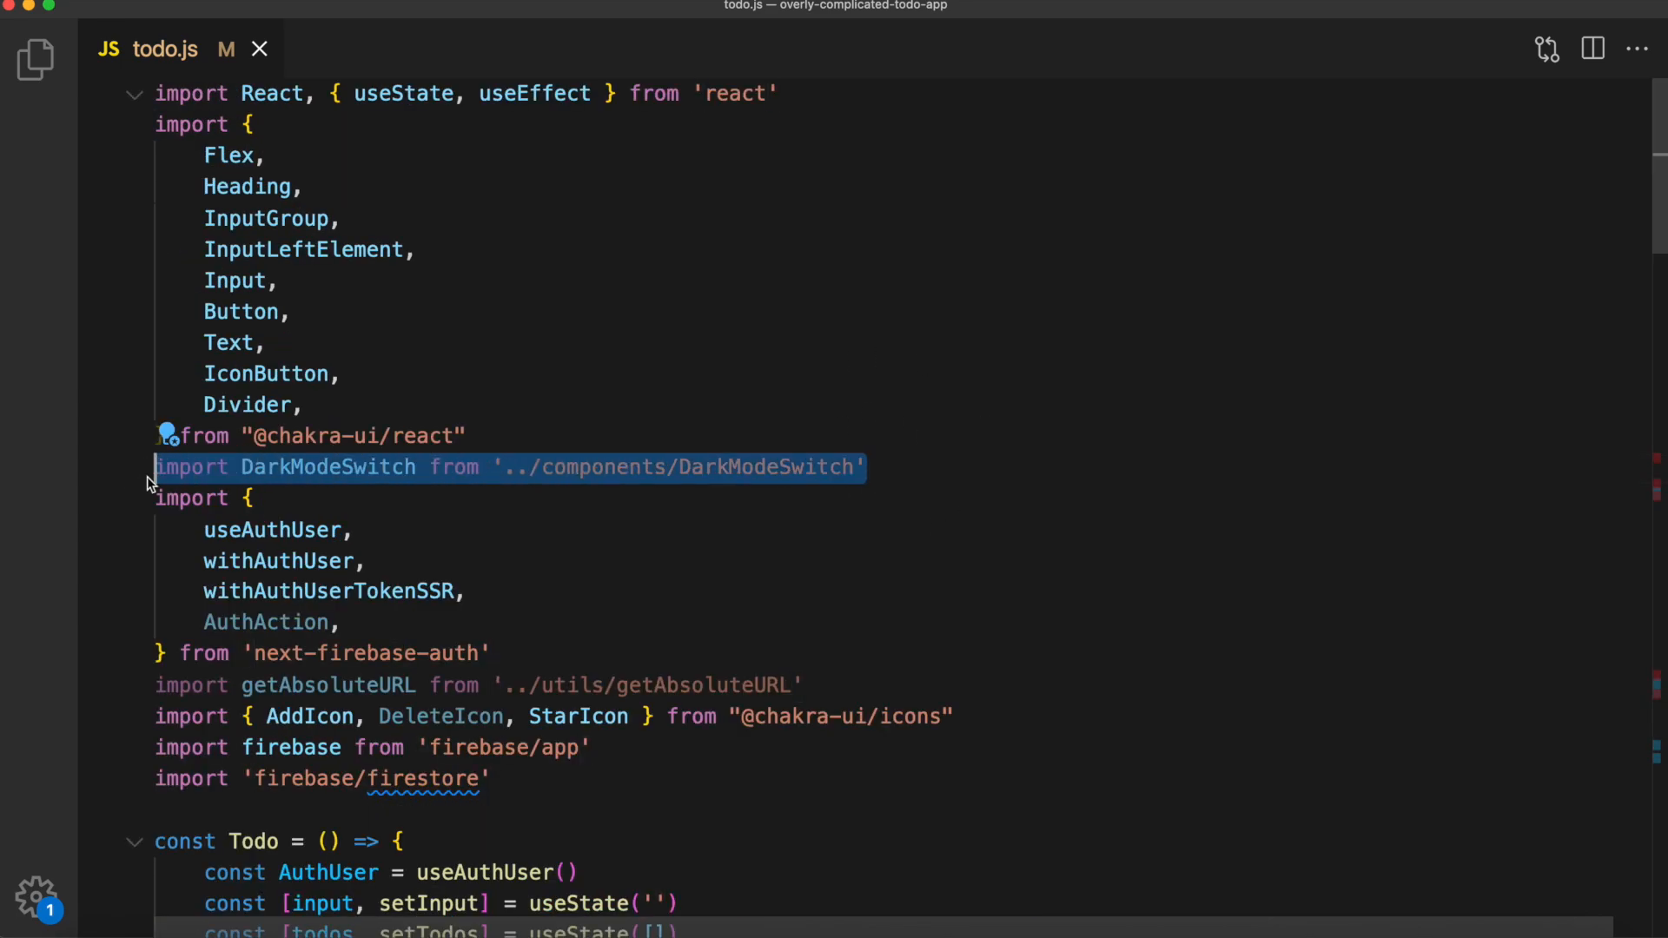
Review the DarkModeSwitch.js component, then return to todo.js
click(871, 467)
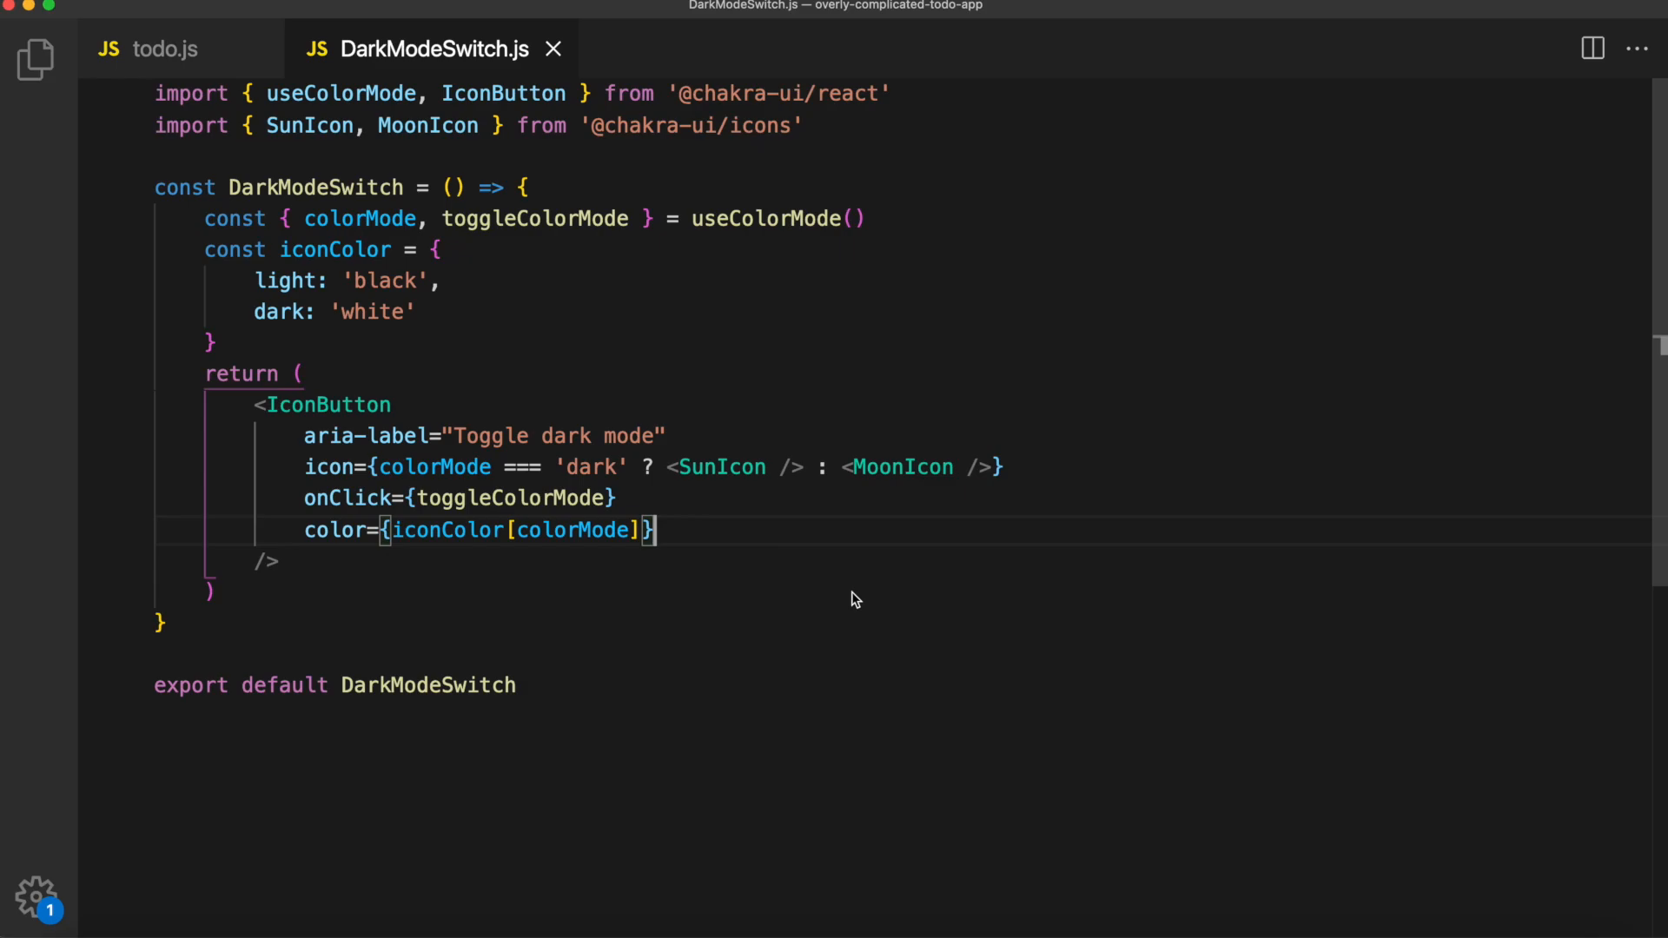
click(153, 48)
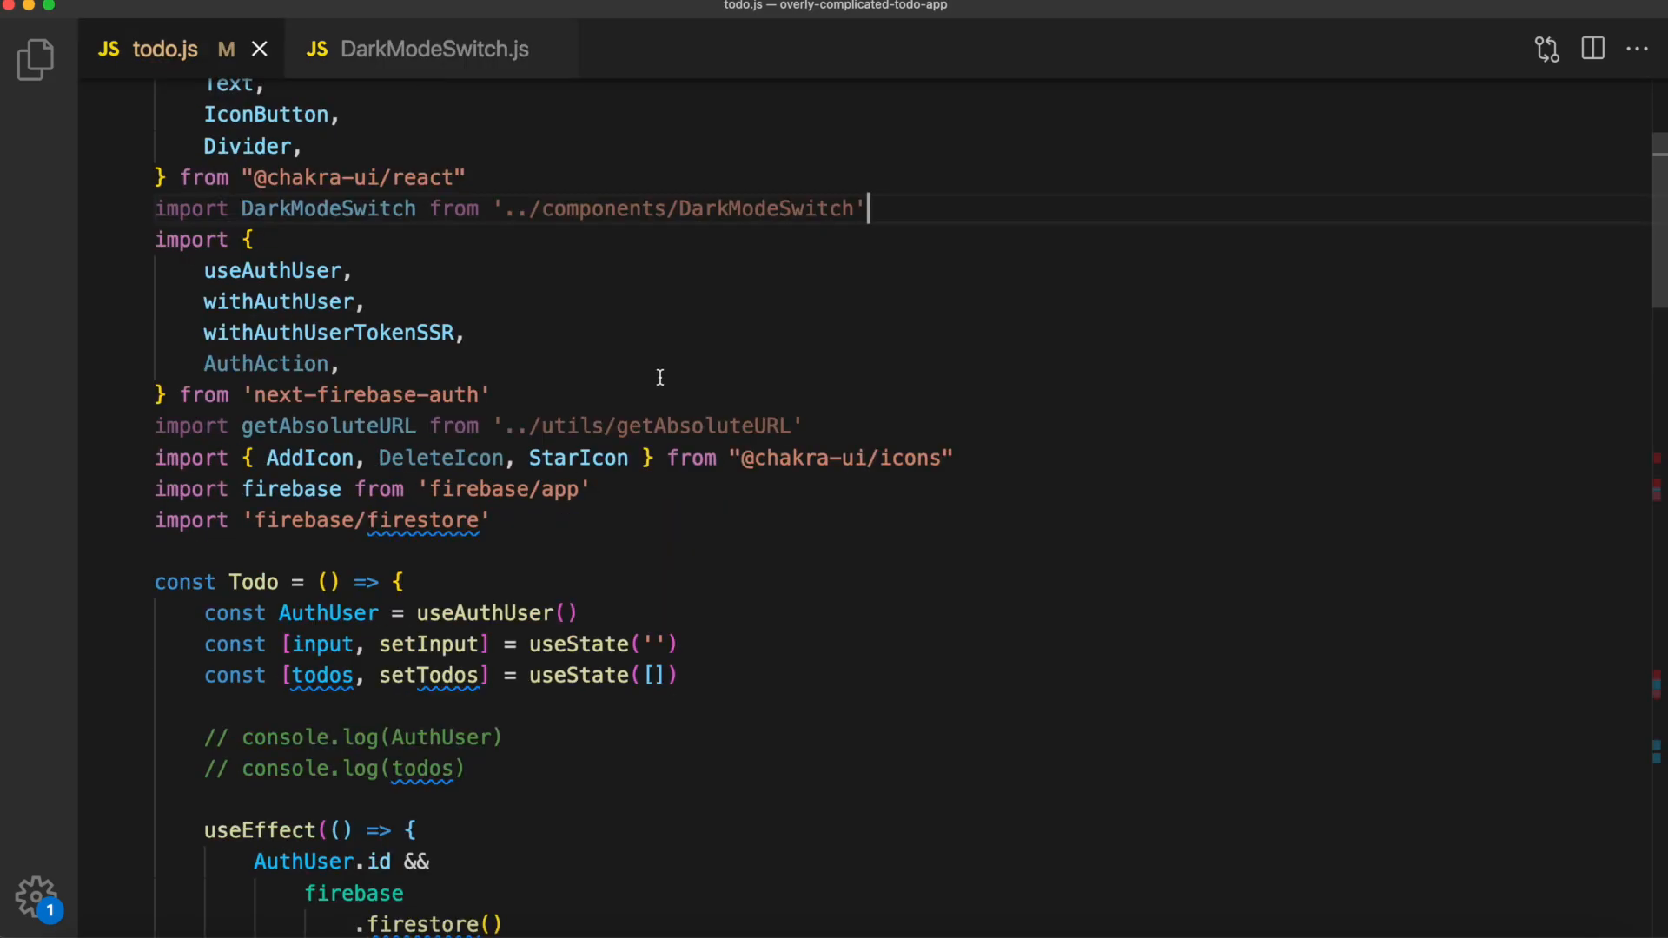
Add a DeleteIcon IconButton to each todo row whose onClick passes that todo t to deleteTodo
scroll(down, 3)
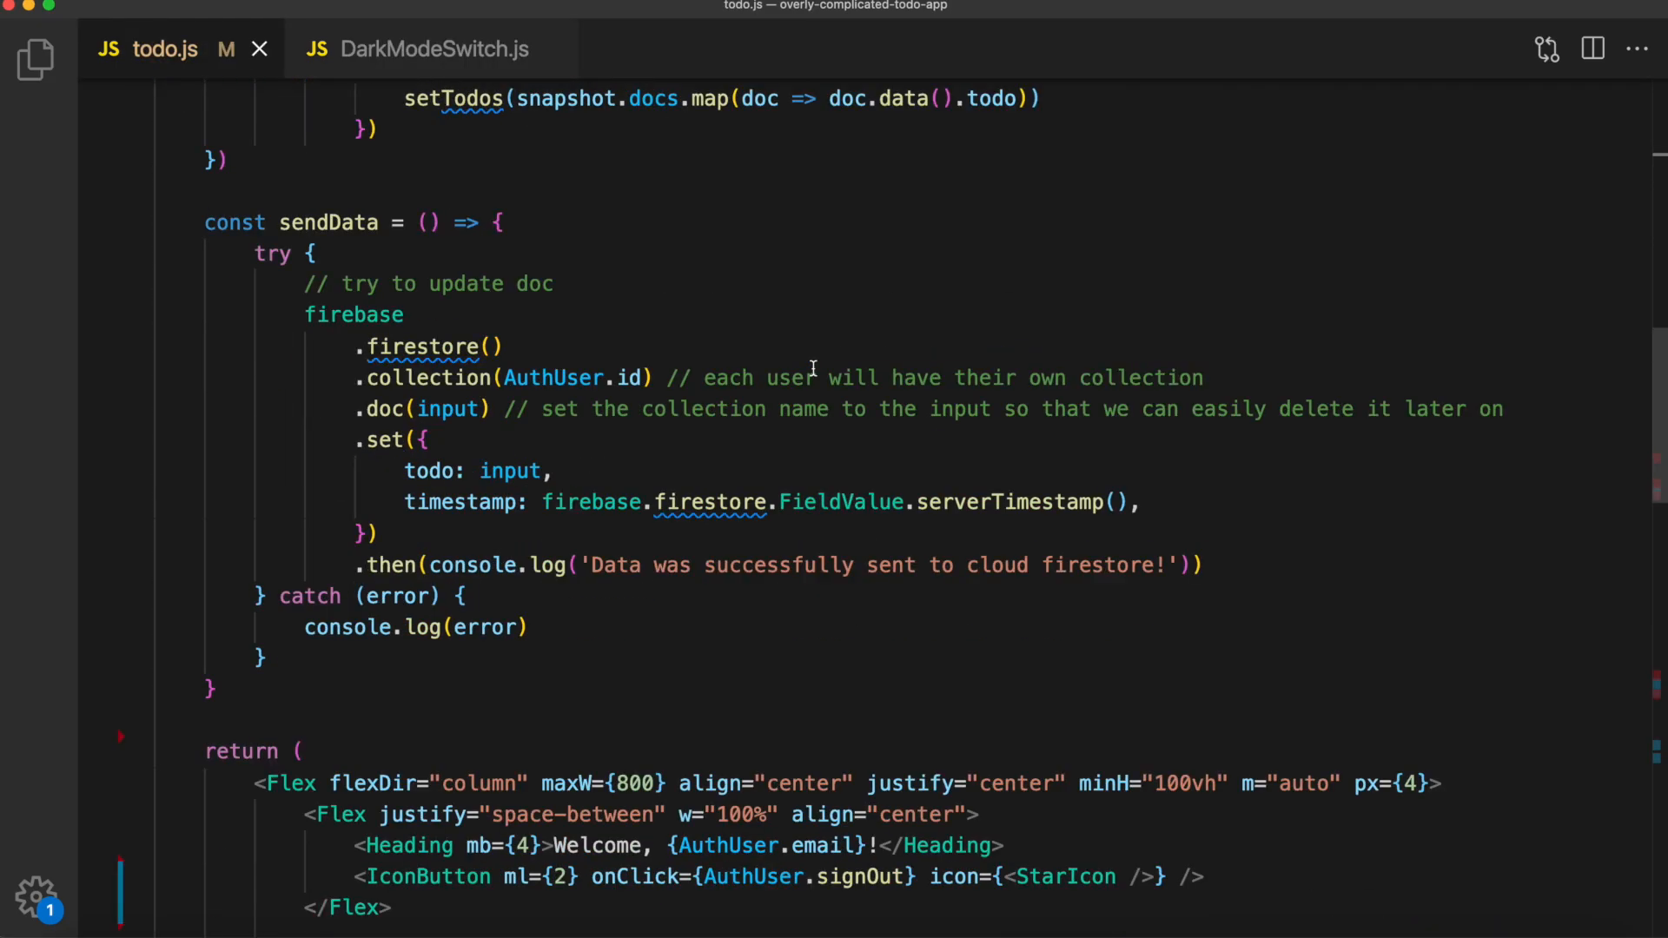
scroll(down, 3)
text(<DarkModeSwitch />)
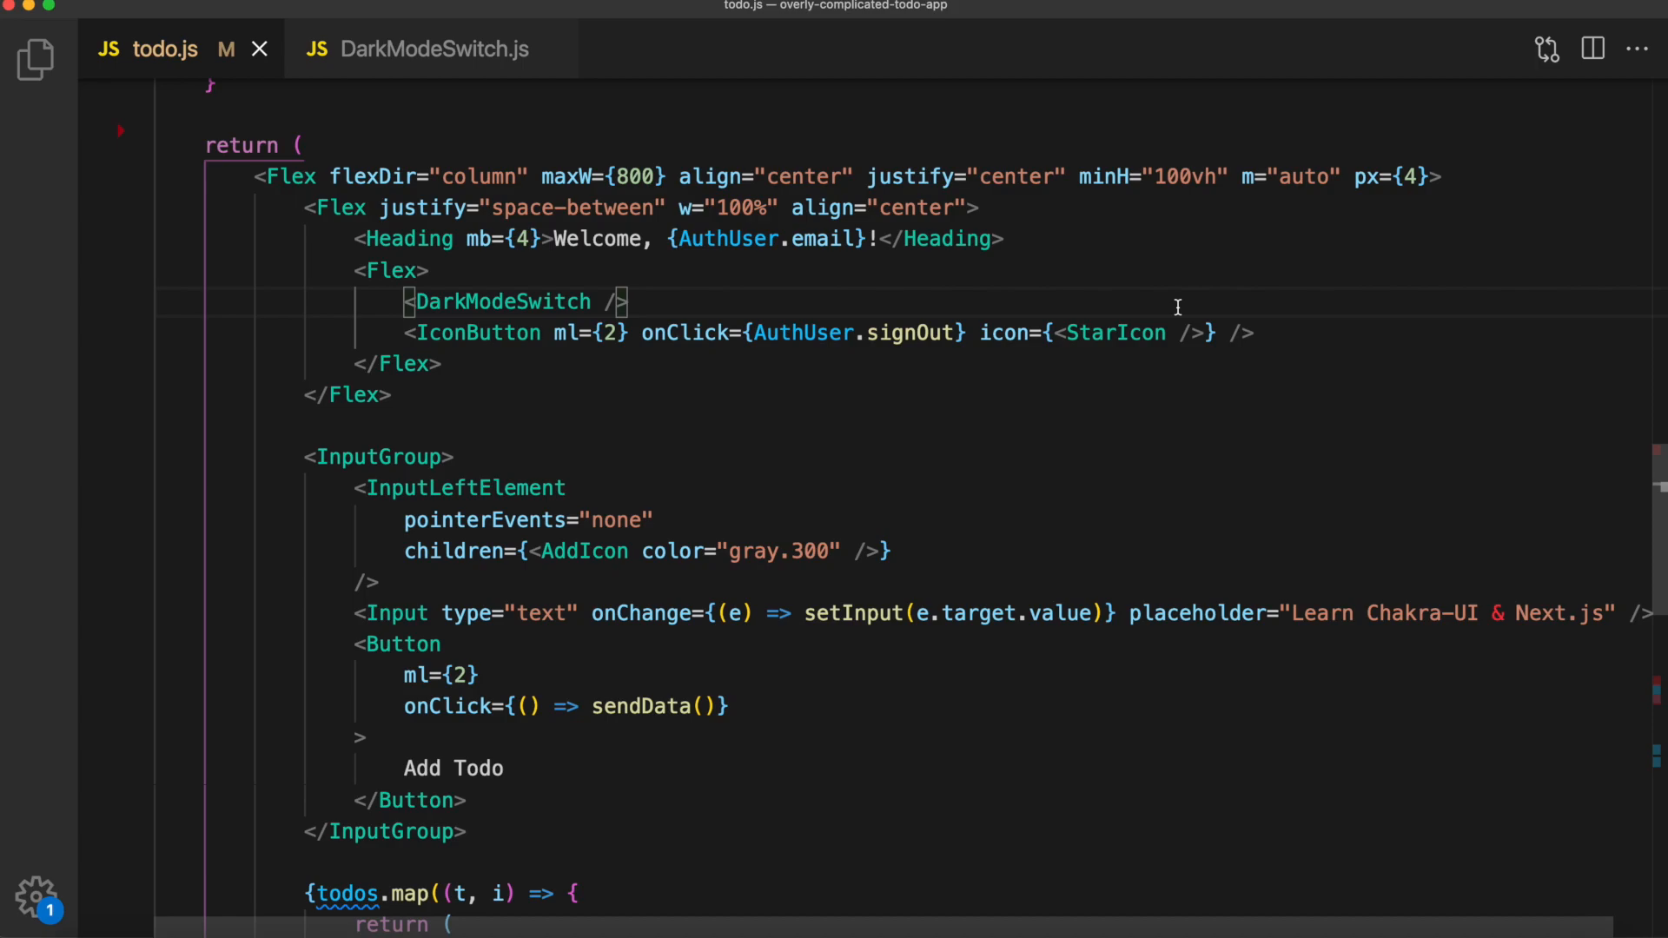
scroll(down, 3)
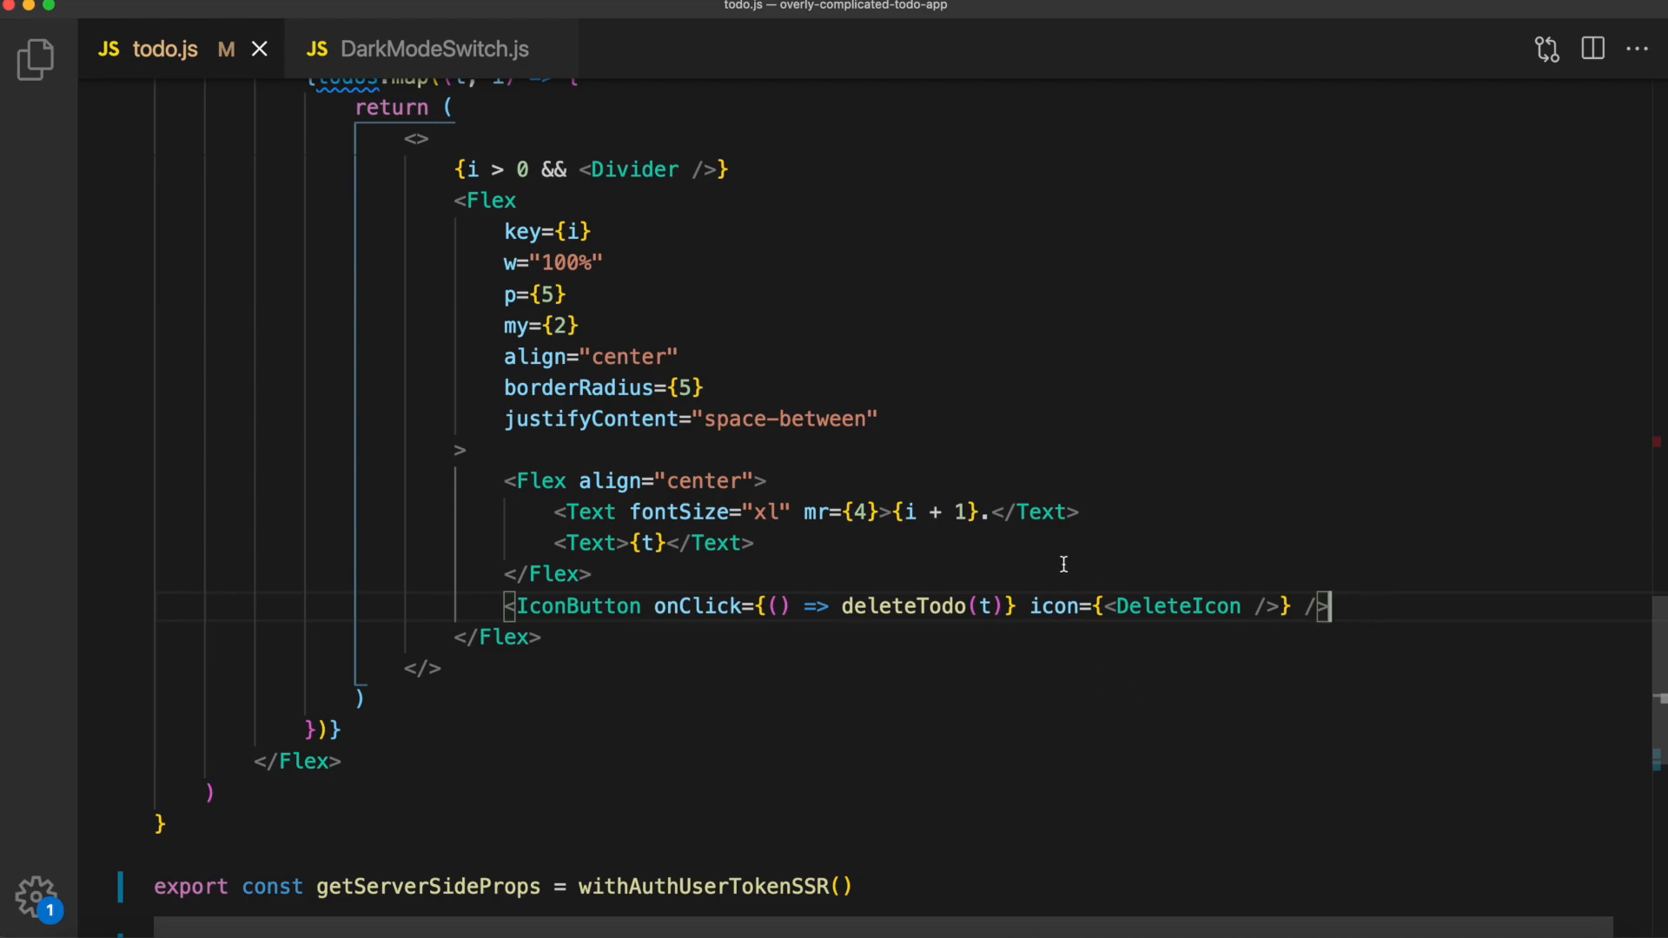
double_click(903, 607)
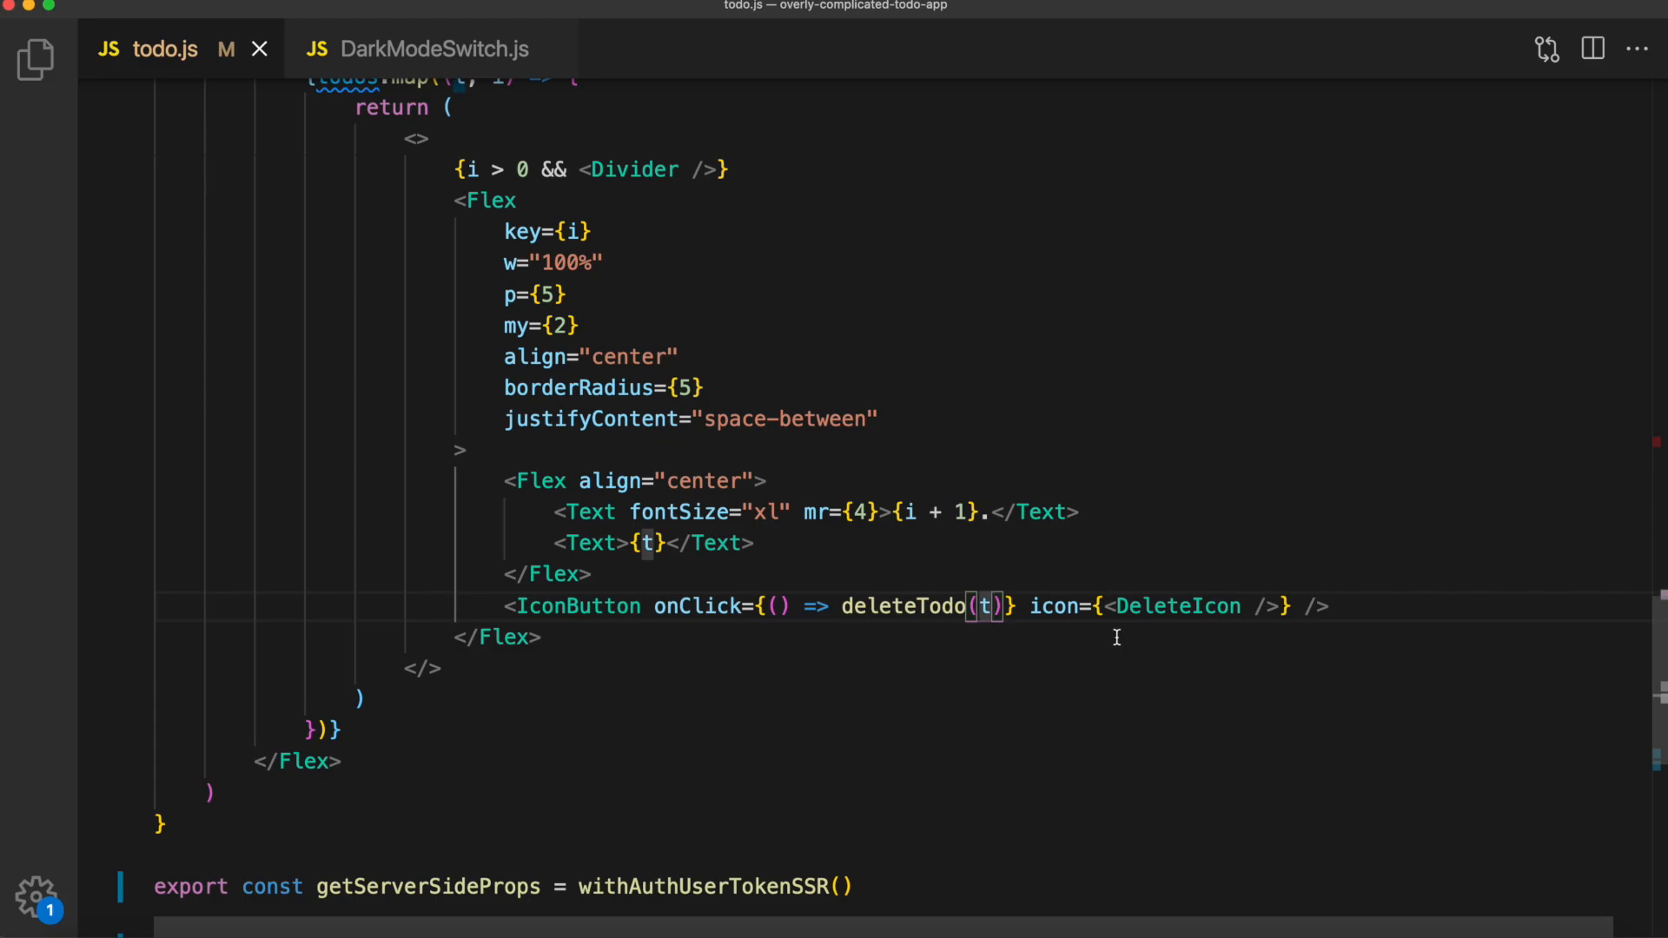
scroll(up, 3)
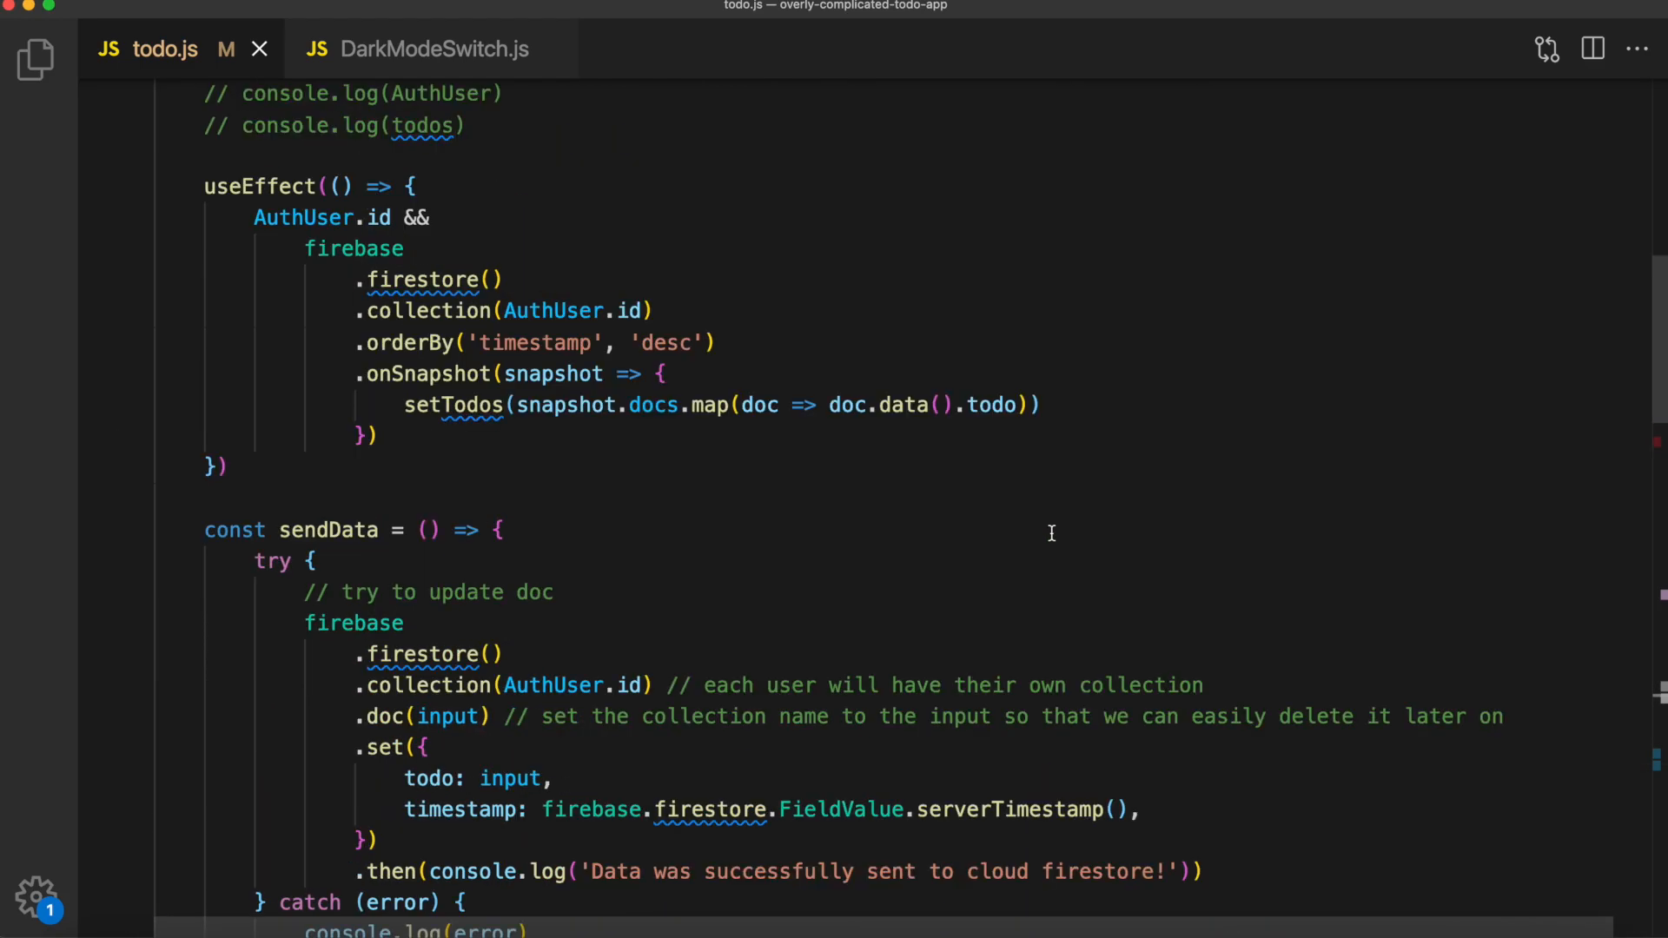
Write deleteTodo(t) calling firestore().collection(AuthUser.id).doc(t).delete() inside try/catch
scroll(down, 3)
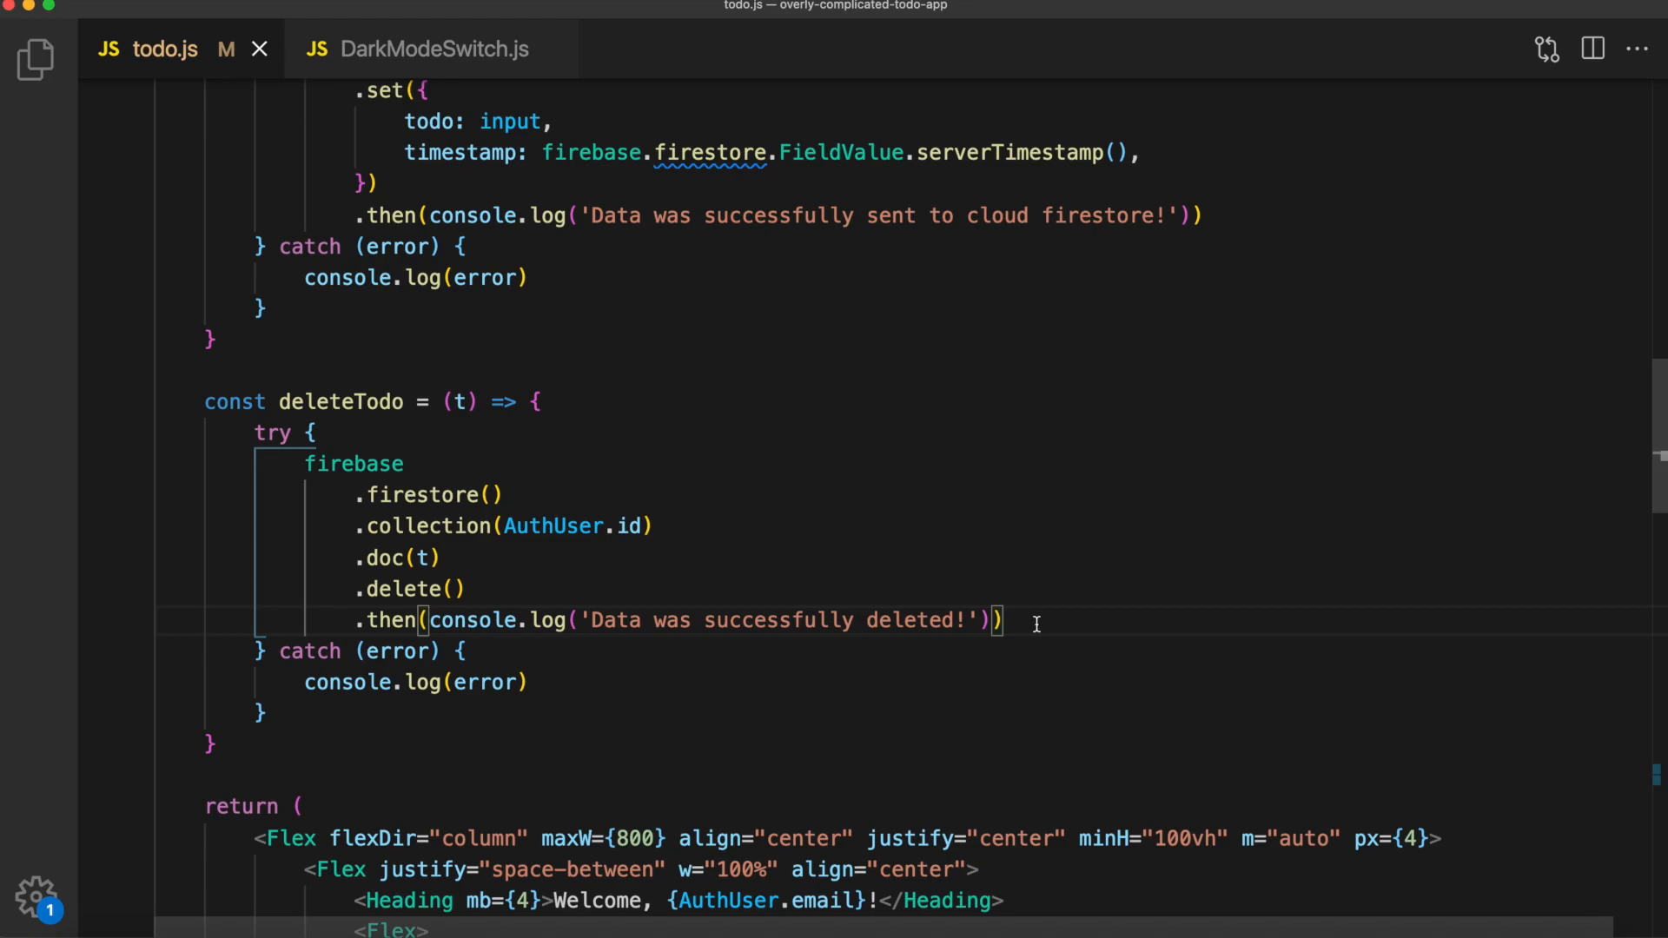
scroll(down, 3)
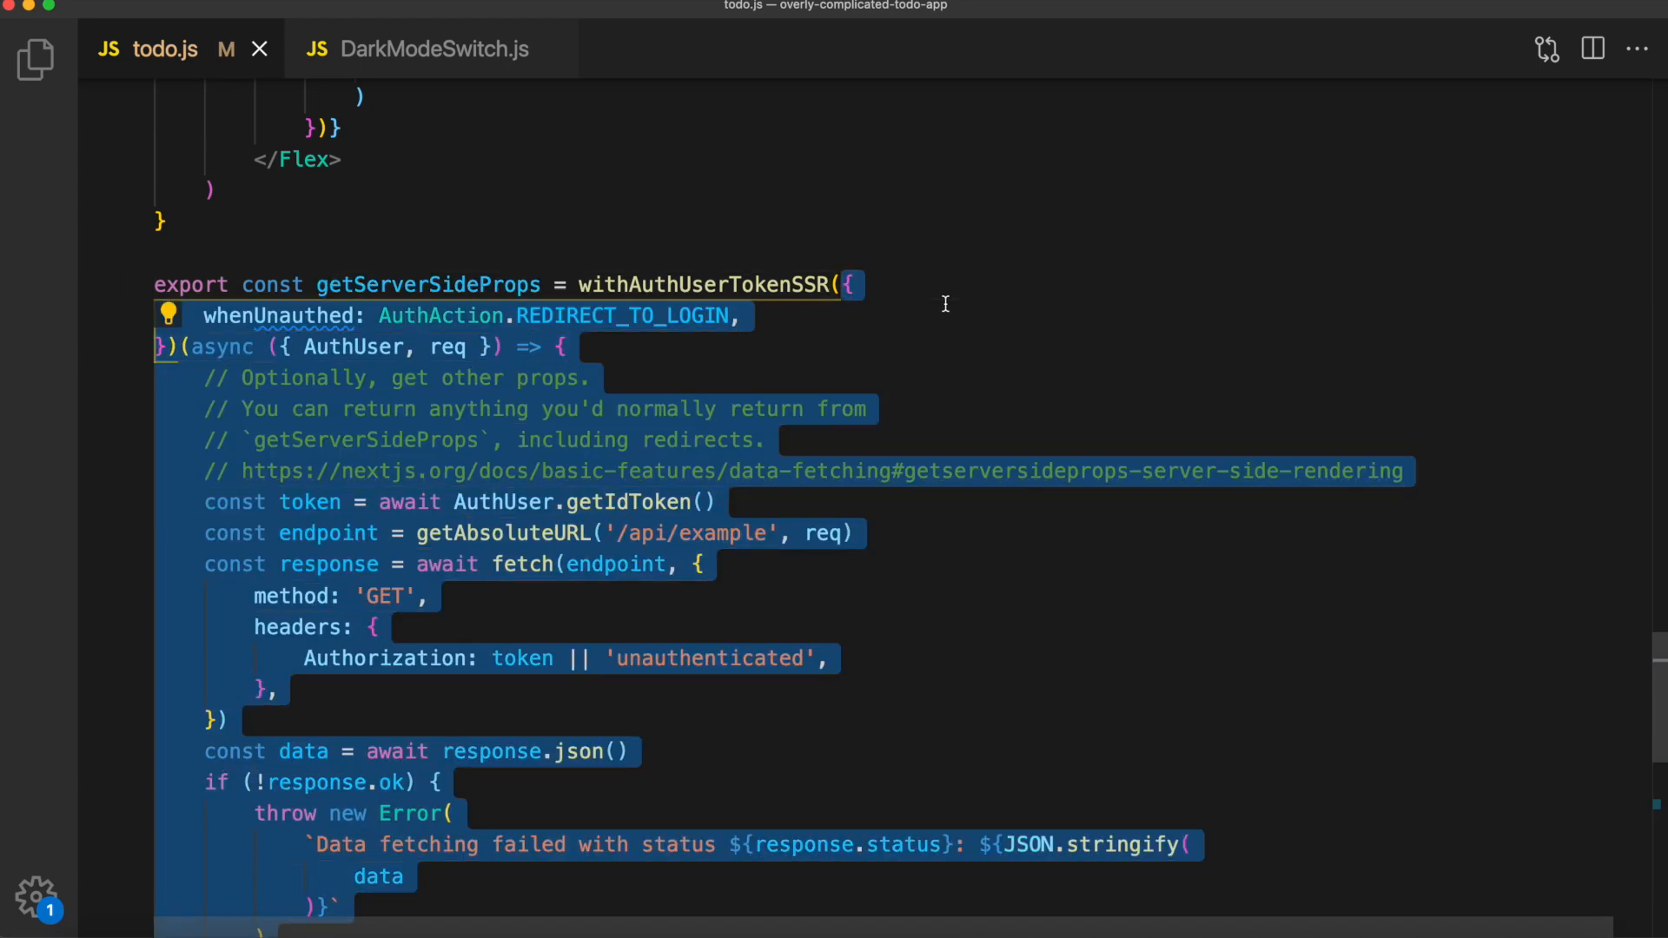
Scroll down to getServerSideProps to add the withAuthUserTokenSSR redirect-to-login handler
scroll(down, 3)
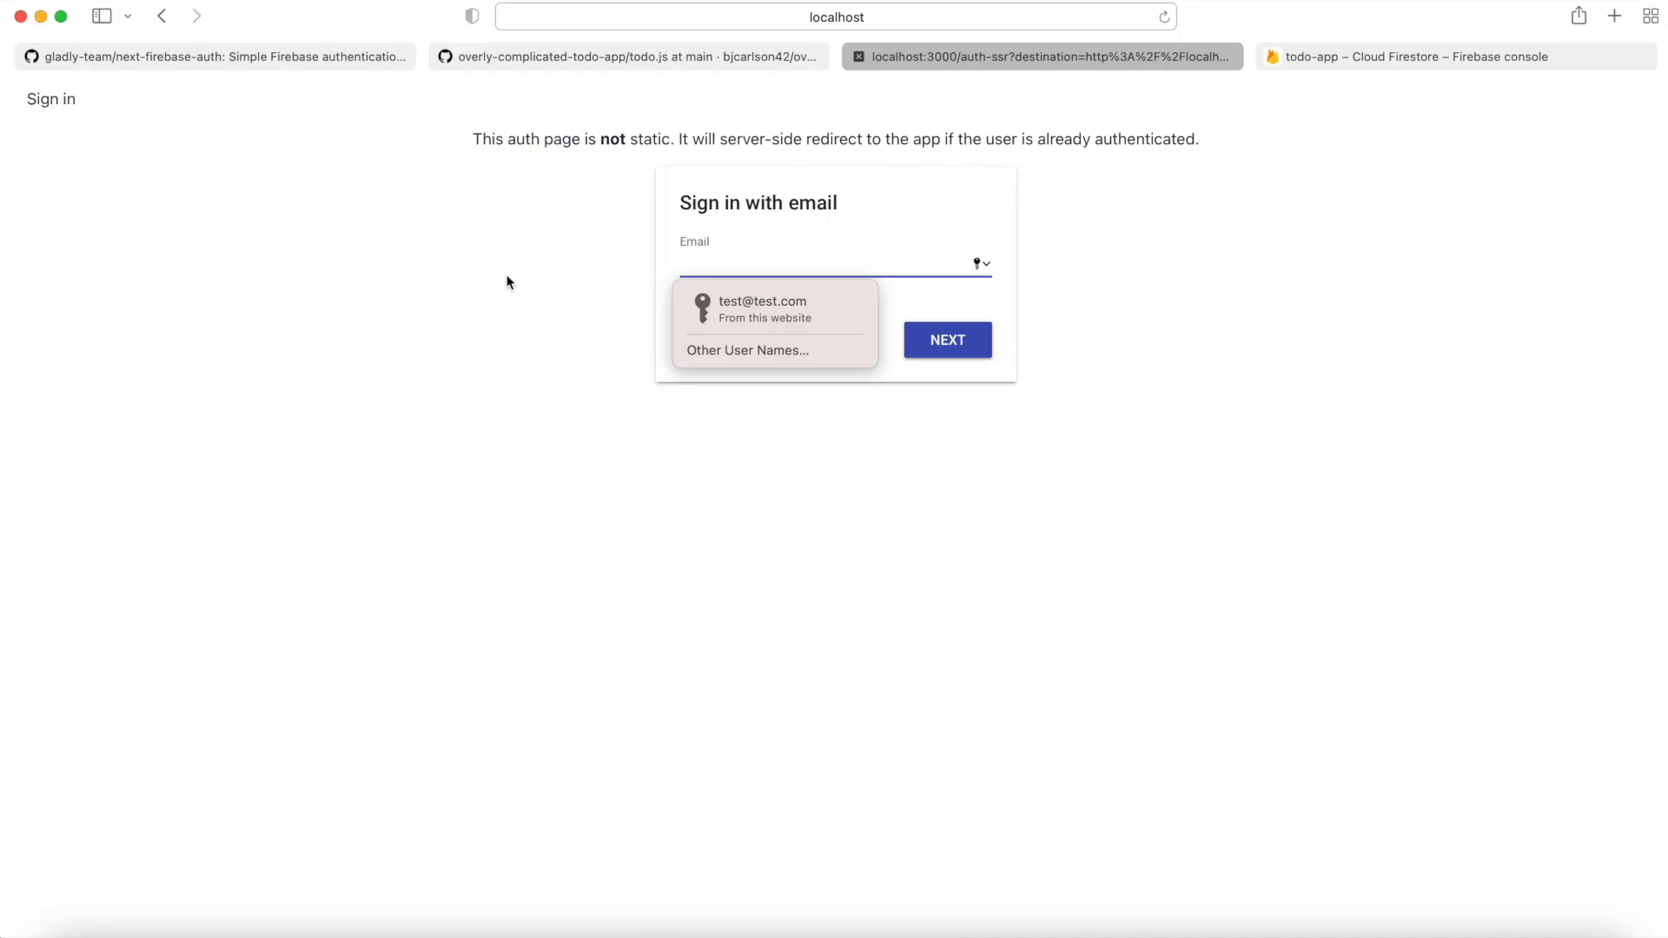
click(761, 310)
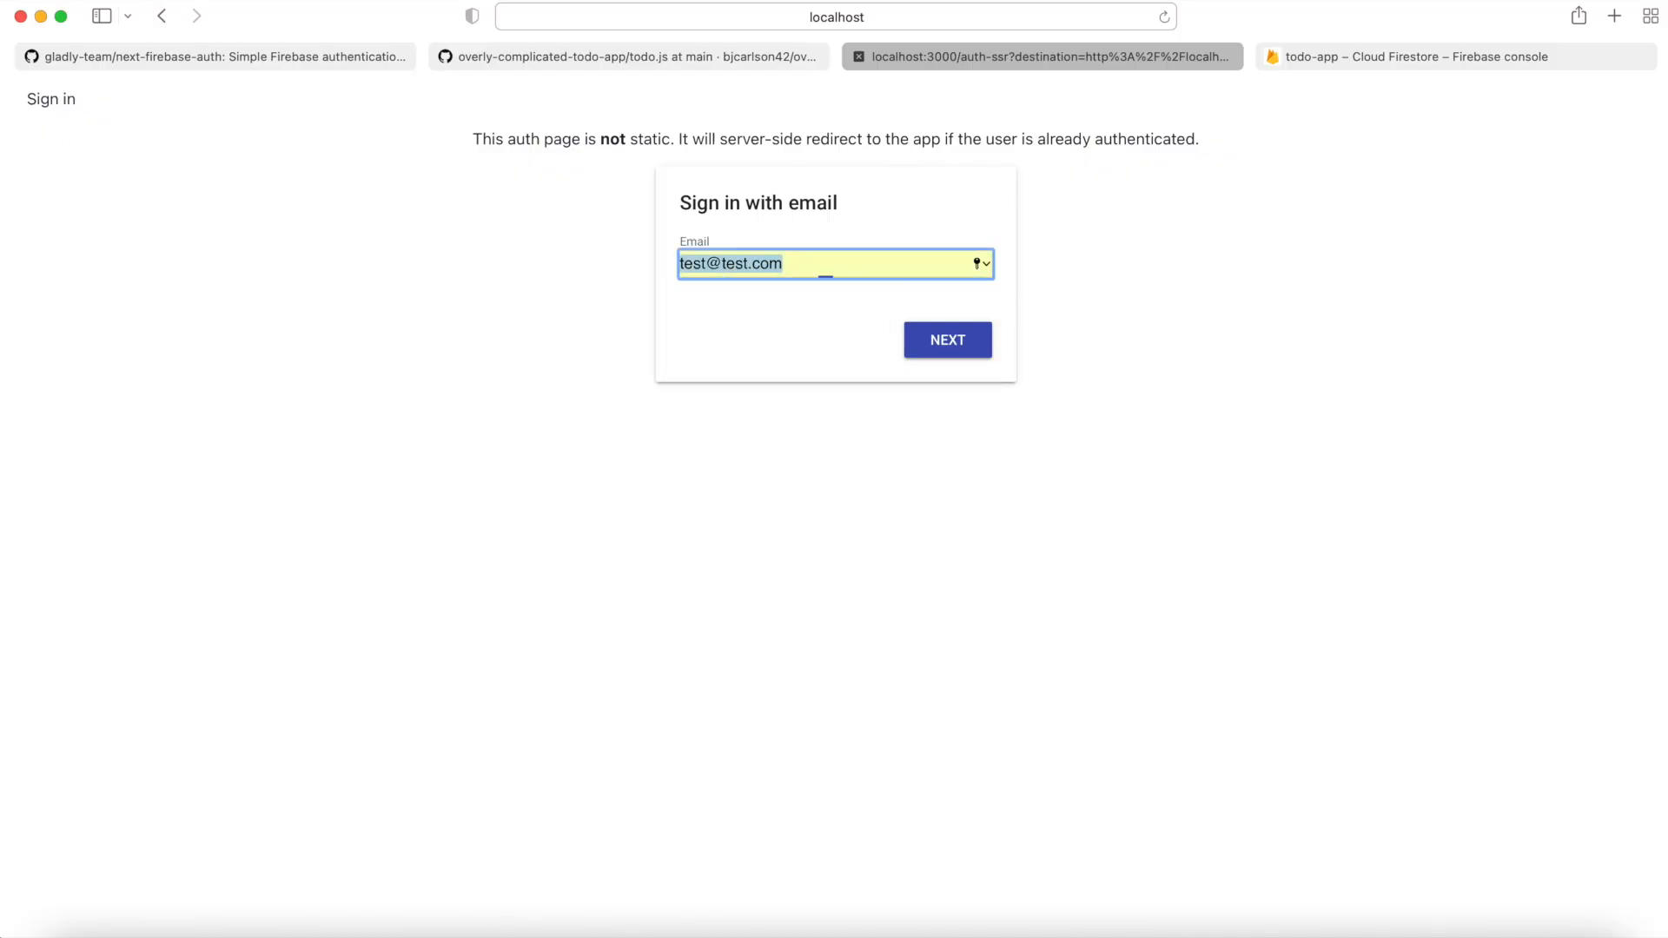
click(945, 339)
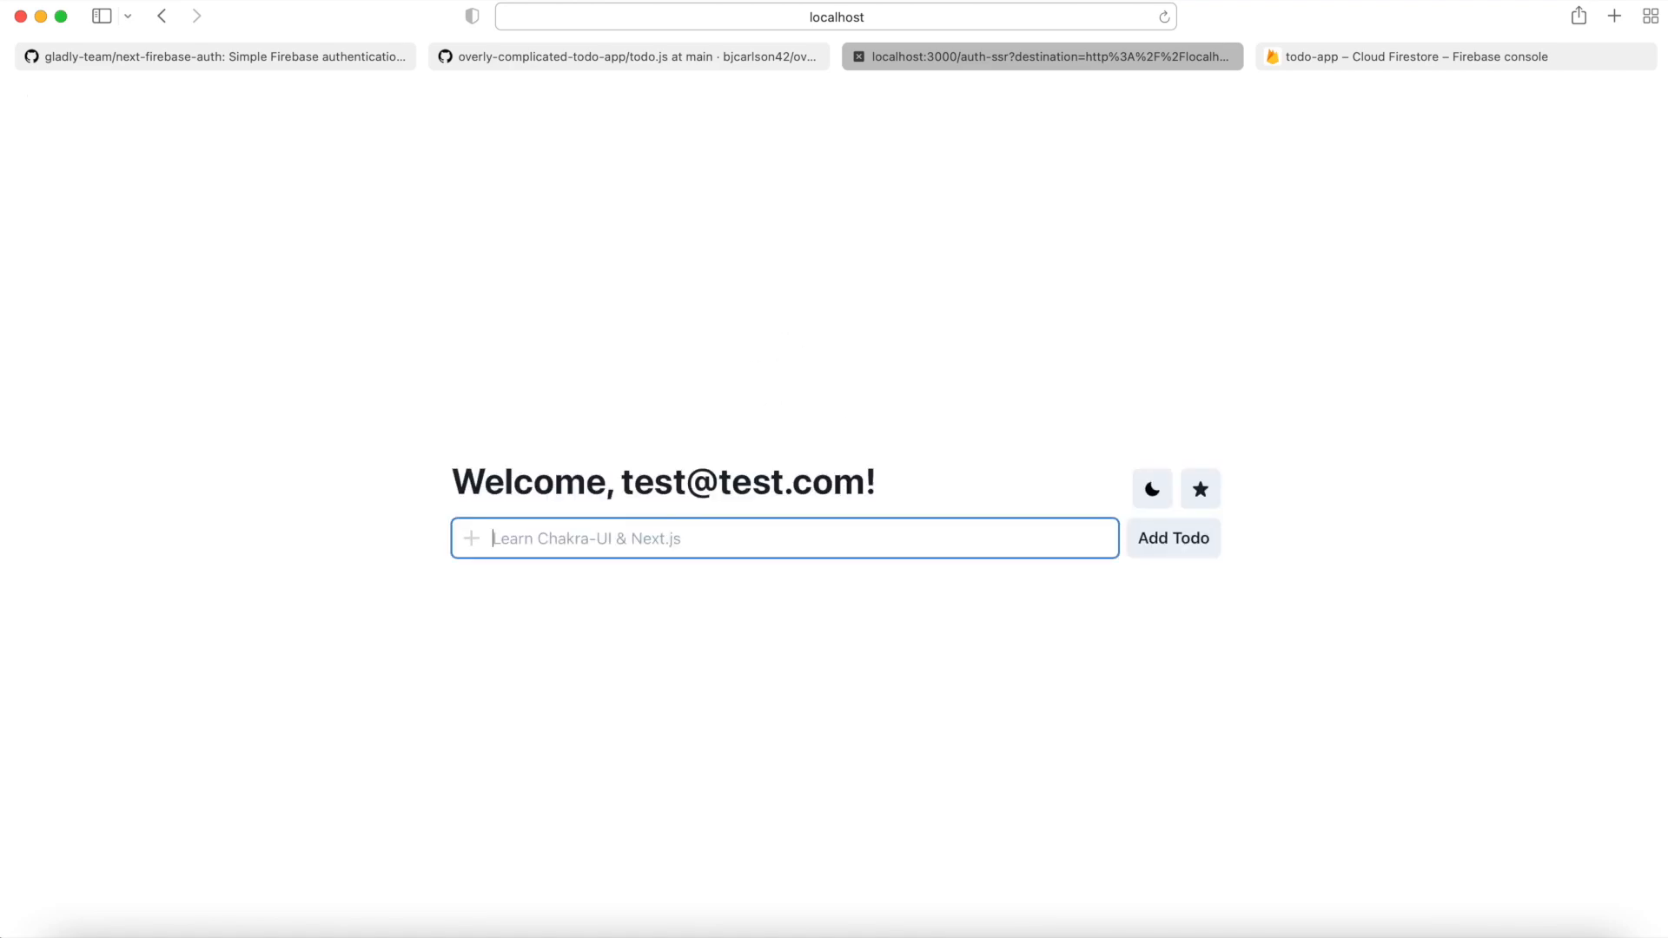
Add the todo 'Testing the app!' and switch the app to dark mode
text(Testing)
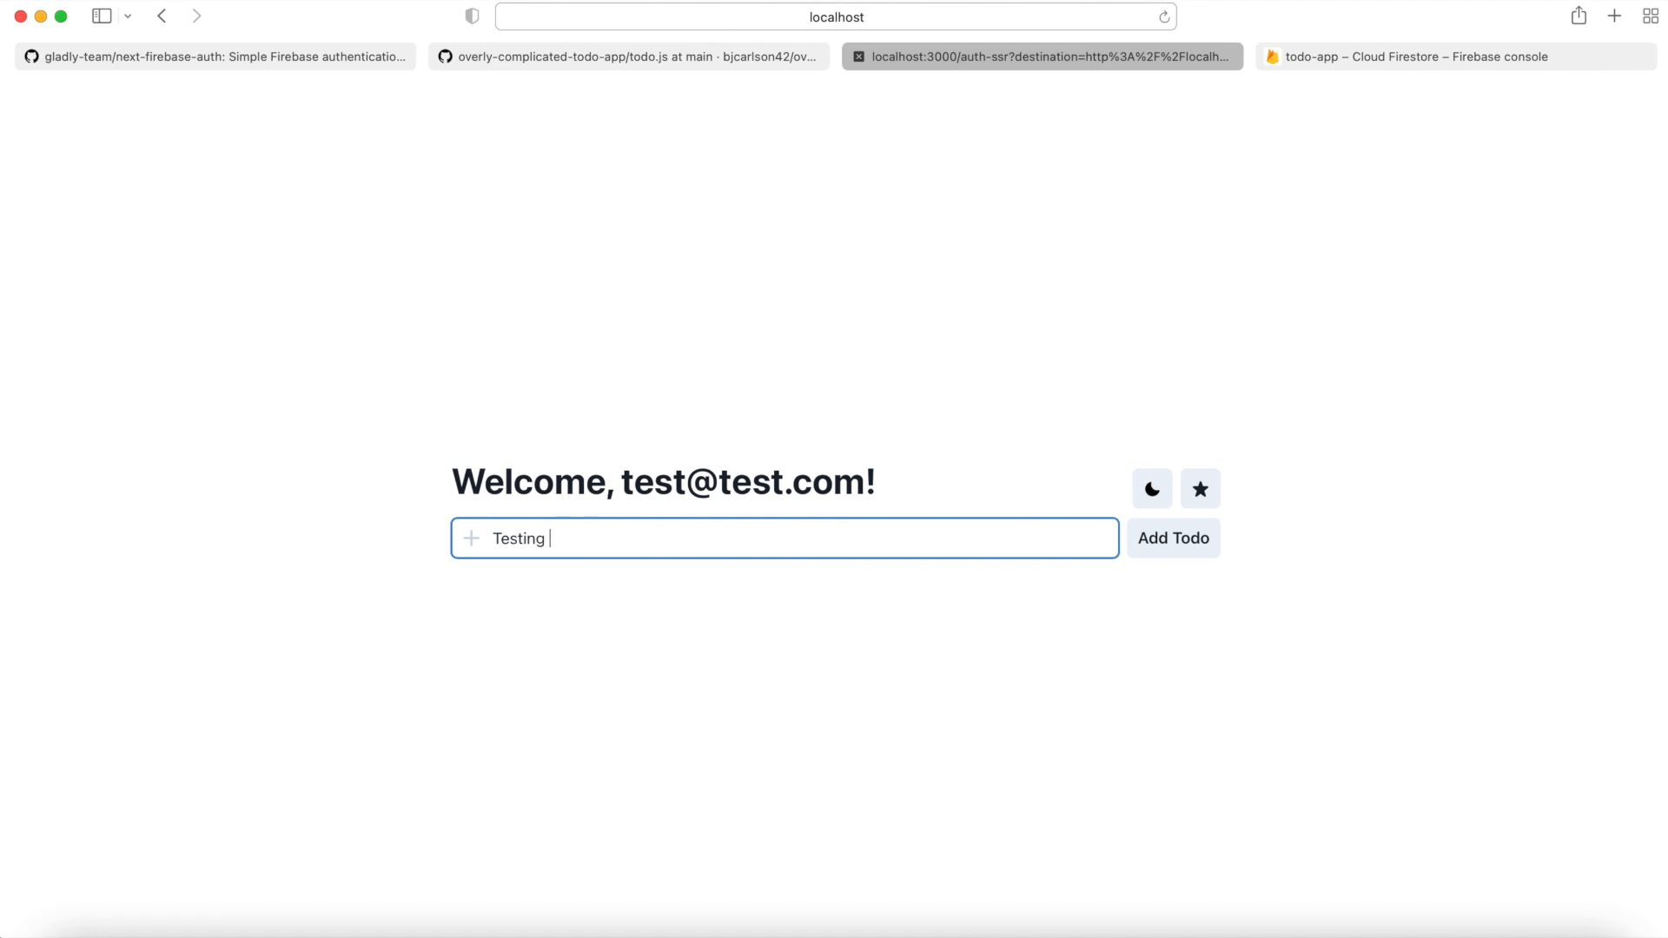
text(the app!)
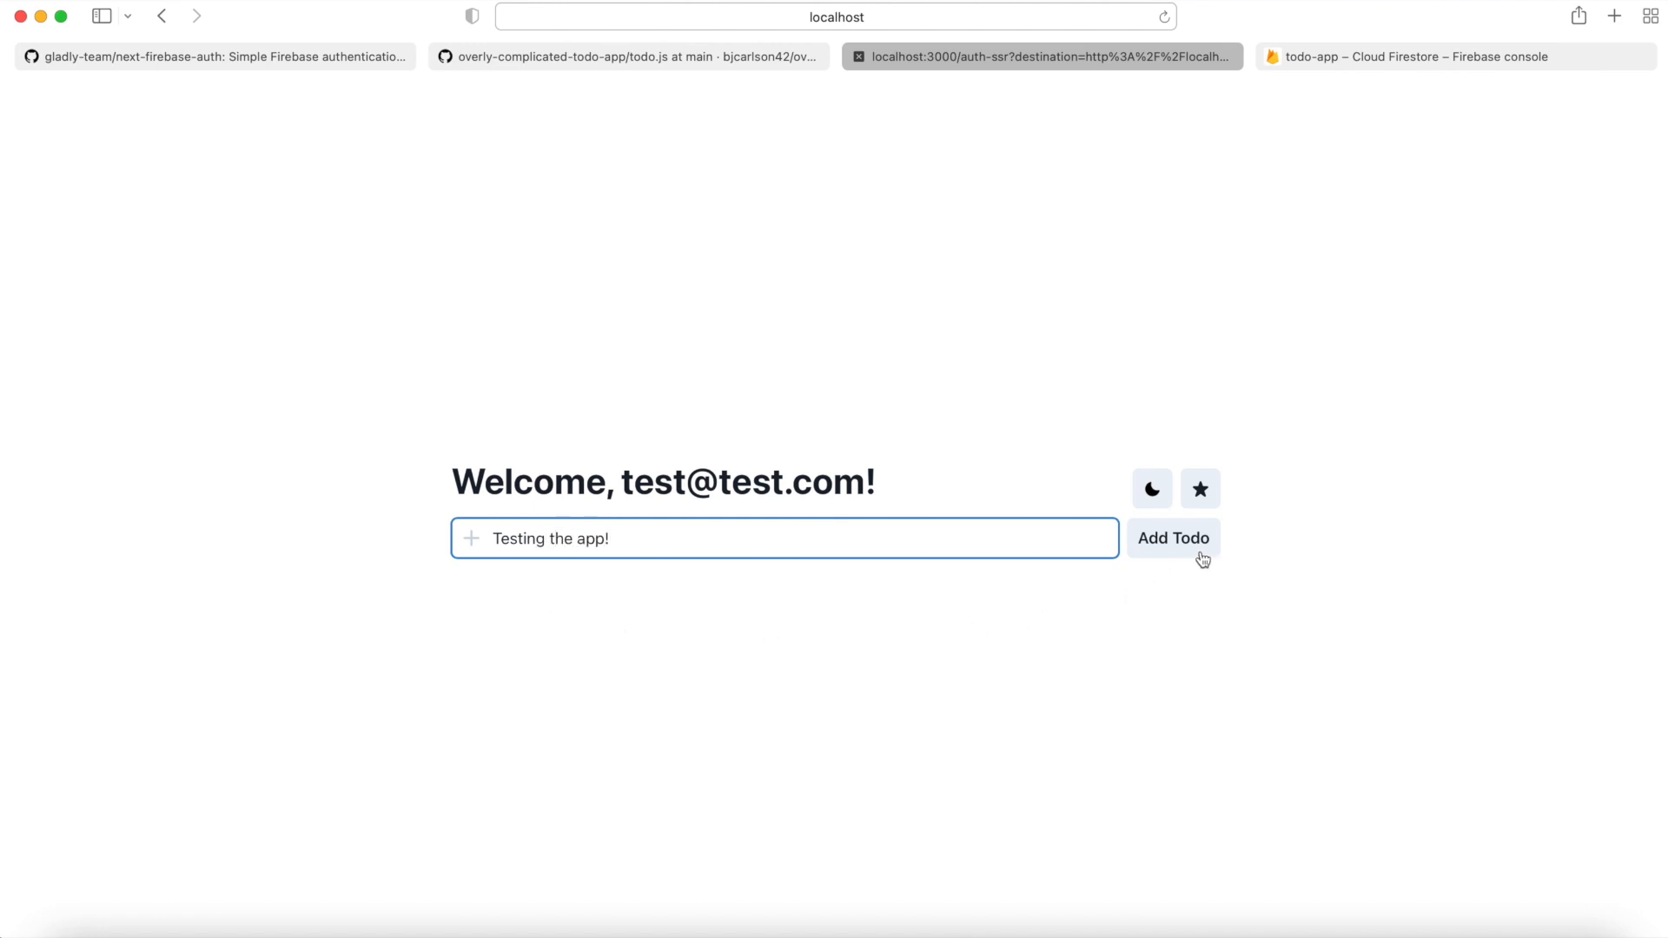
click(1173, 537)
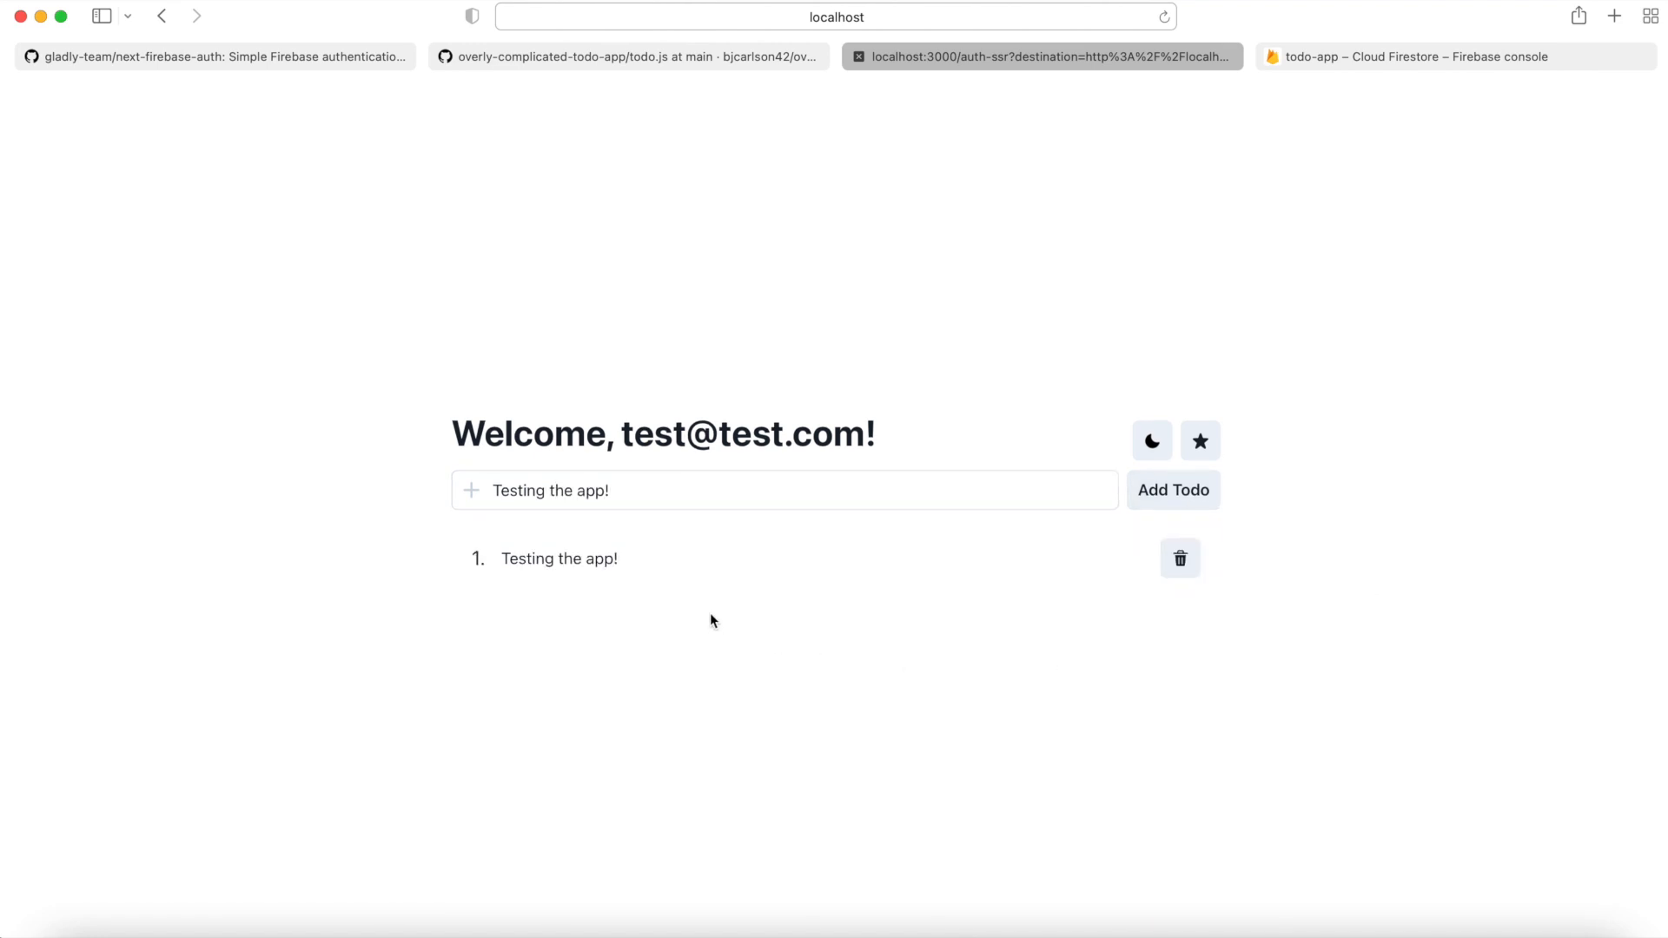
mouse_move(879, 753)
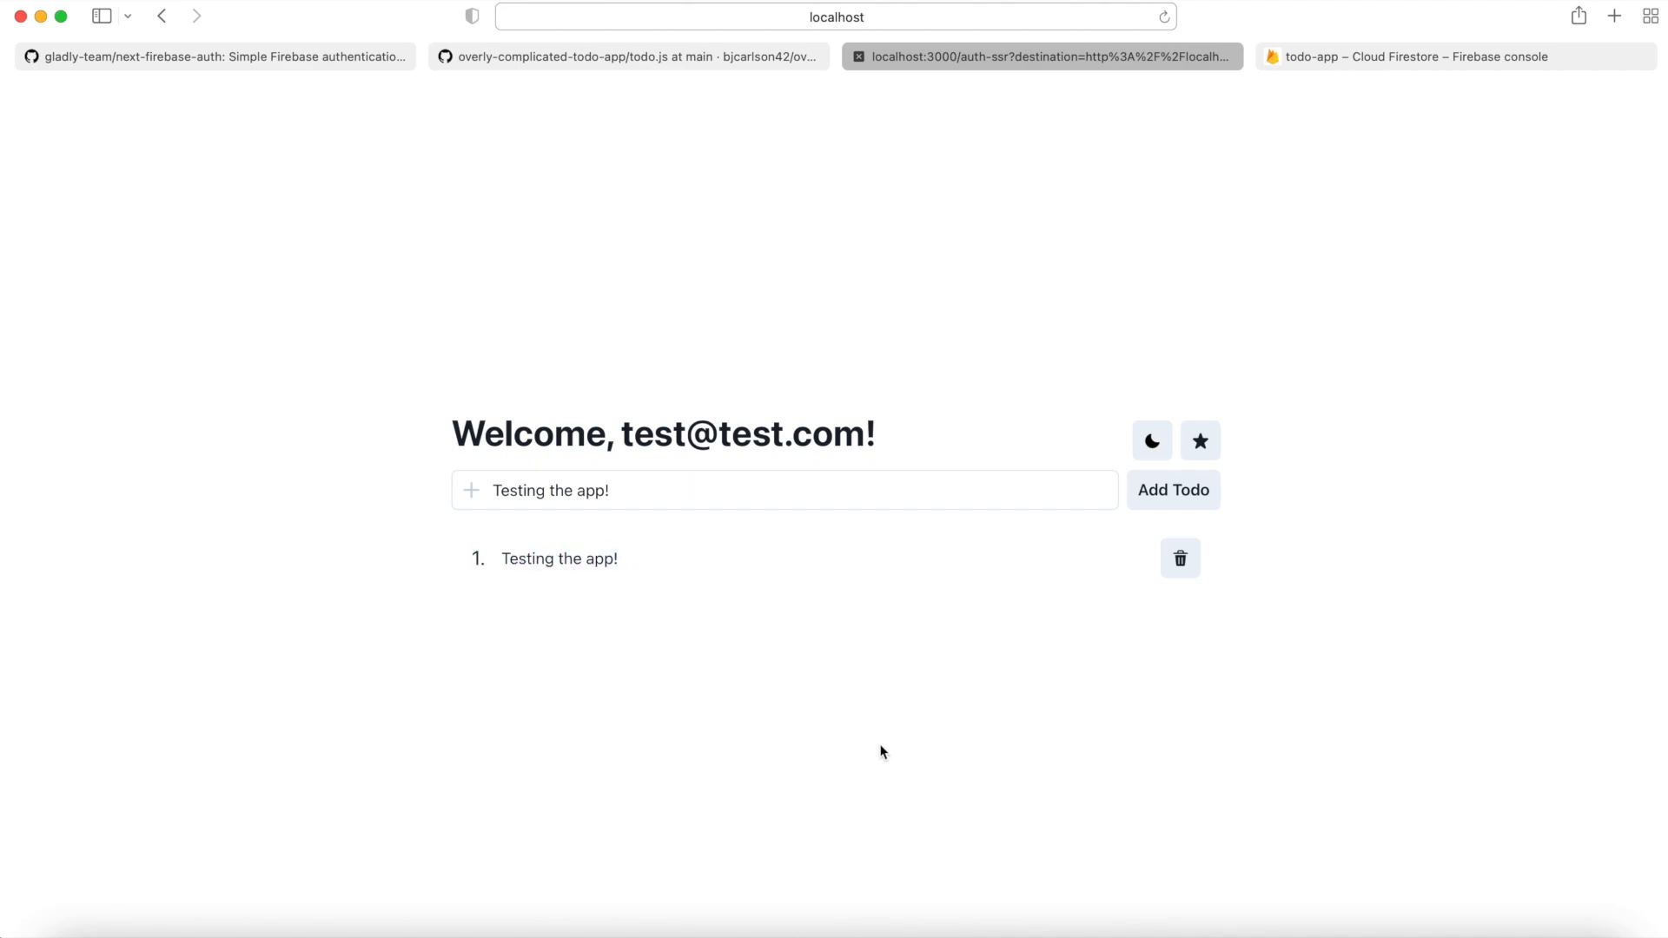
click(1152, 440)
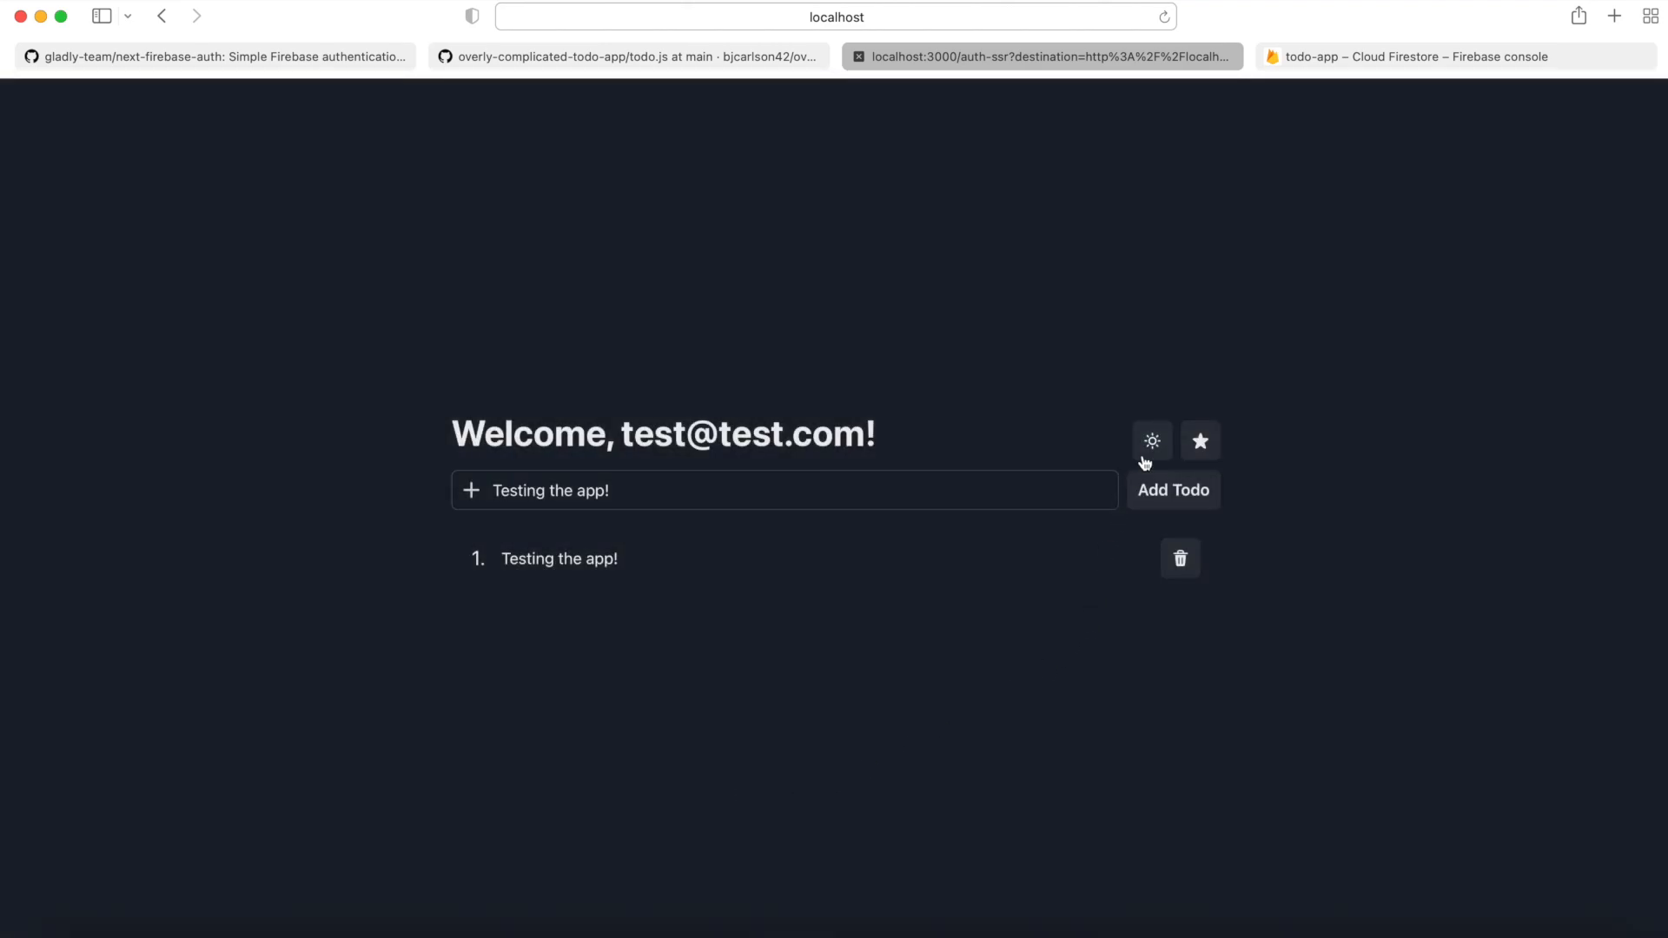